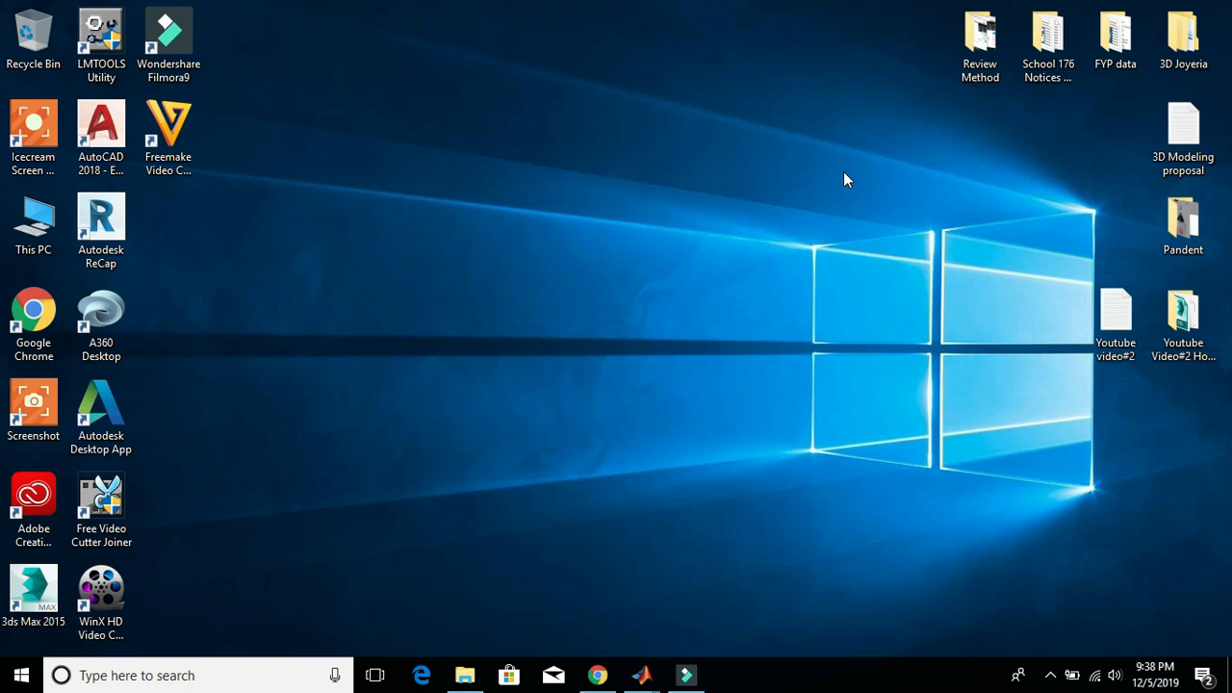
pyautogui.moveTo(903, 163)
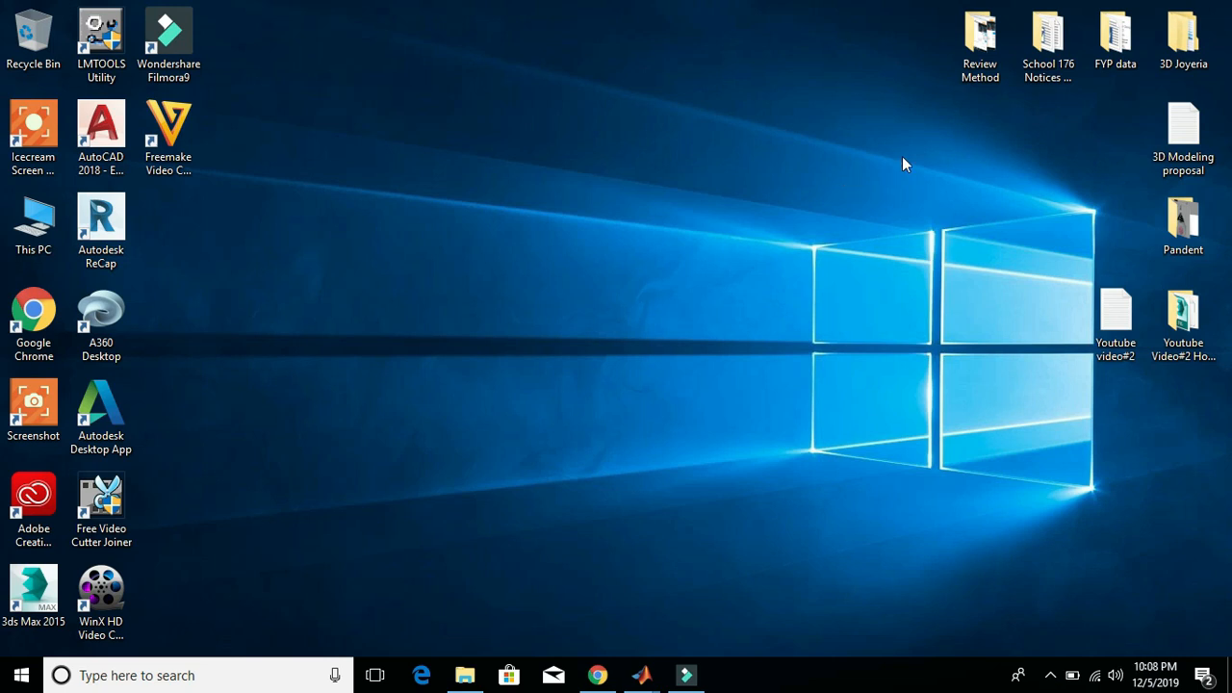
pyautogui.moveTo(805, 317)
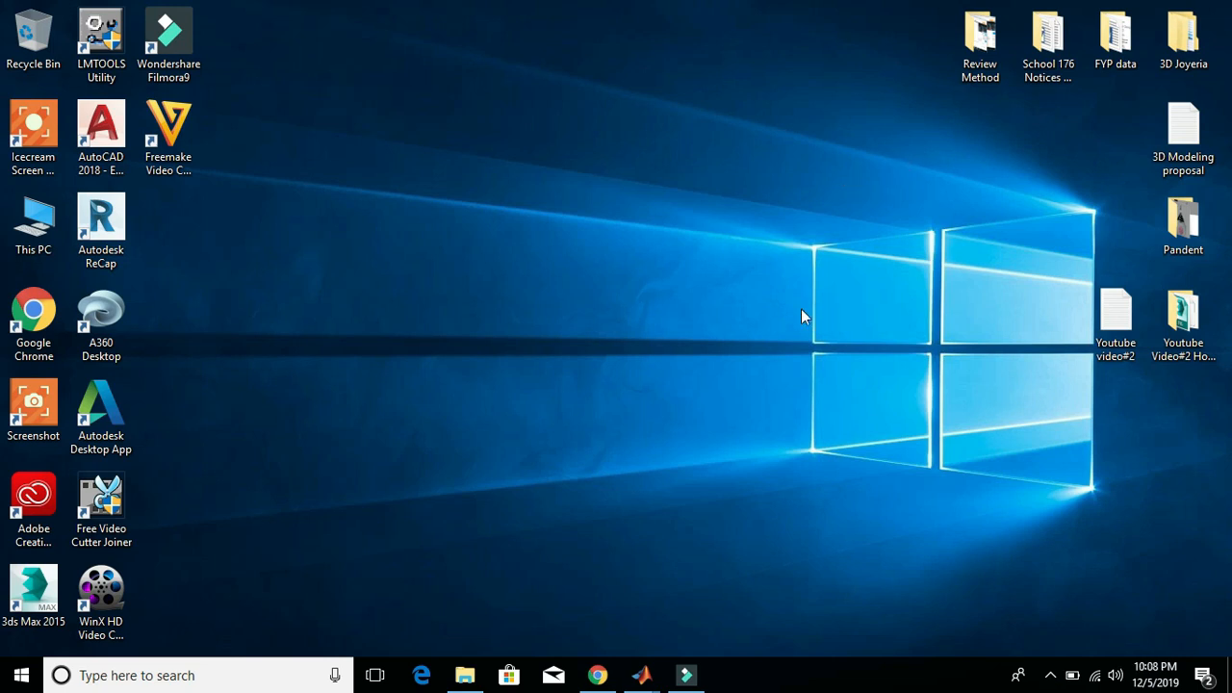
pyautogui.moveTo(643, 674)
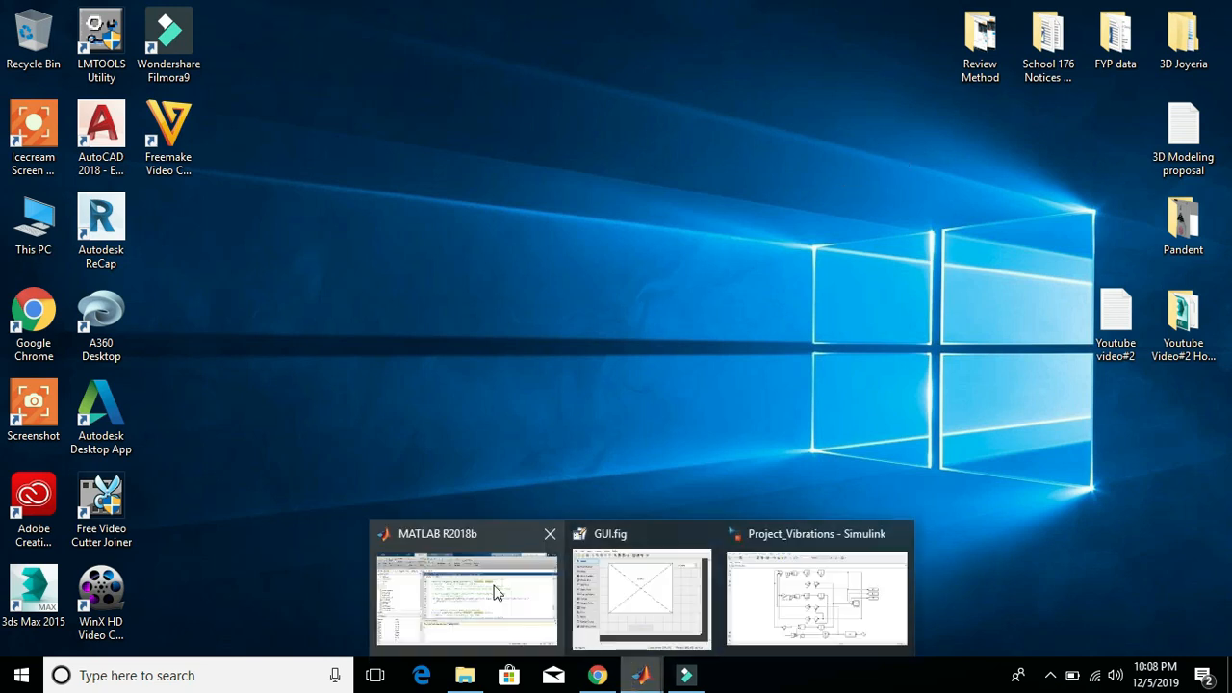
# Step: Bring the MATLAB window with GUI.m forward and show the open-window previews
pyautogui.click(466, 597)
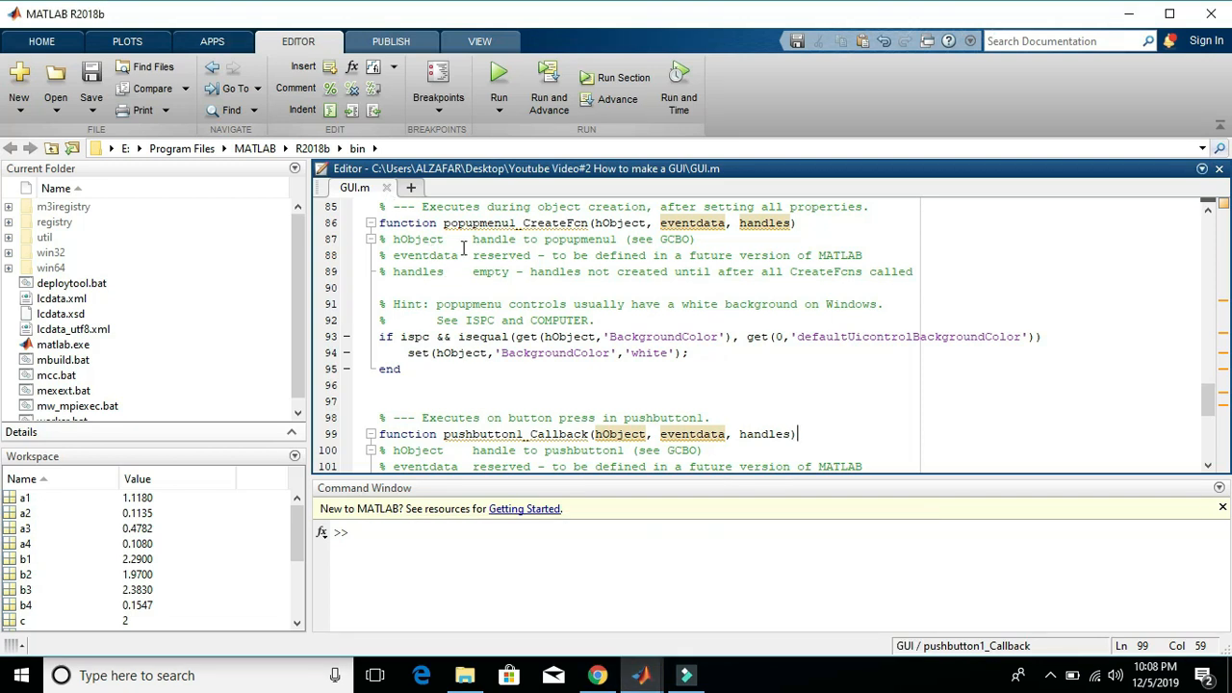
pyautogui.moveTo(605, 385)
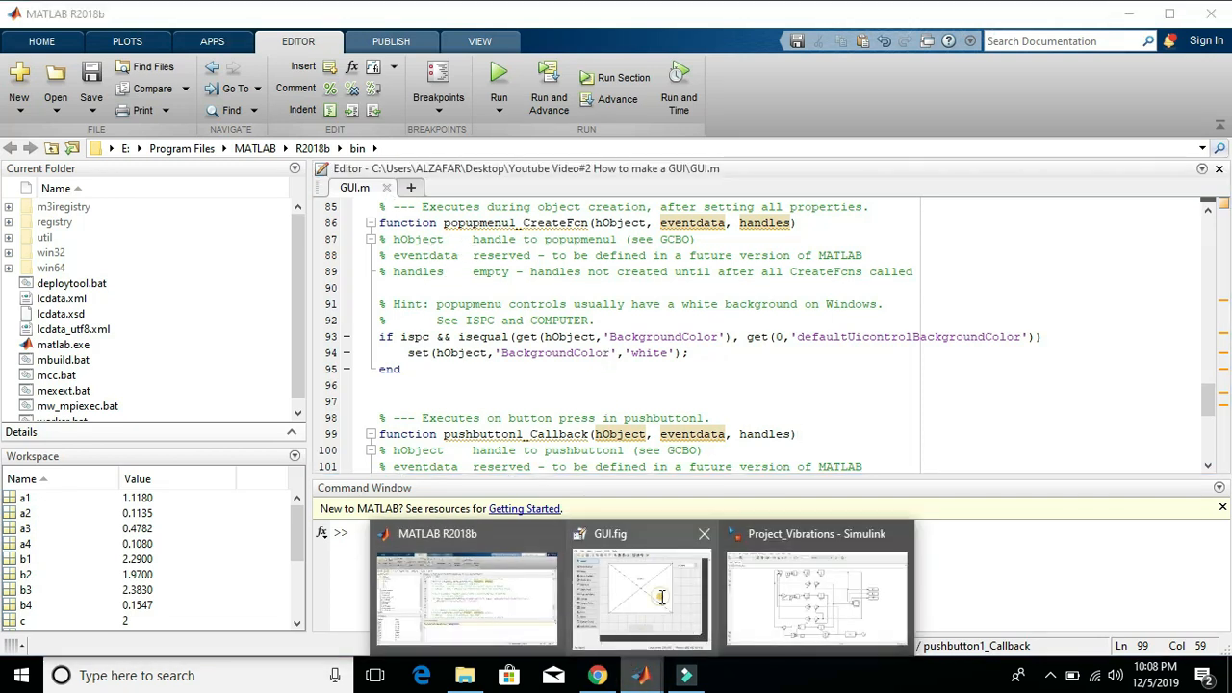
pyautogui.click(639, 597)
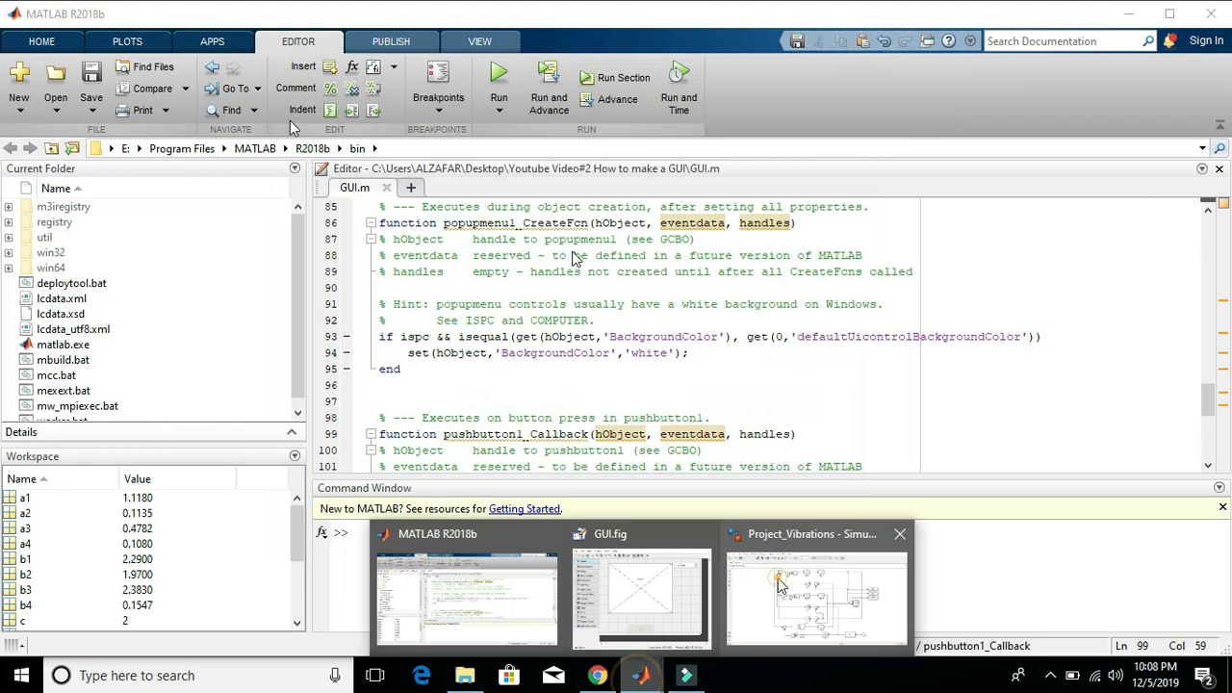
# Step: Switch to the Project_Vibrations model and inspect the -k1(x2-u) gain block
pyautogui.click(814, 593)
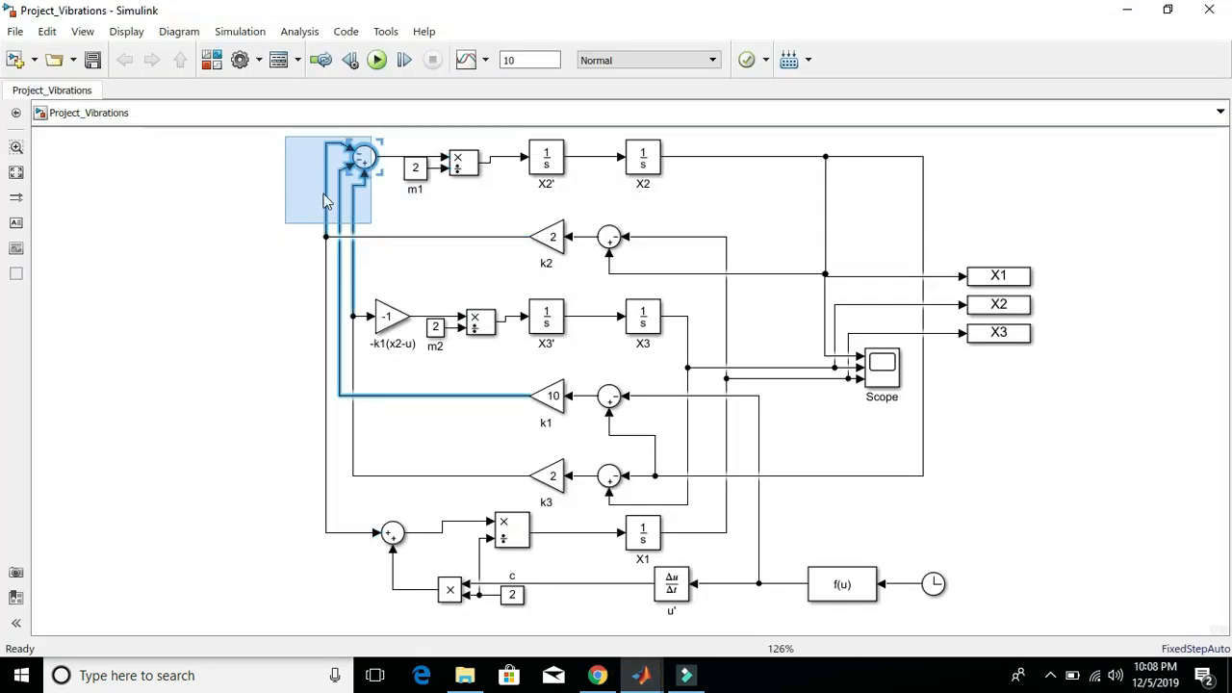
pyautogui.click(248, 189)
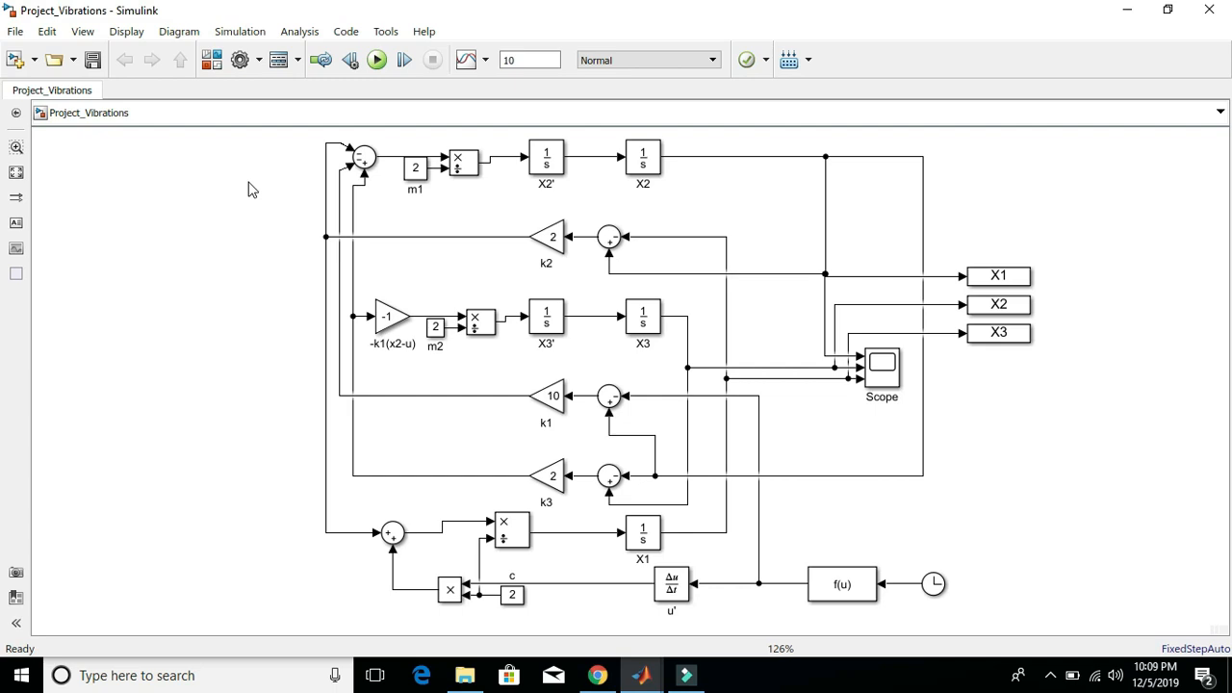
pyautogui.moveTo(824, 191)
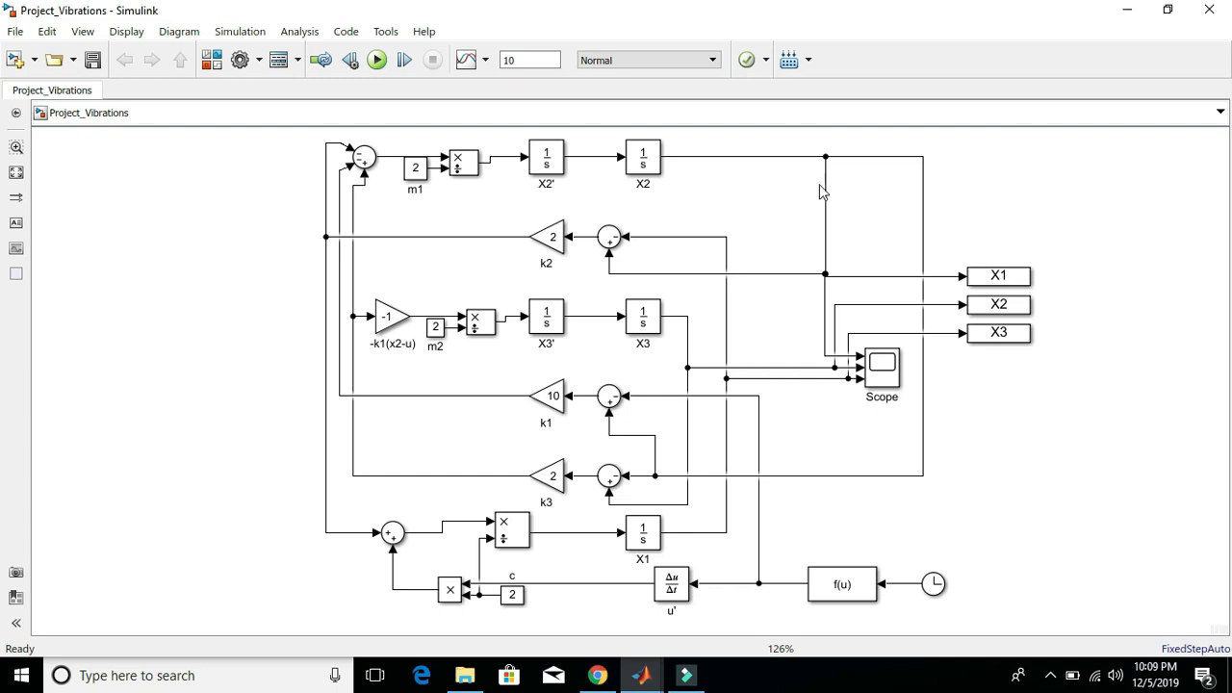
pyautogui.moveTo(216, 278)
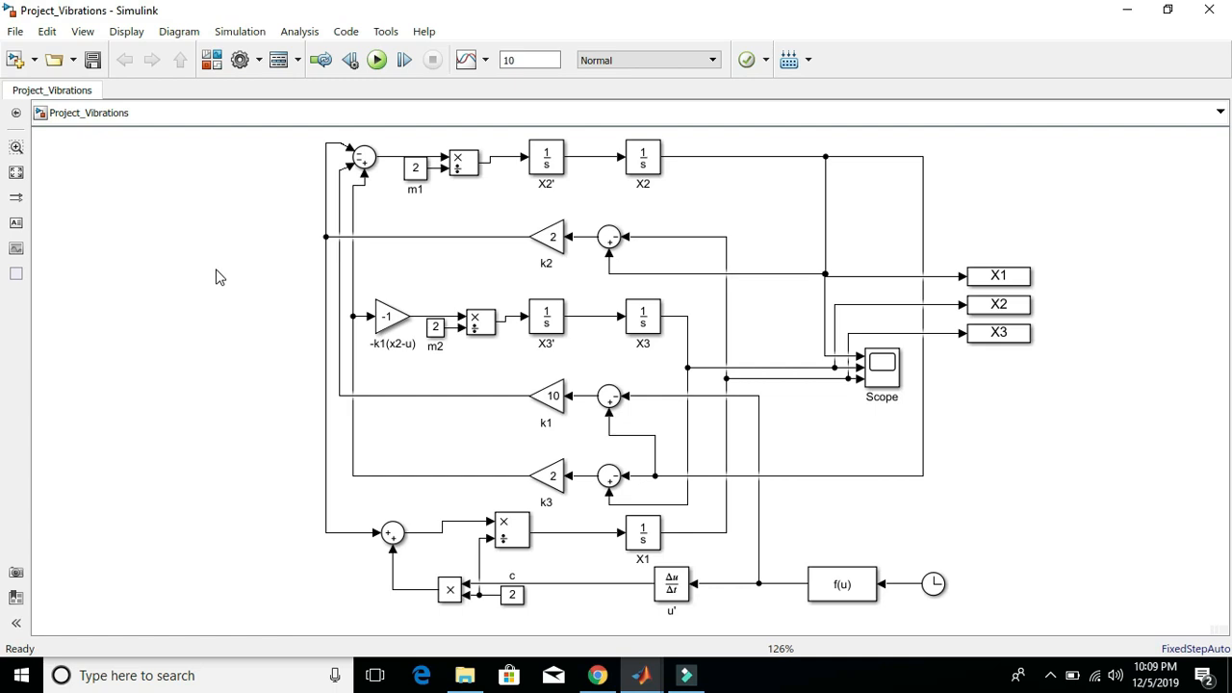
pyautogui.click(389, 318)
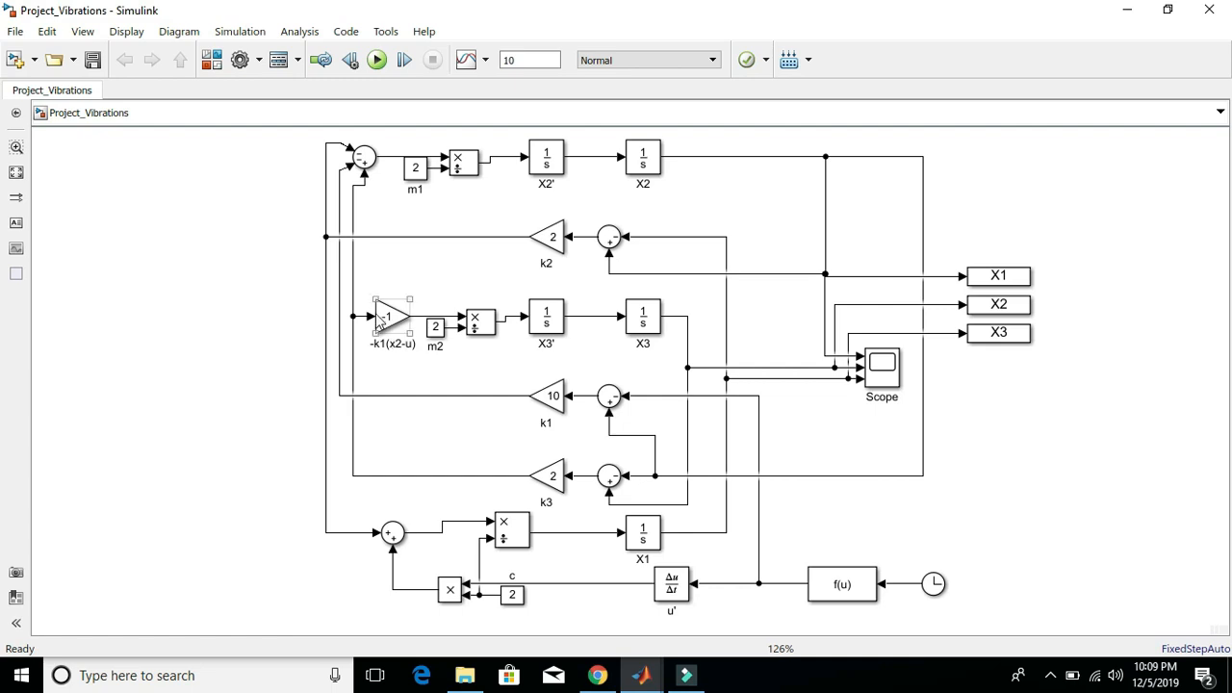
pyautogui.moveTo(386, 319)
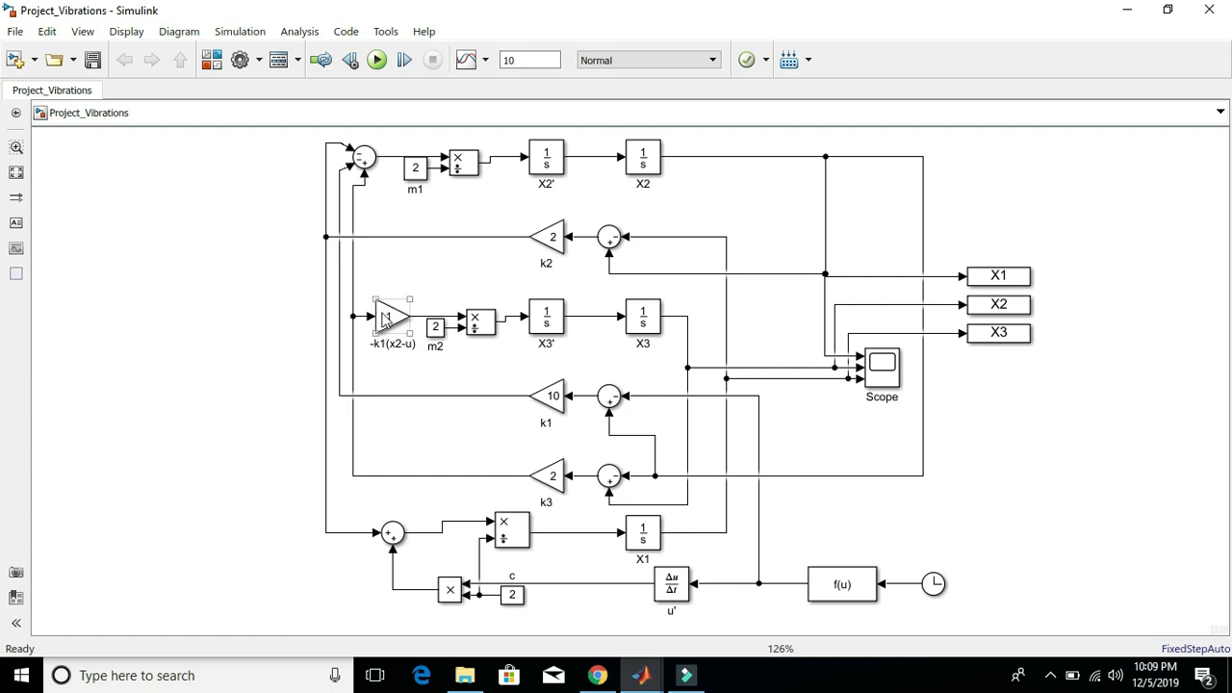
pyautogui.click(389, 316)
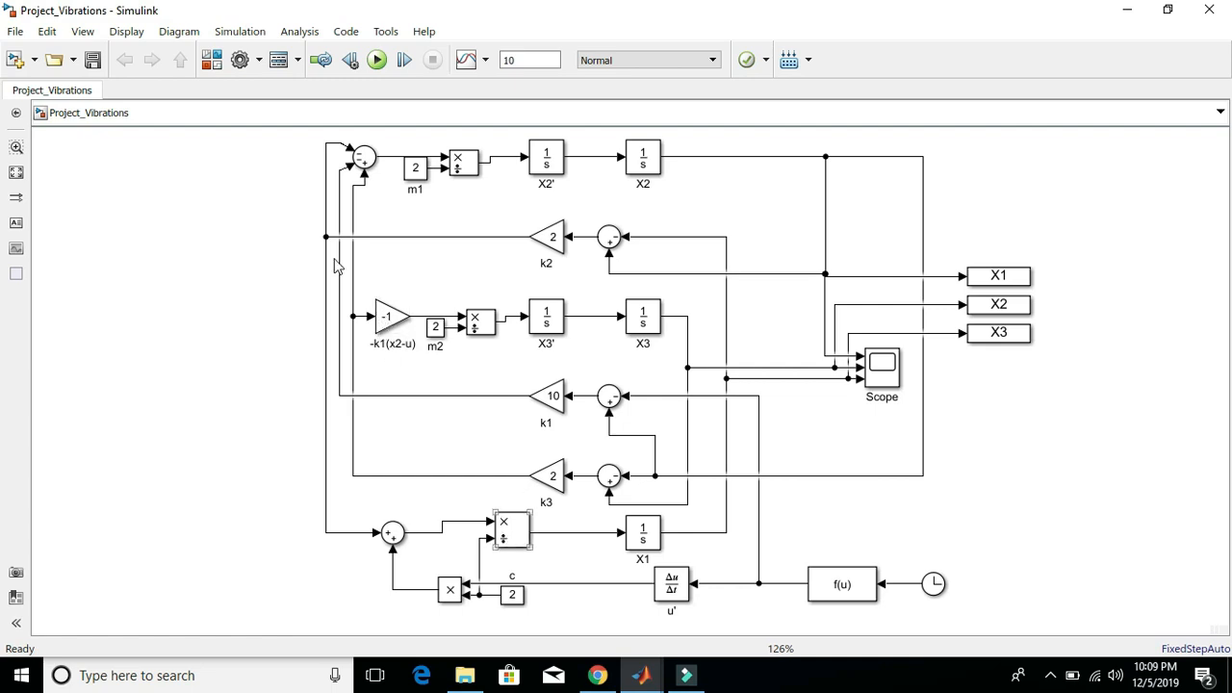
pyautogui.moveTo(1128, 12)
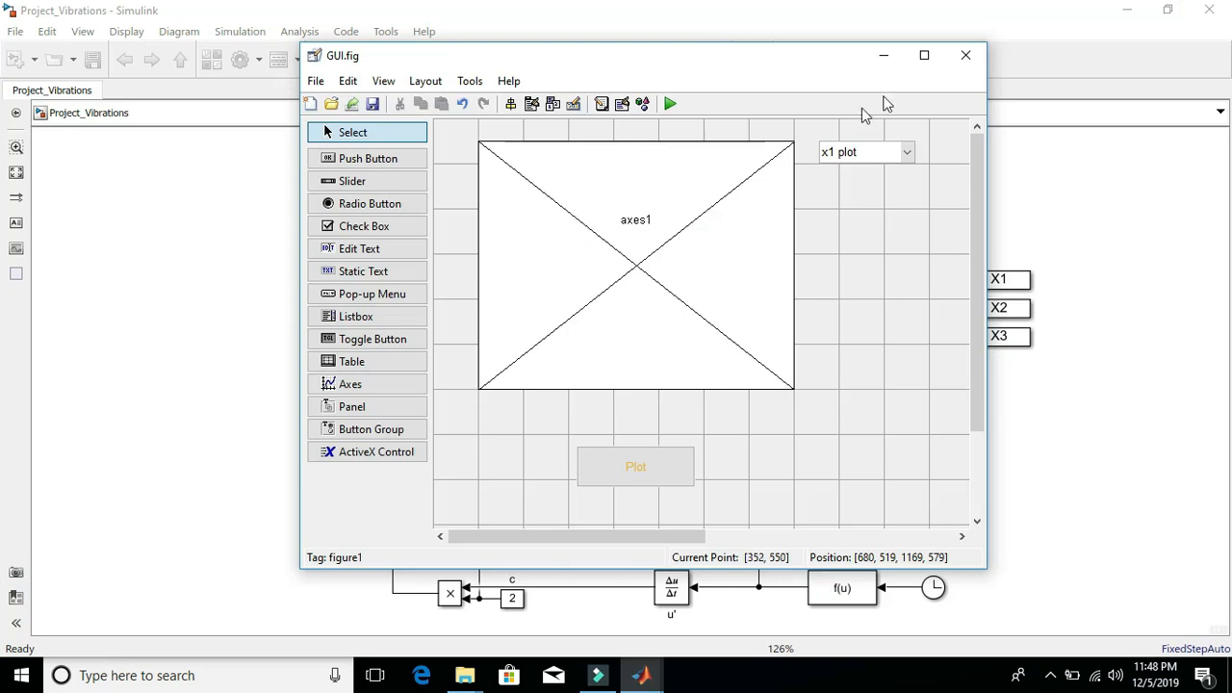
# Step: Maximize the GUIDE window and drag the figure's resize handle to enlarge the layout area
pyautogui.click(925, 54)
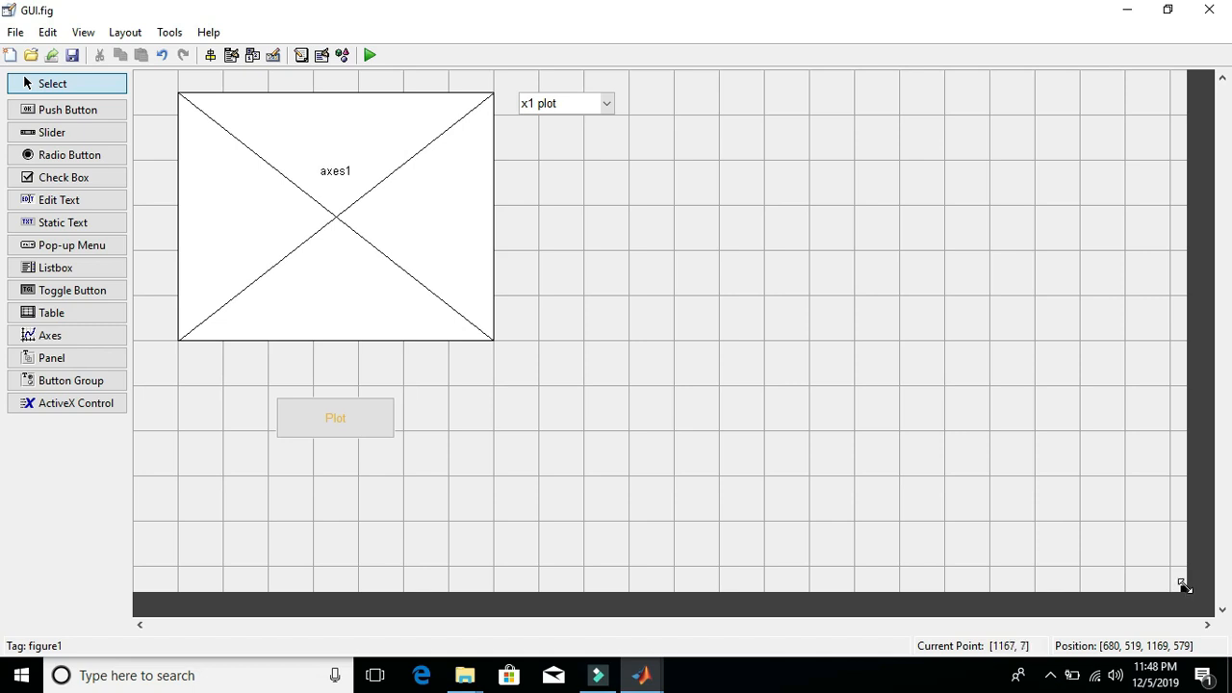
pyautogui.moveTo(1185, 585); pyautogui.dragTo(1078, 528)
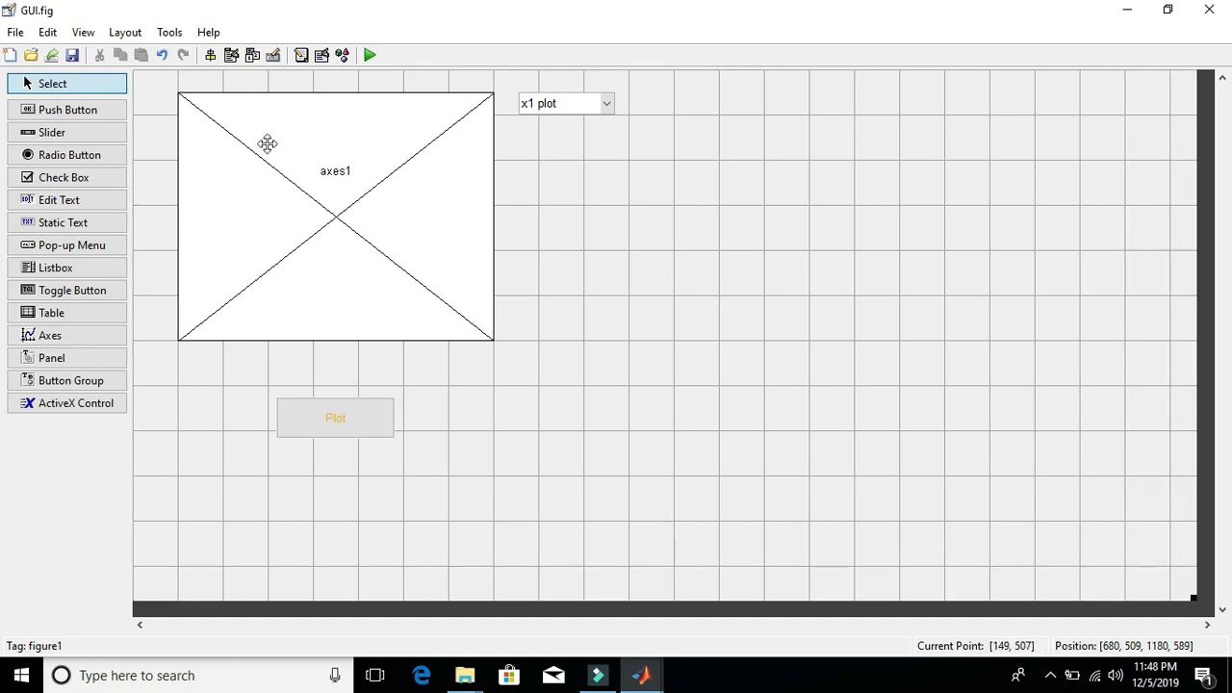
pyautogui.moveTo(191, 104)
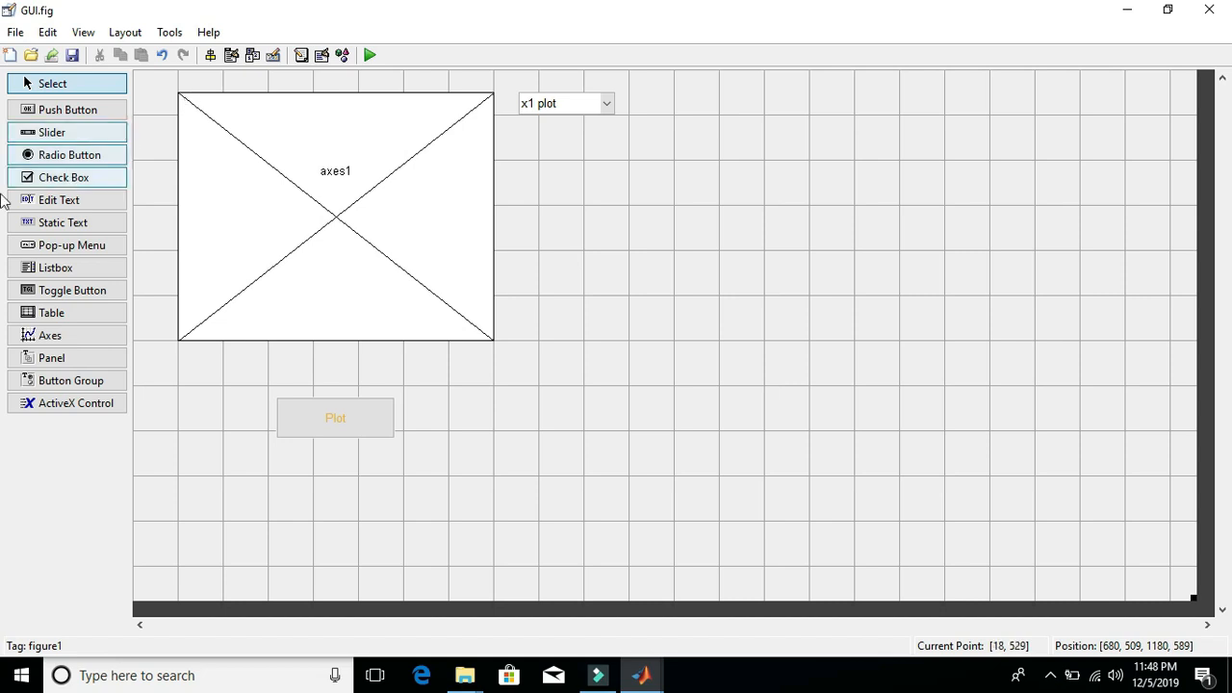
pyautogui.click(52, 356)
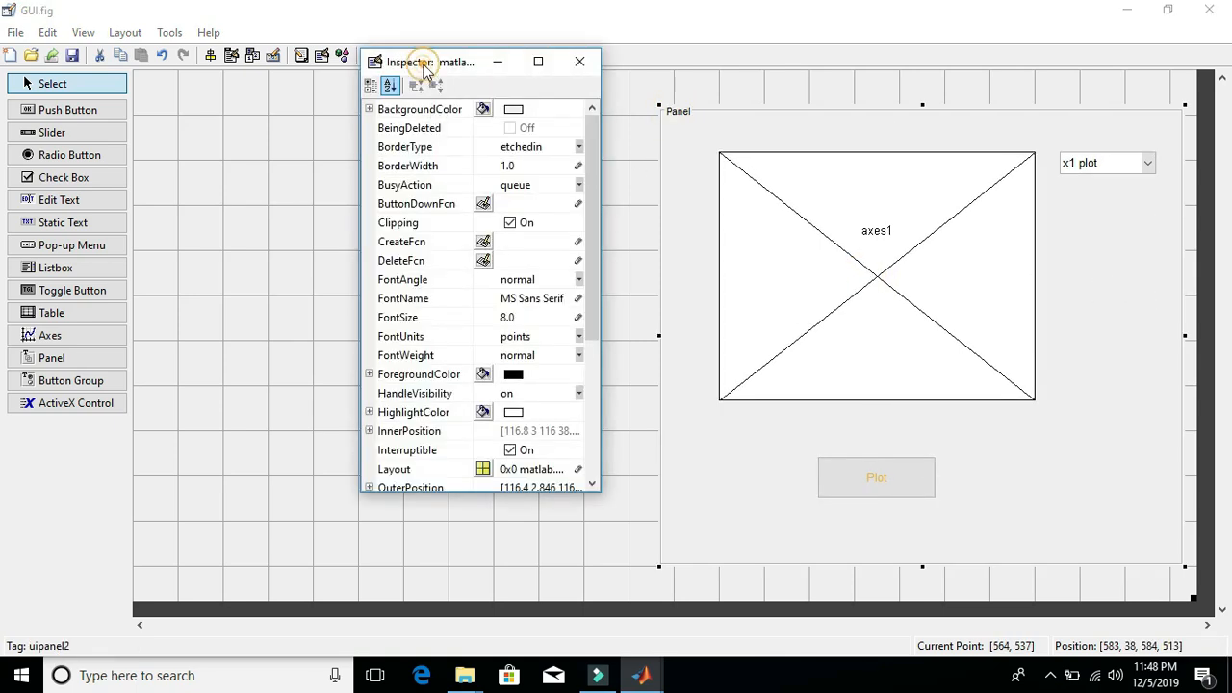
# Step: Set the panel's ForegroundColor to orange in the Property Inspector
pyautogui.moveTo(428, 61); pyautogui.dragTo(400, 35)
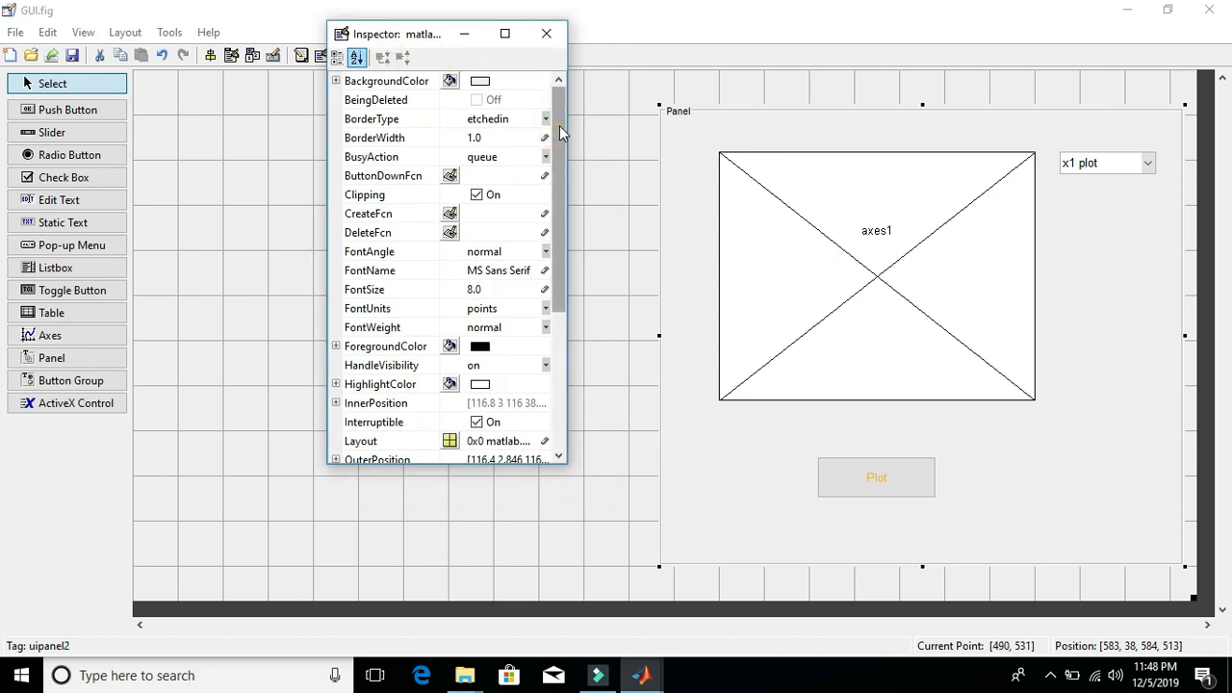
pyautogui.scroll(-3)
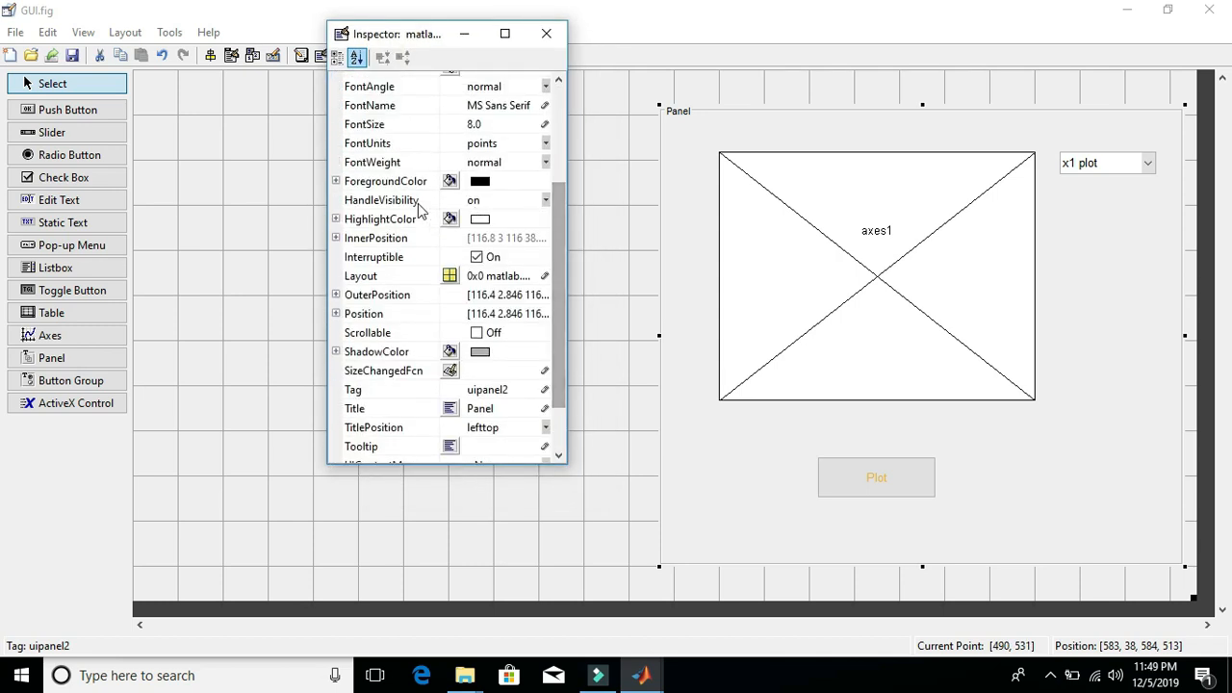
pyautogui.click(385, 181)
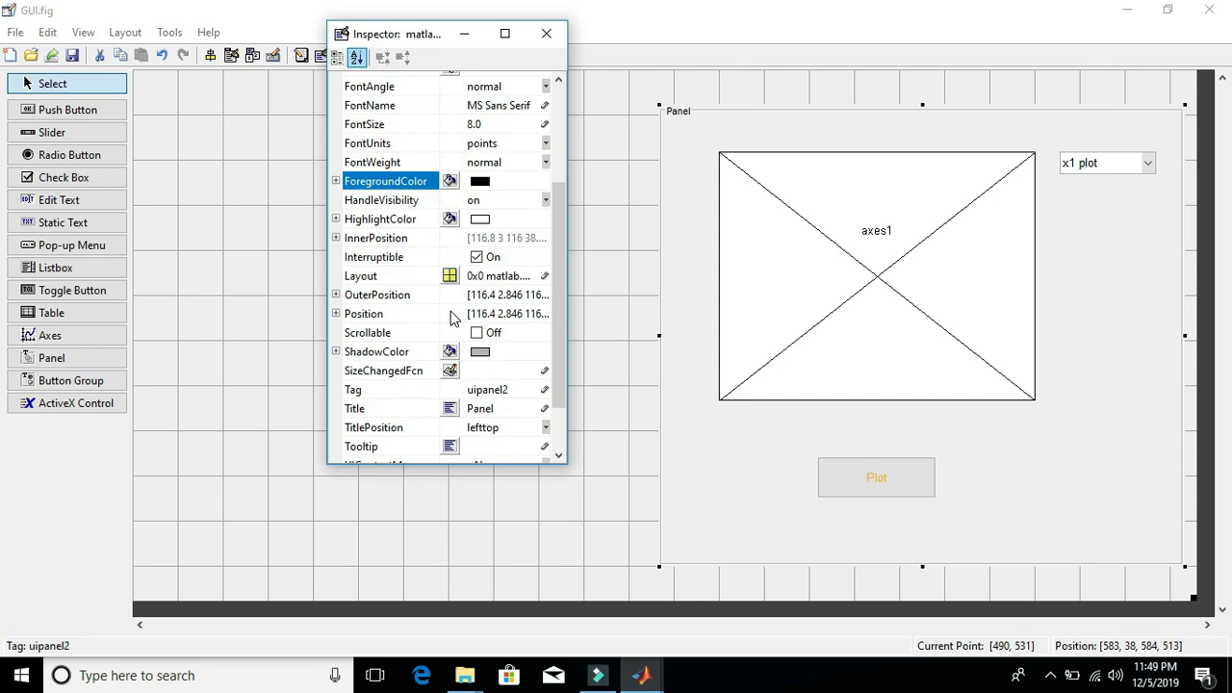
pyautogui.click(451, 181)
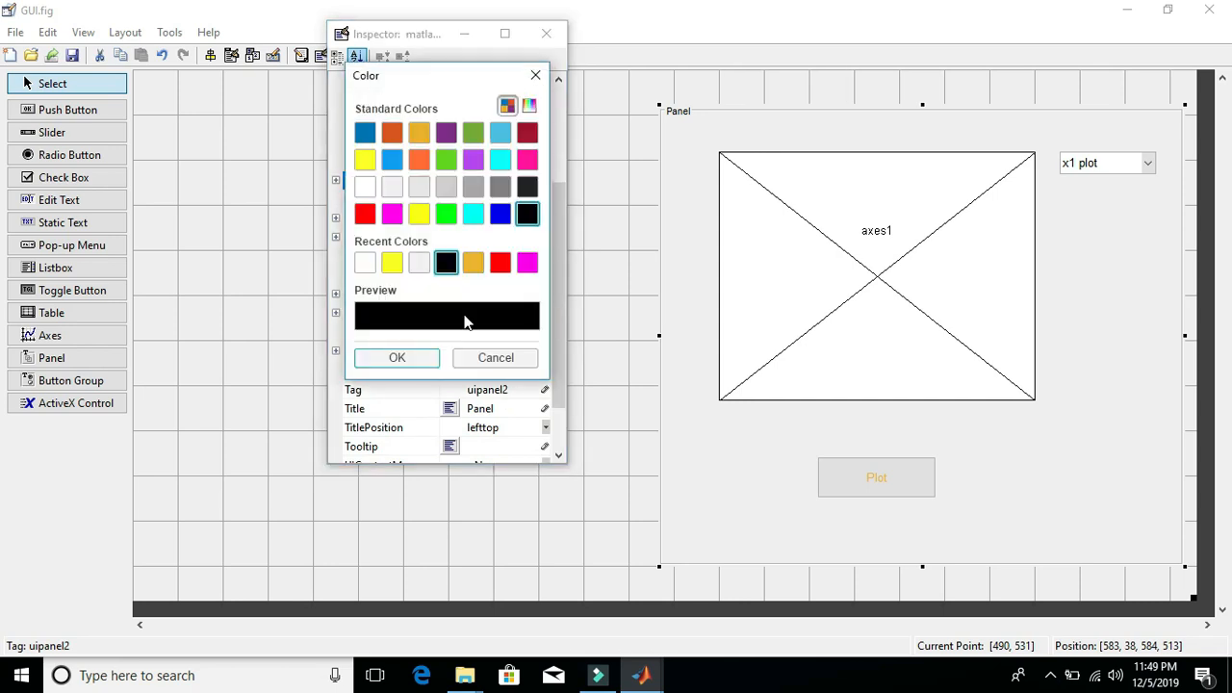
pyautogui.click(420, 131)
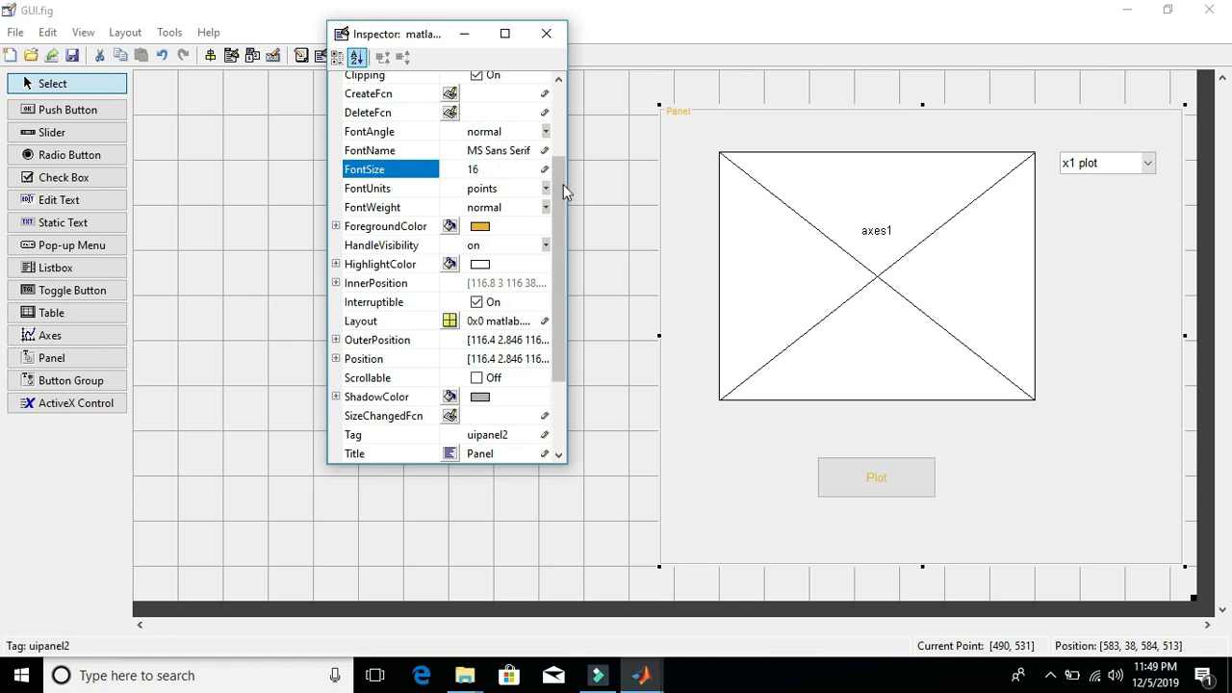
# Step: Retitle the panel Output and dismiss the Property Inspector
pyautogui.scroll(-3)
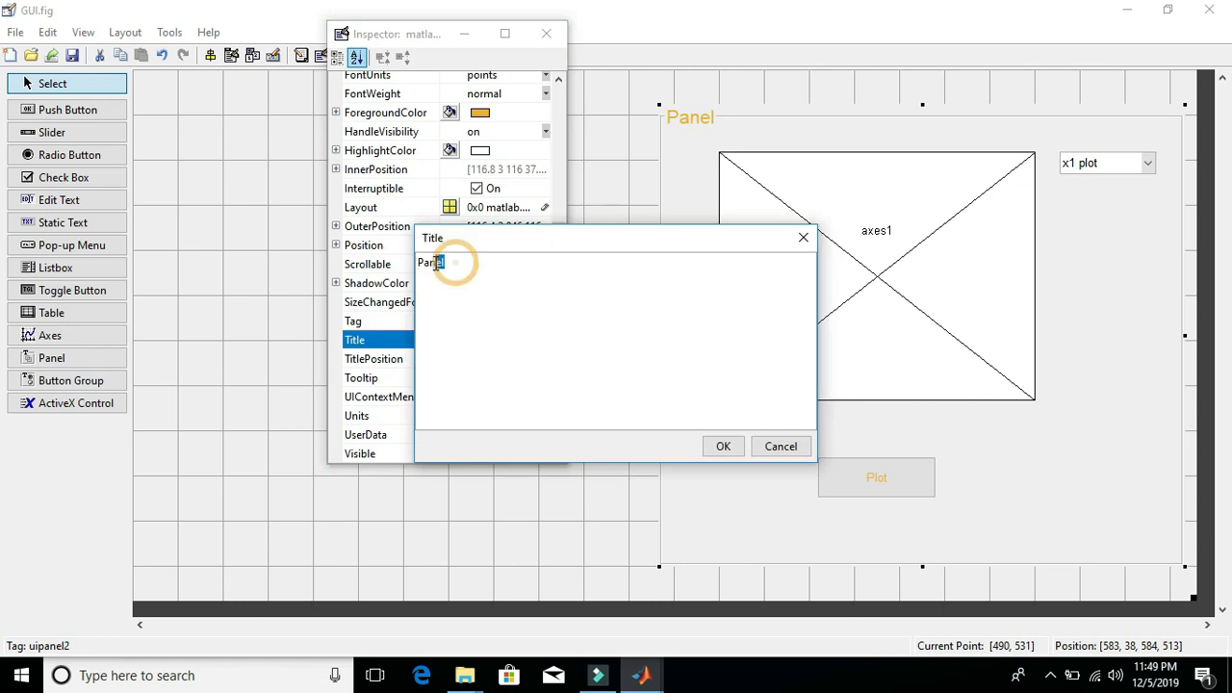
pyautogui.write('O')
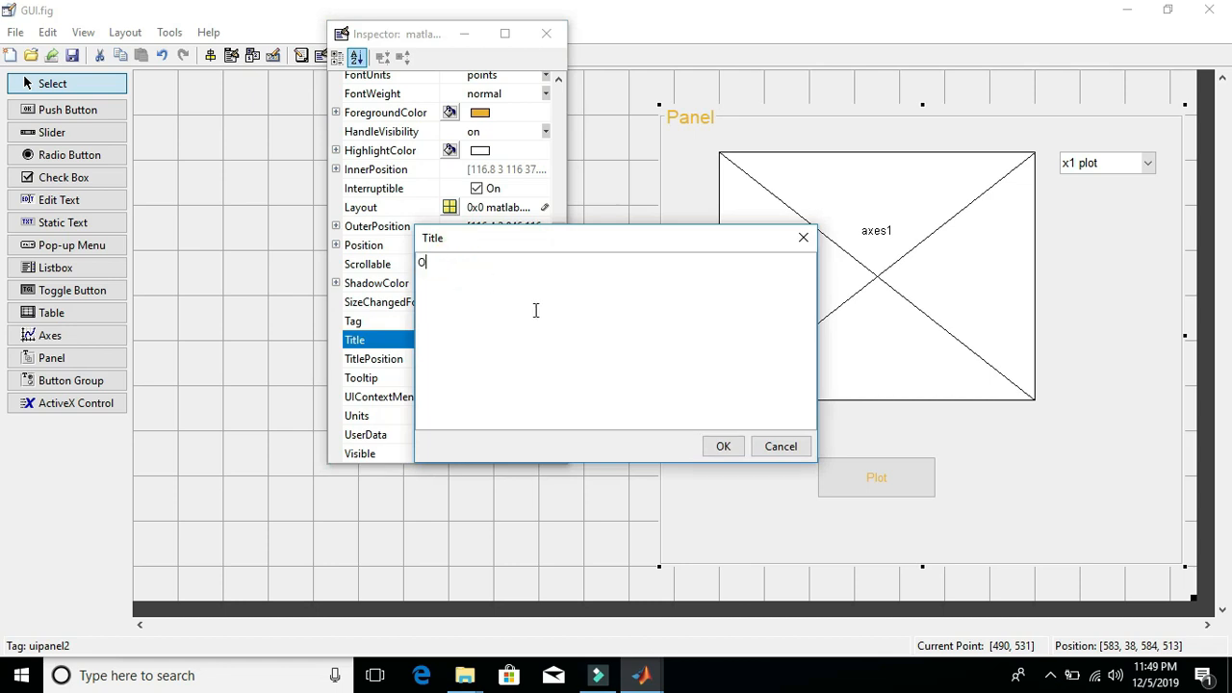
pyautogui.write('utput')
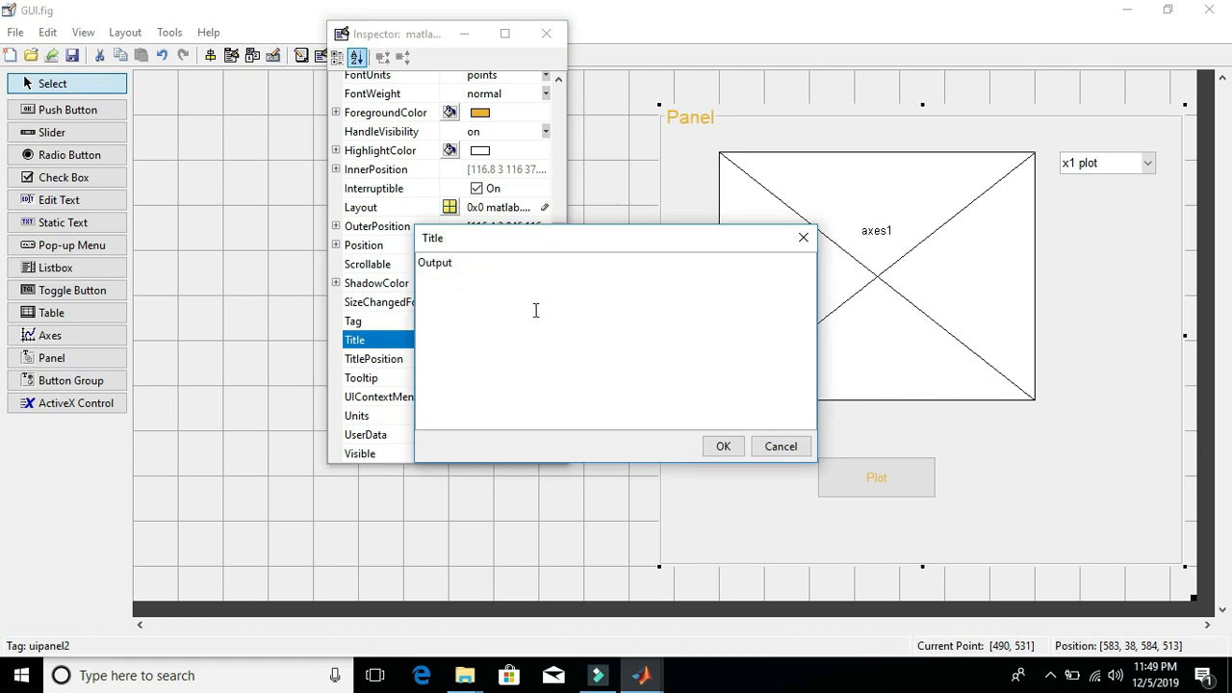
pyautogui.click(724, 447)
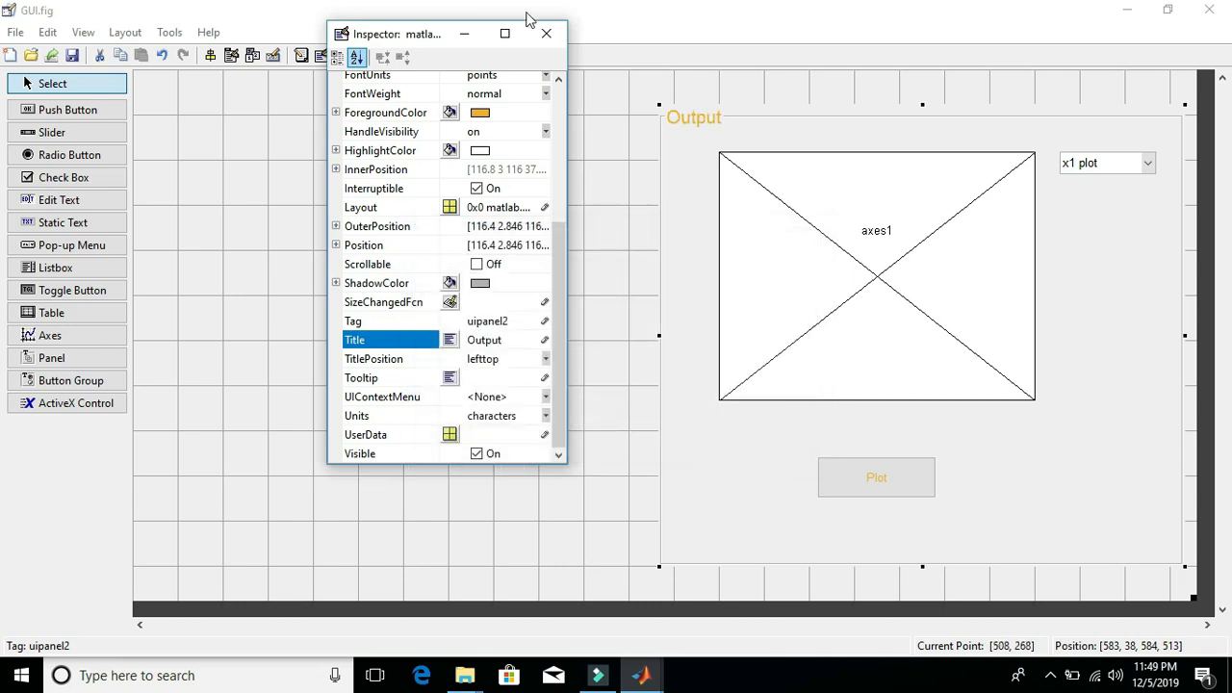
pyautogui.click(547, 34)
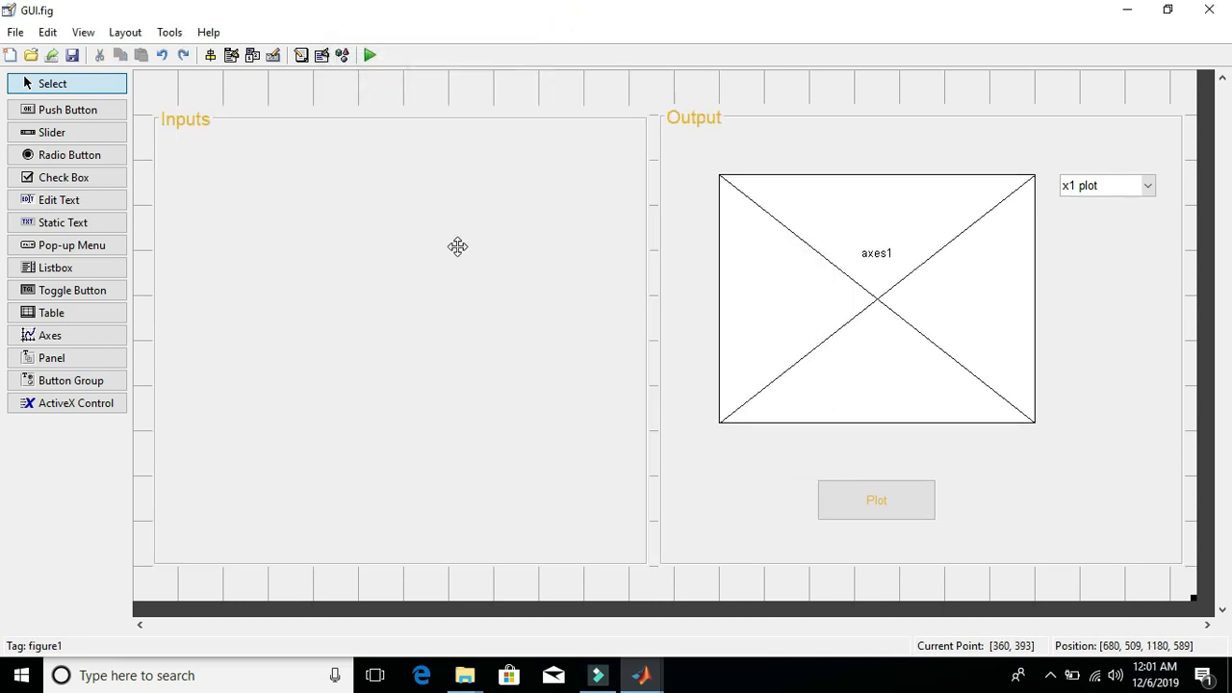
pyautogui.moveTo(296, 183)
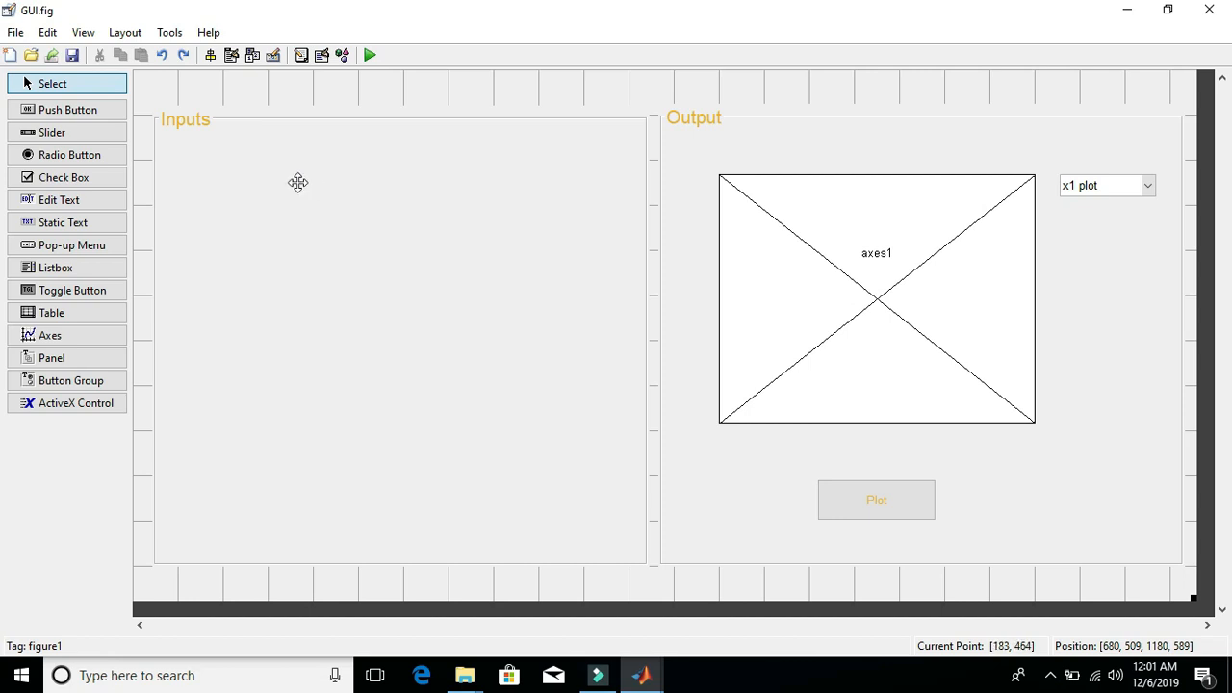
pyautogui.moveTo(29, 206)
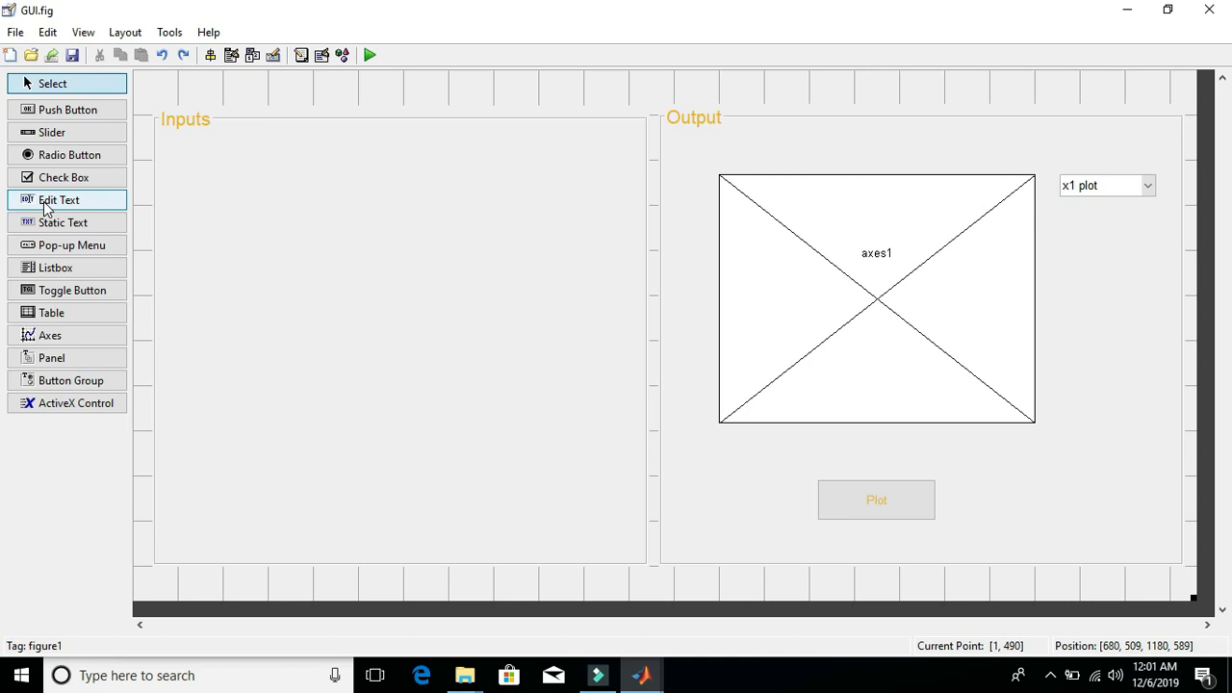
pyautogui.moveTo(54, 220)
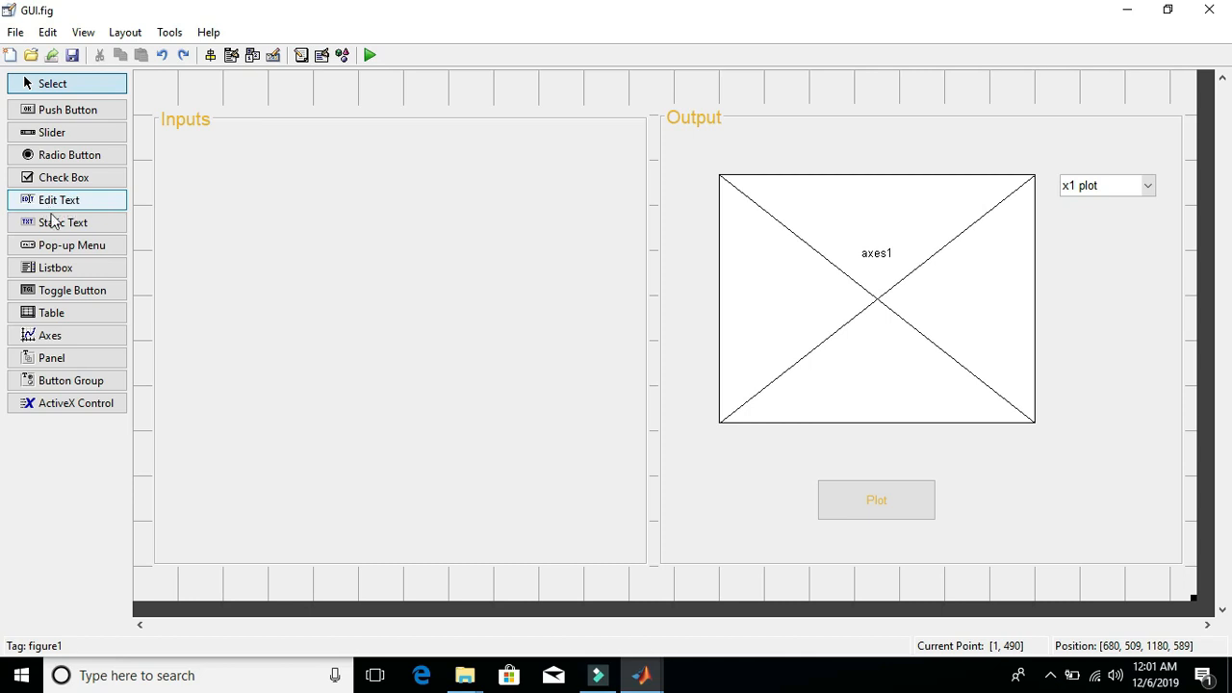
pyautogui.moveTo(64, 223)
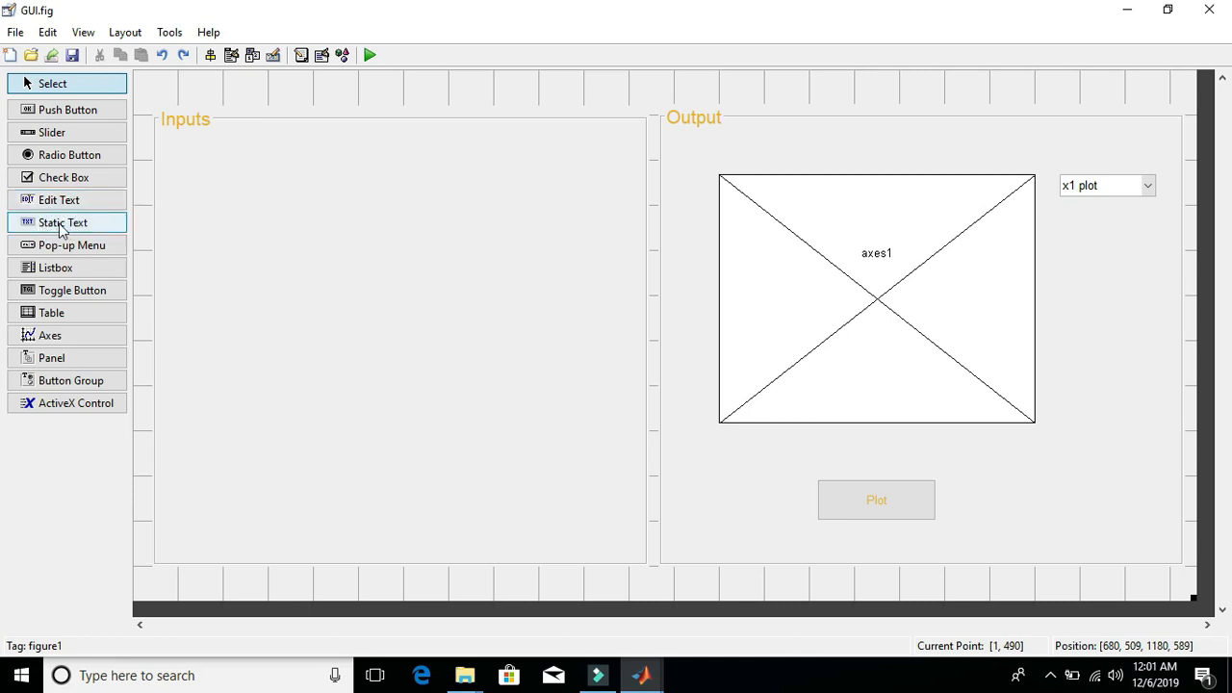
pyautogui.moveTo(79, 224)
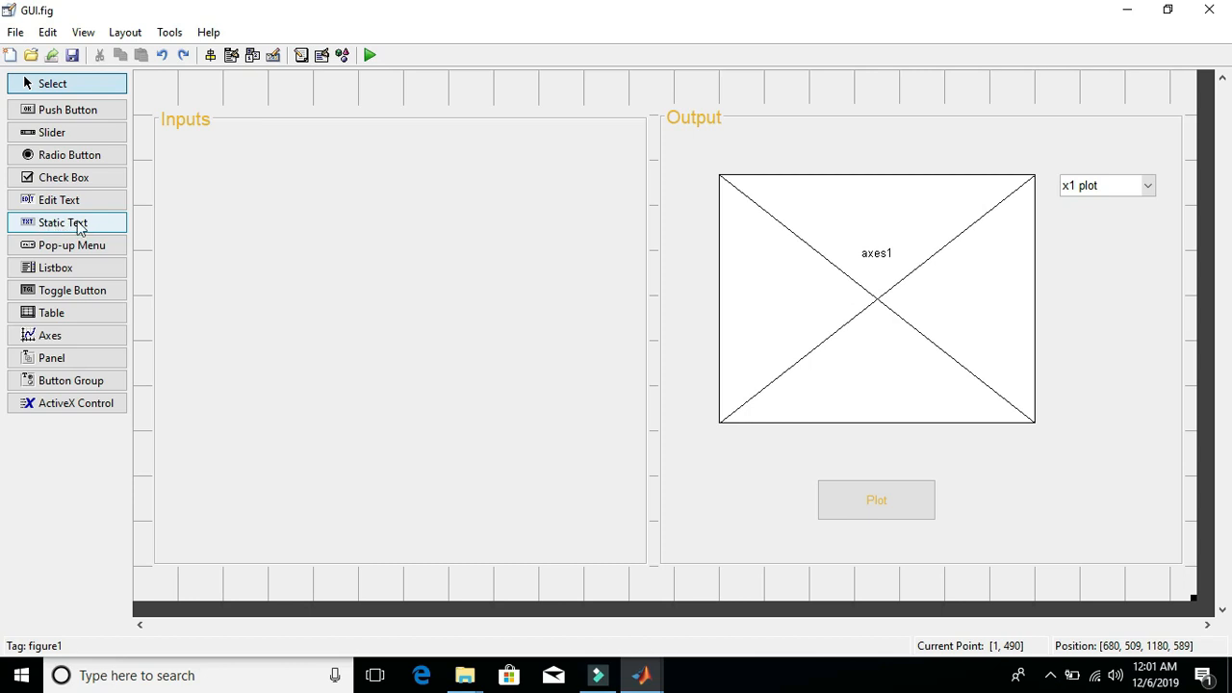
pyautogui.moveTo(49, 227)
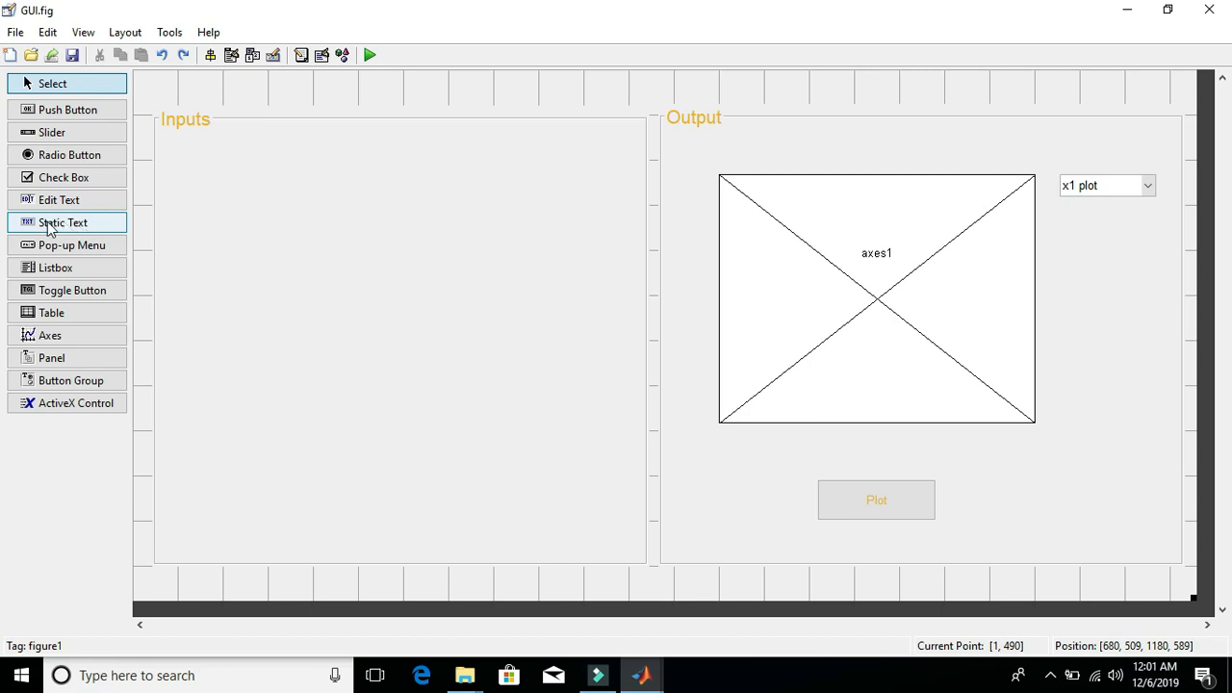
pyautogui.moveTo(77, 227)
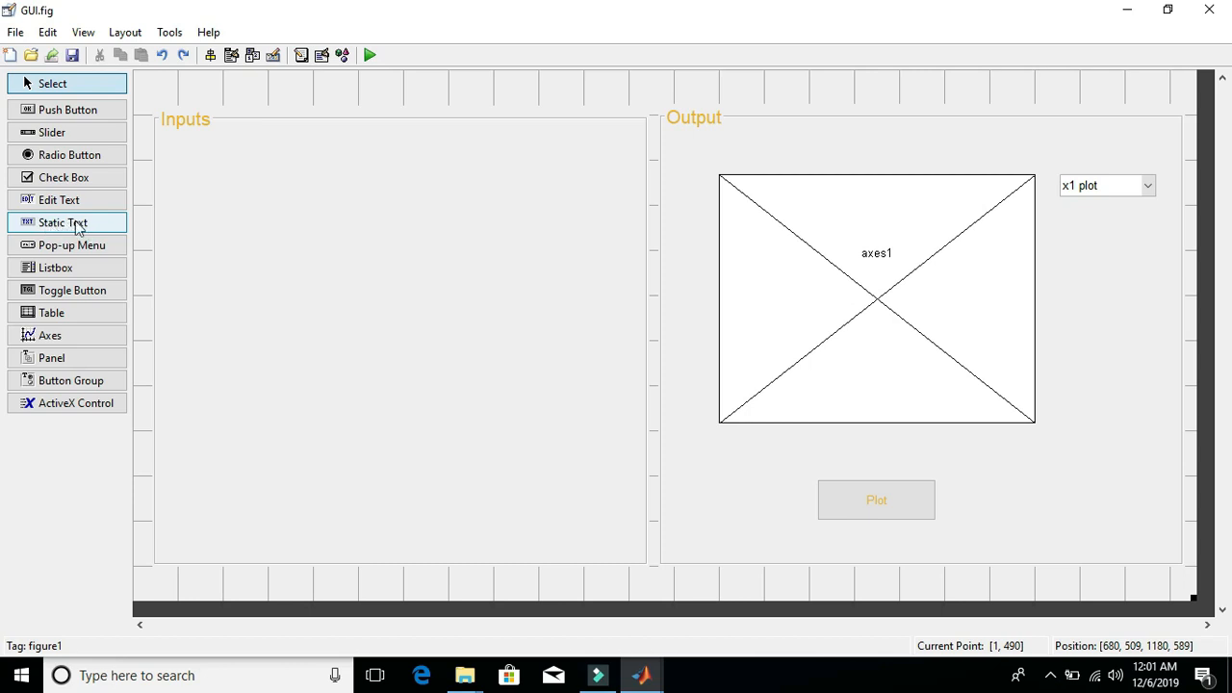
pyautogui.moveTo(58, 198)
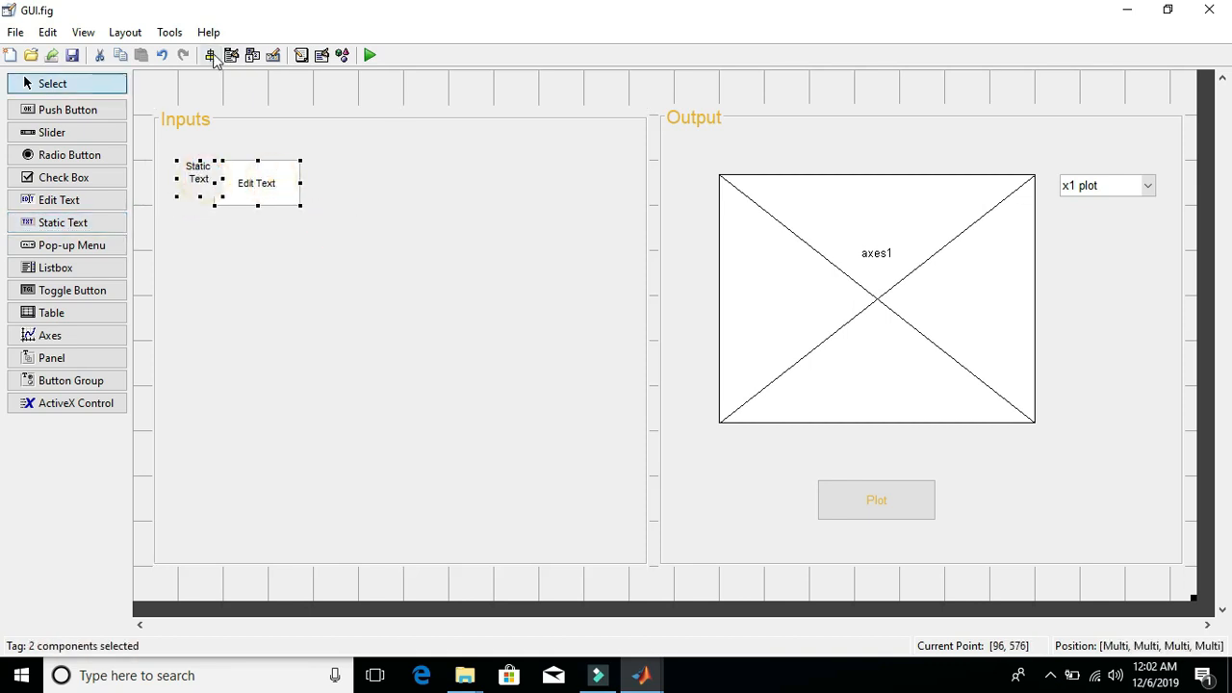
# Step: Align the label and input field on their vertical centres via Align Objects
pyautogui.click(209, 54)
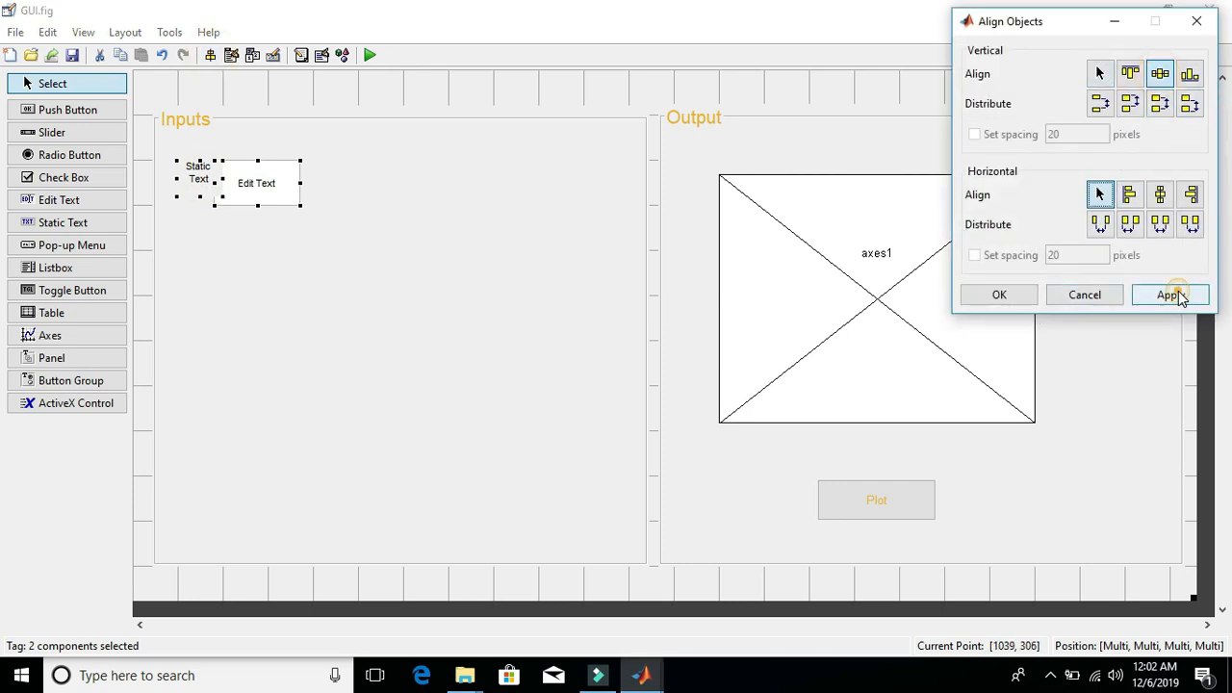
pyautogui.click(1171, 295)
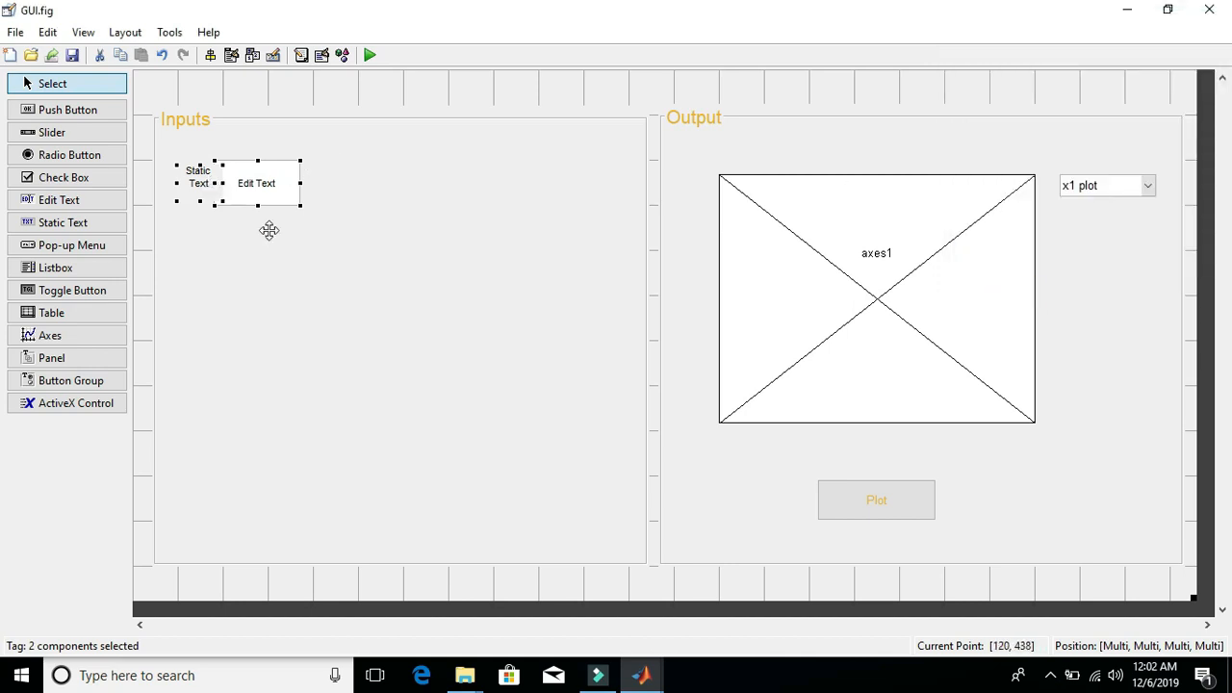
pyautogui.click(196, 183)
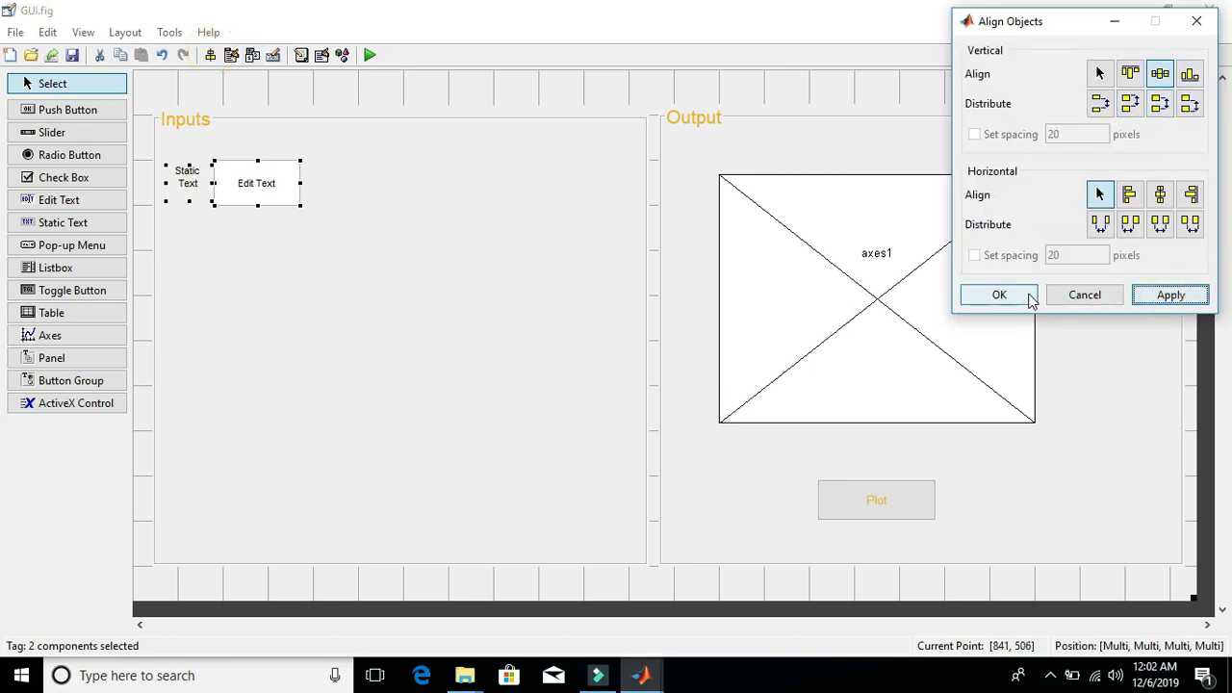
pyautogui.click(999, 295)
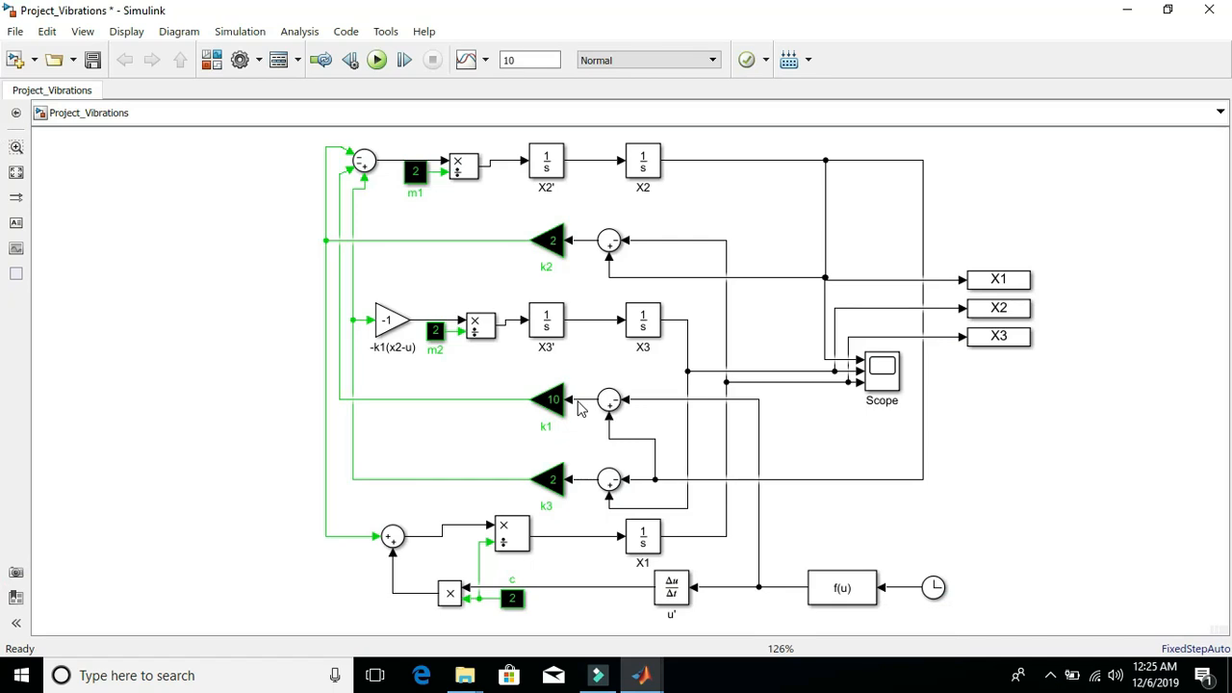
pyautogui.moveTo(477, 201)
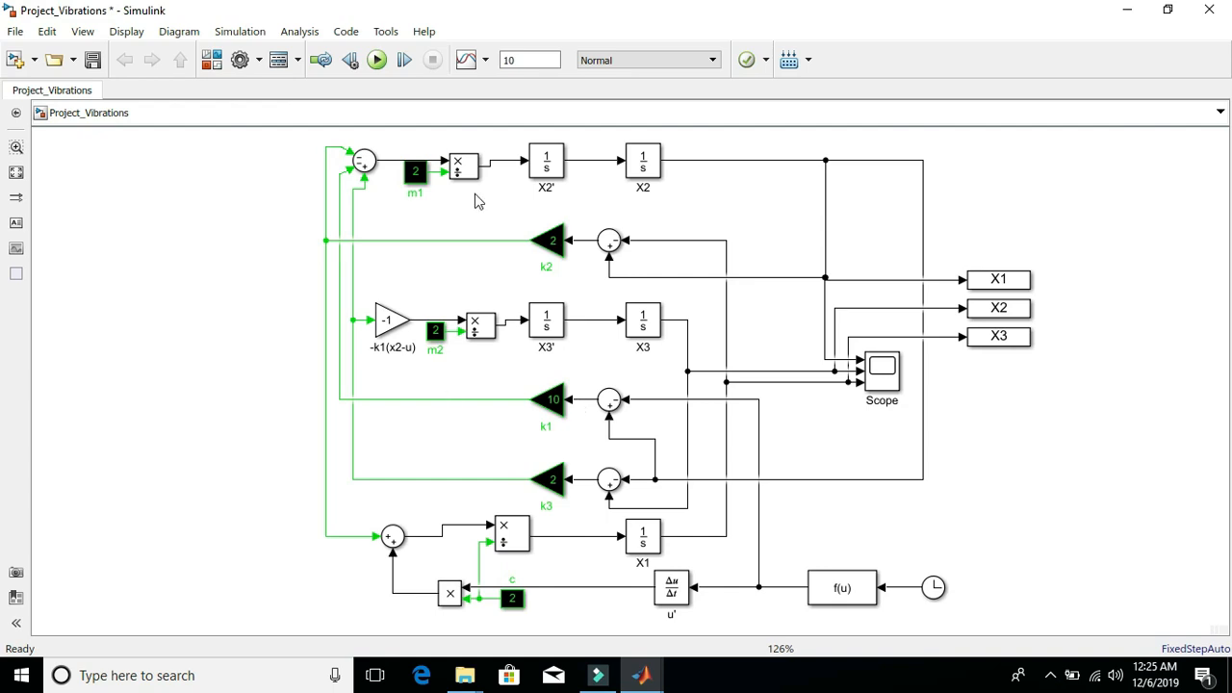
# Step: Set the input field's FontSize to 12
pyautogui.click(416, 169)
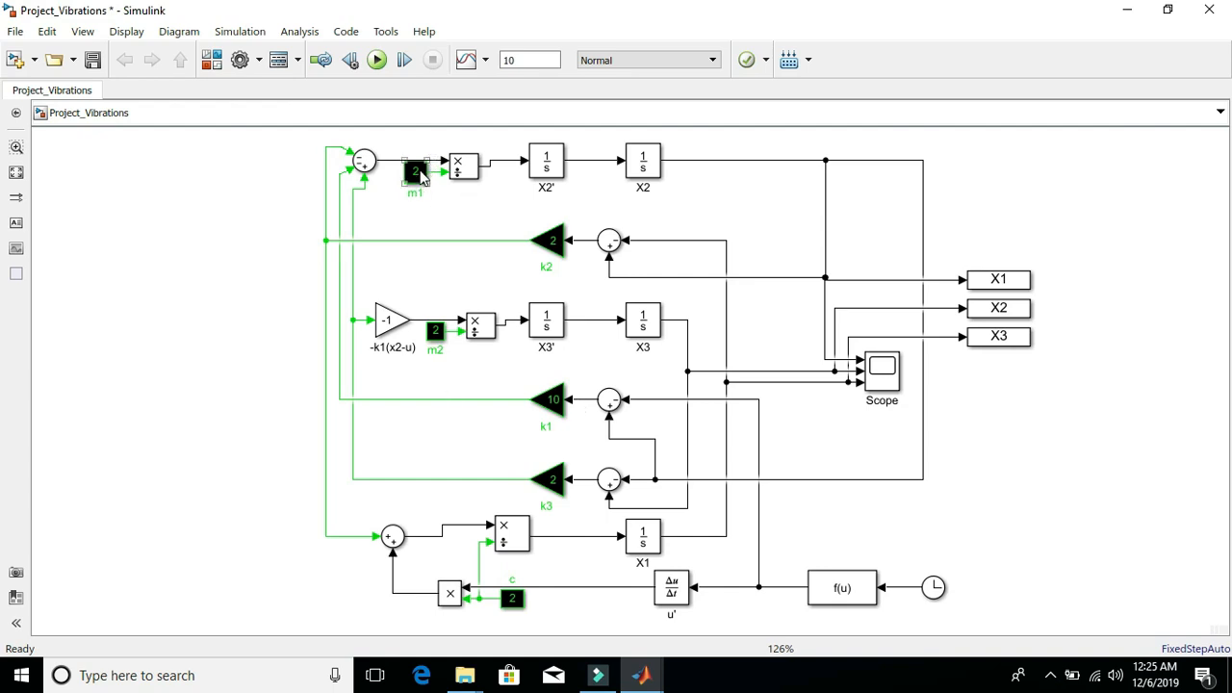
pyautogui.click(547, 239)
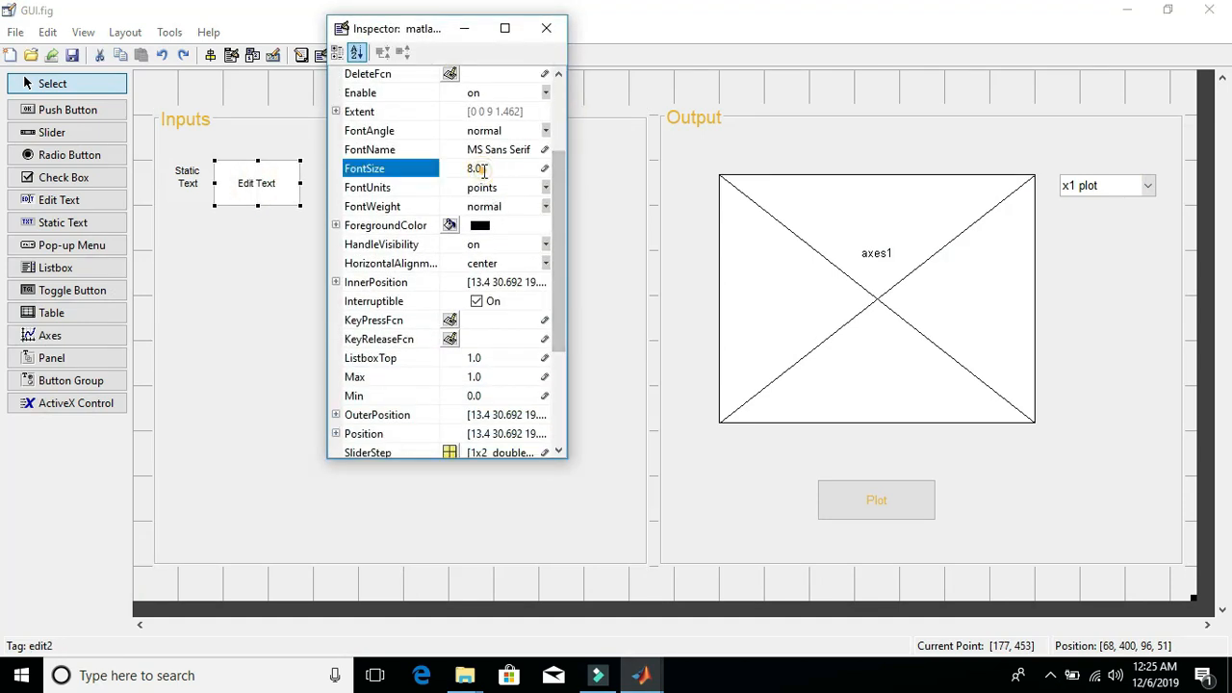
pyautogui.write('12')
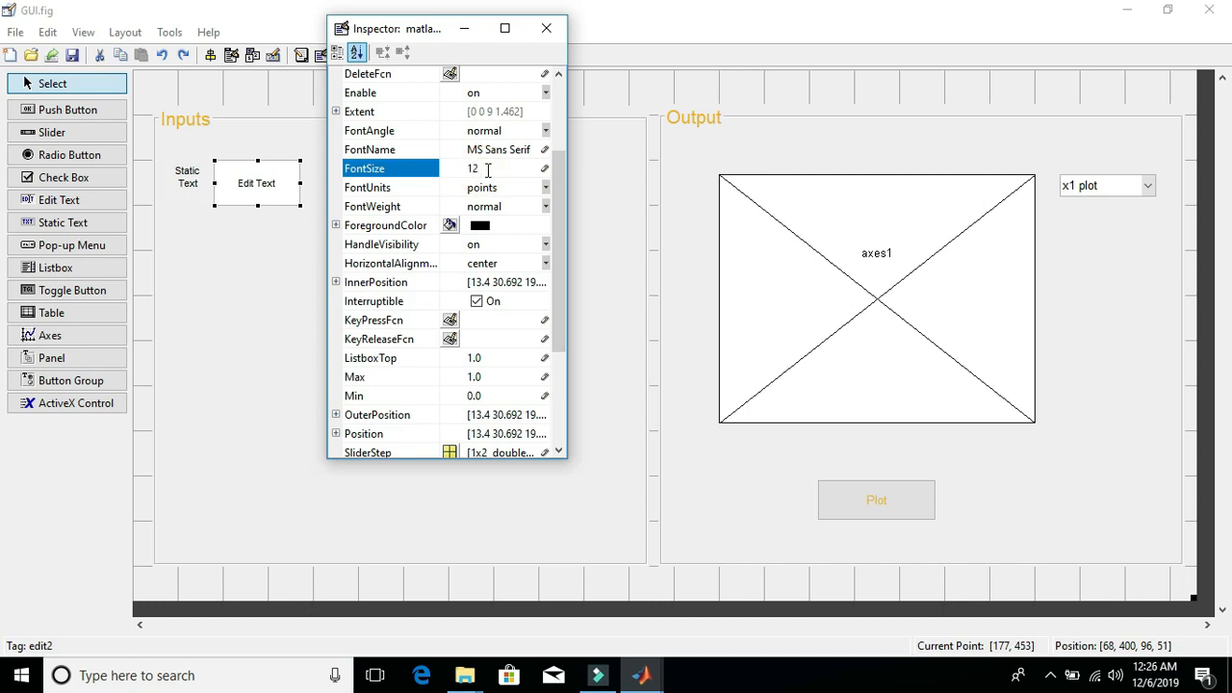
pyautogui.scroll(-3)
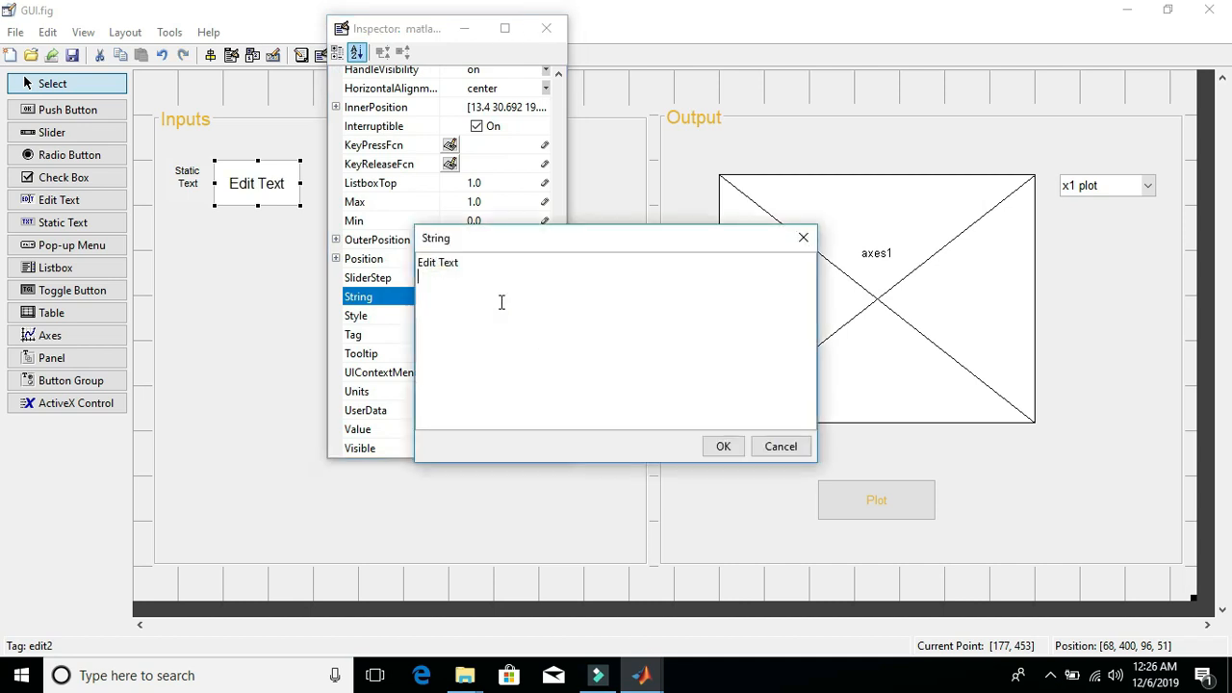
# Step: Make the field's default String 0 and dismiss the Property Inspector
pyautogui.doubleClick(439, 262)
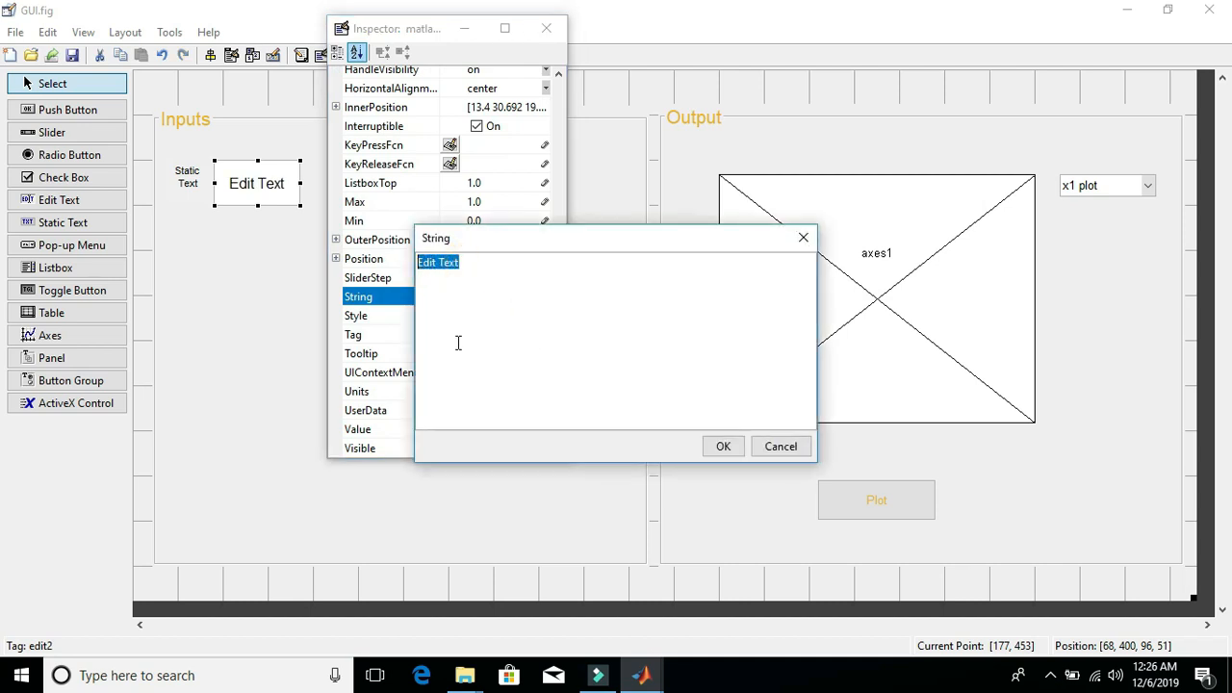
pyautogui.write('0')
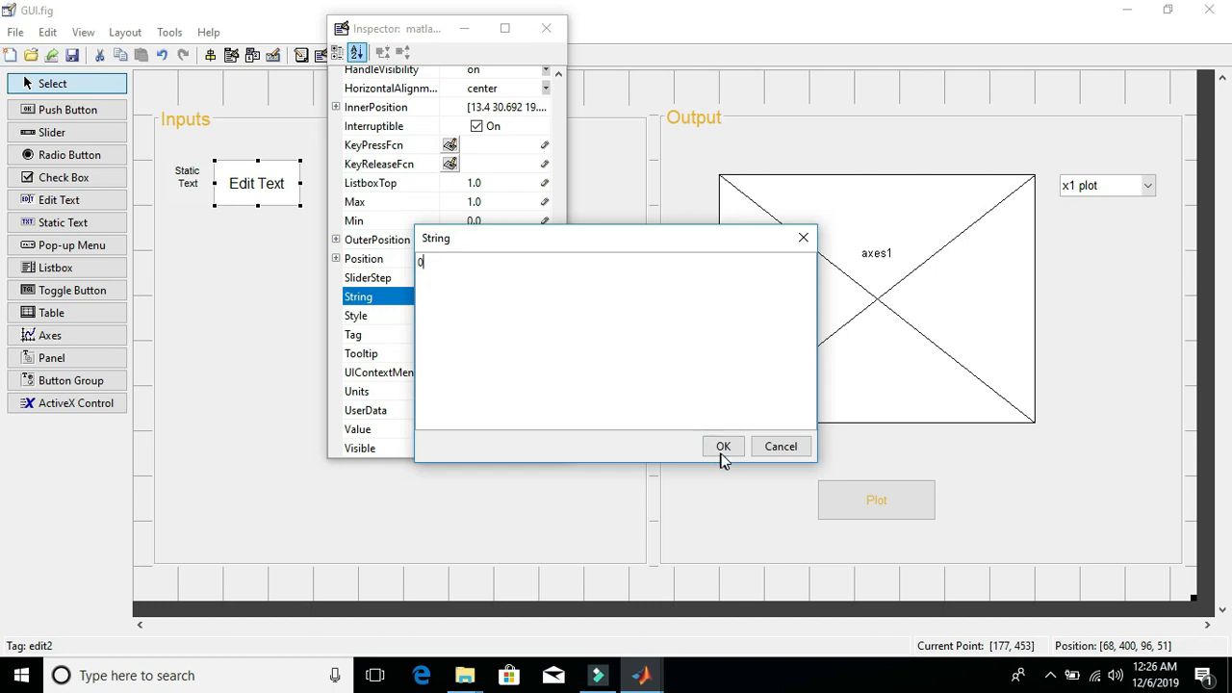
pyautogui.click(724, 447)
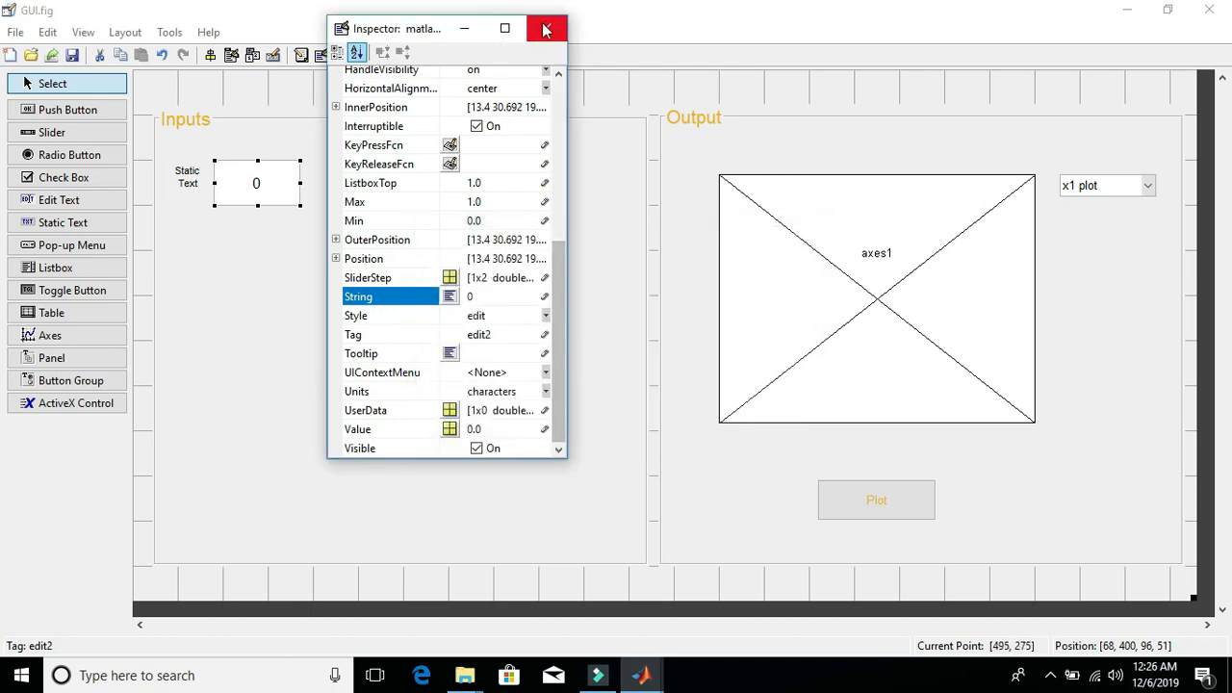
pyautogui.click(547, 29)
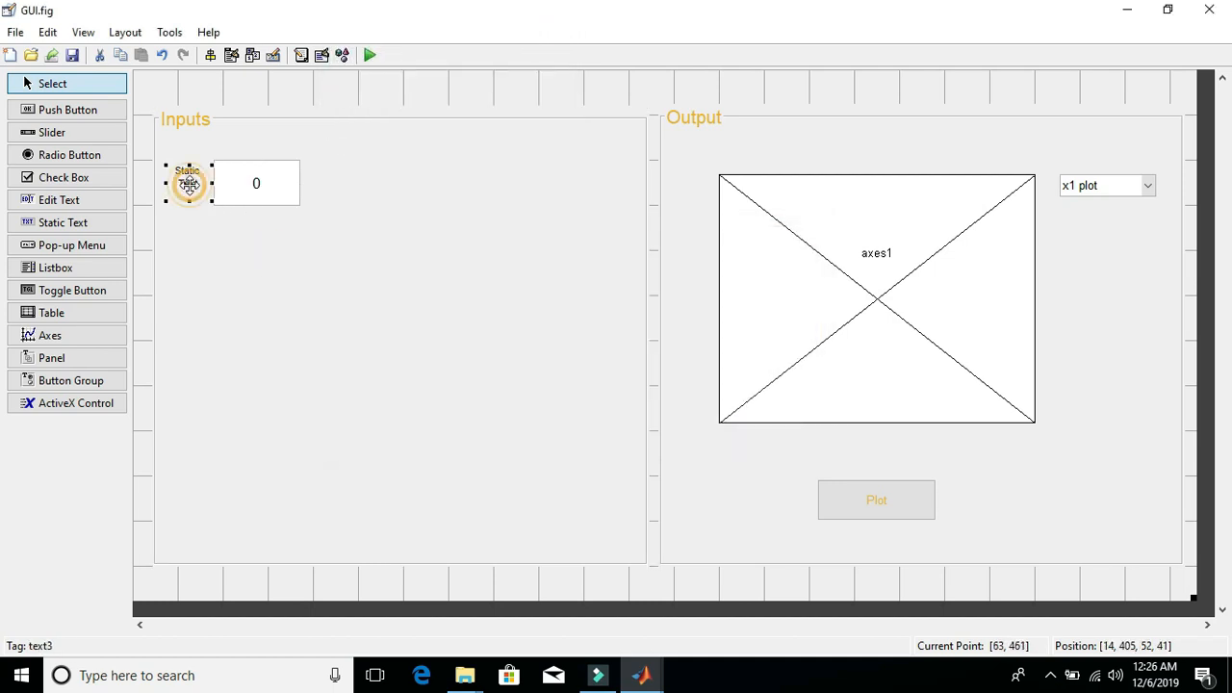
# Step: Give the static label FontSize 12 and String k1
pyautogui.doubleClick(189, 185)
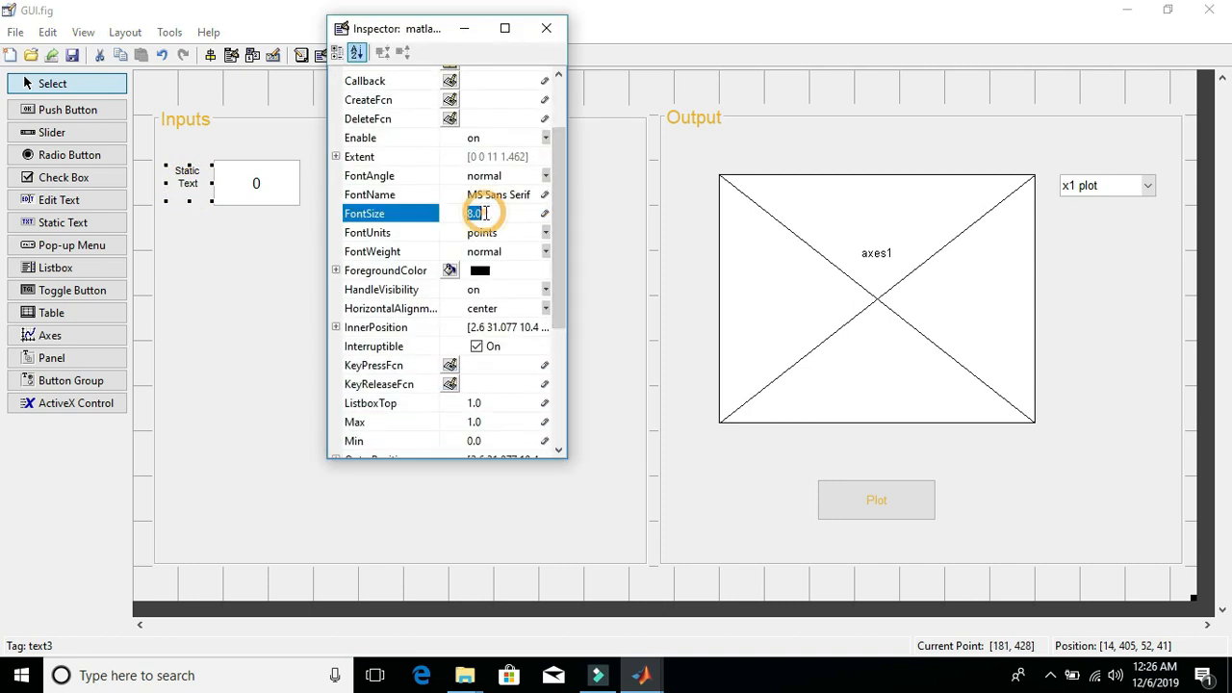
pyautogui.write('12')
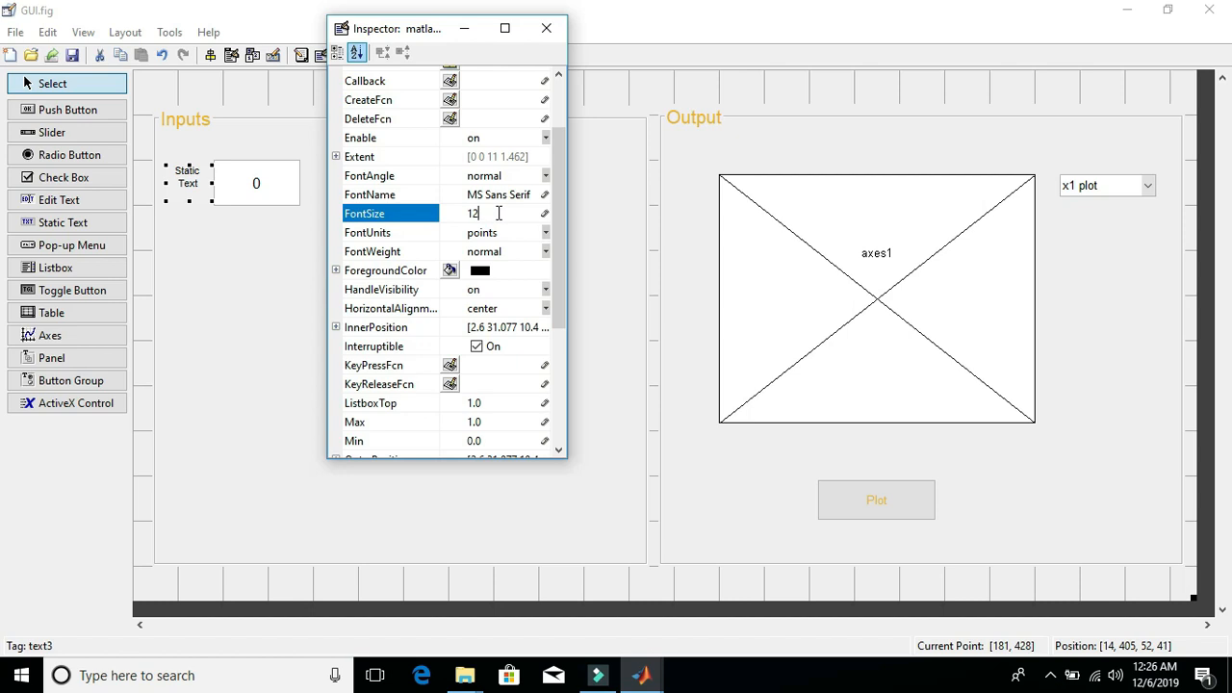
pyautogui.scroll(-3)
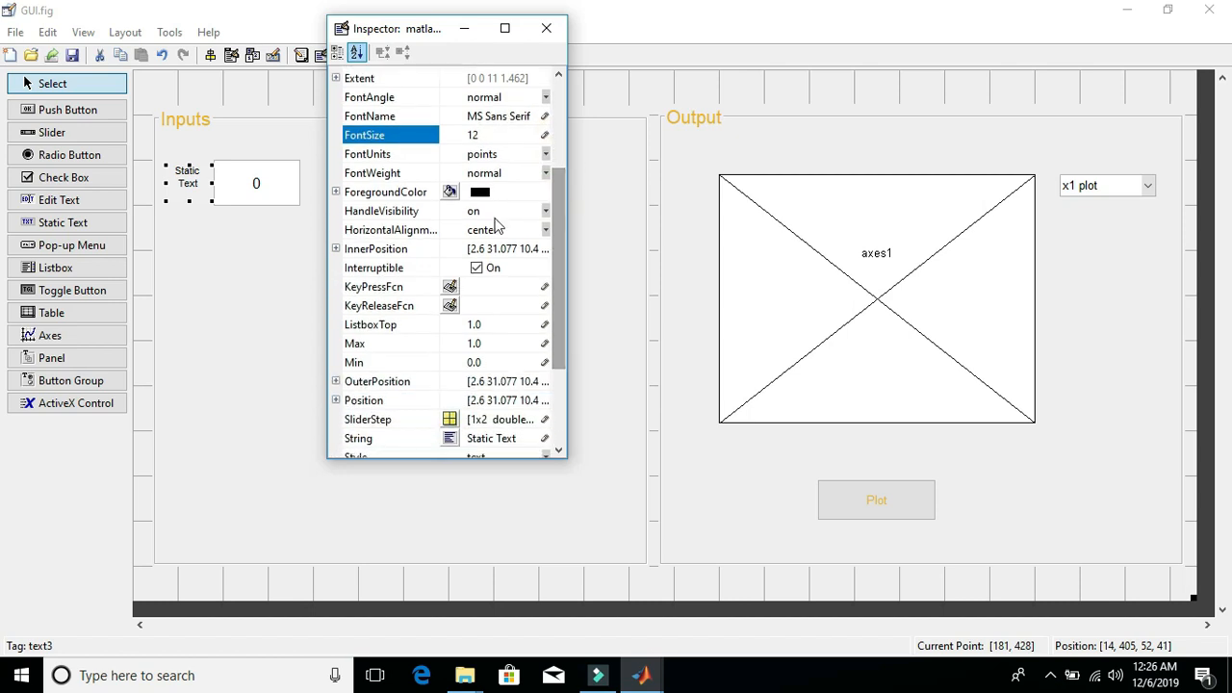
pyautogui.scroll(-3)
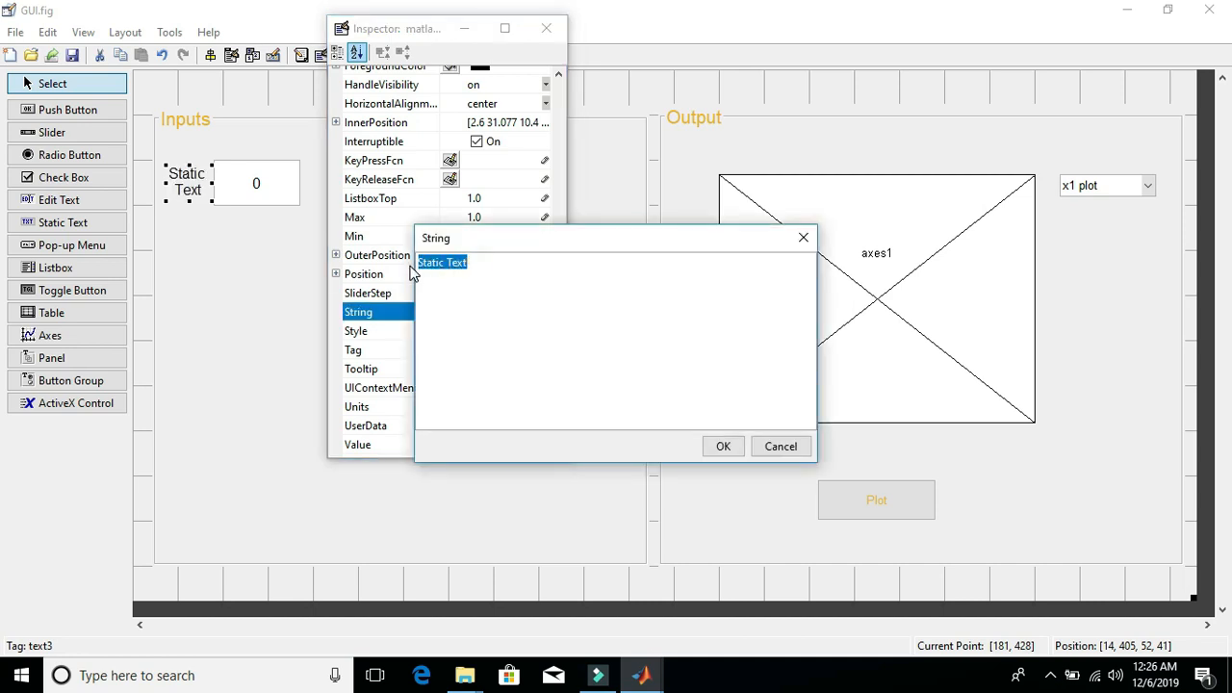
pyautogui.write('k1')
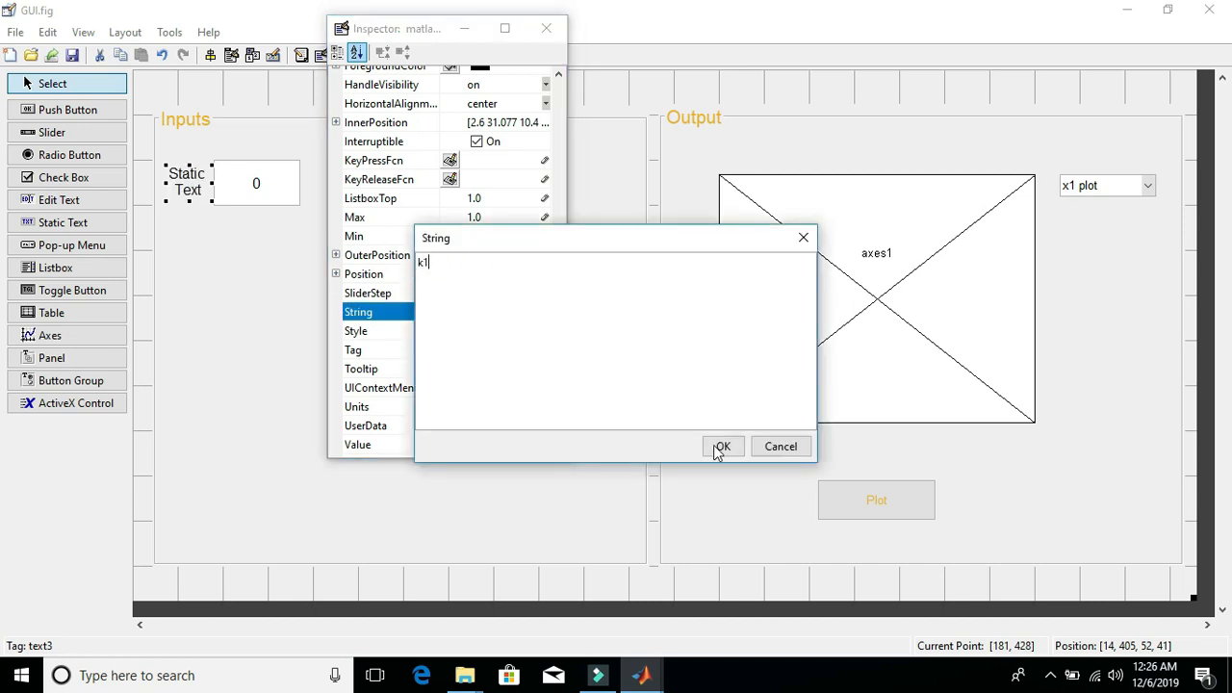
pyautogui.click(724, 446)
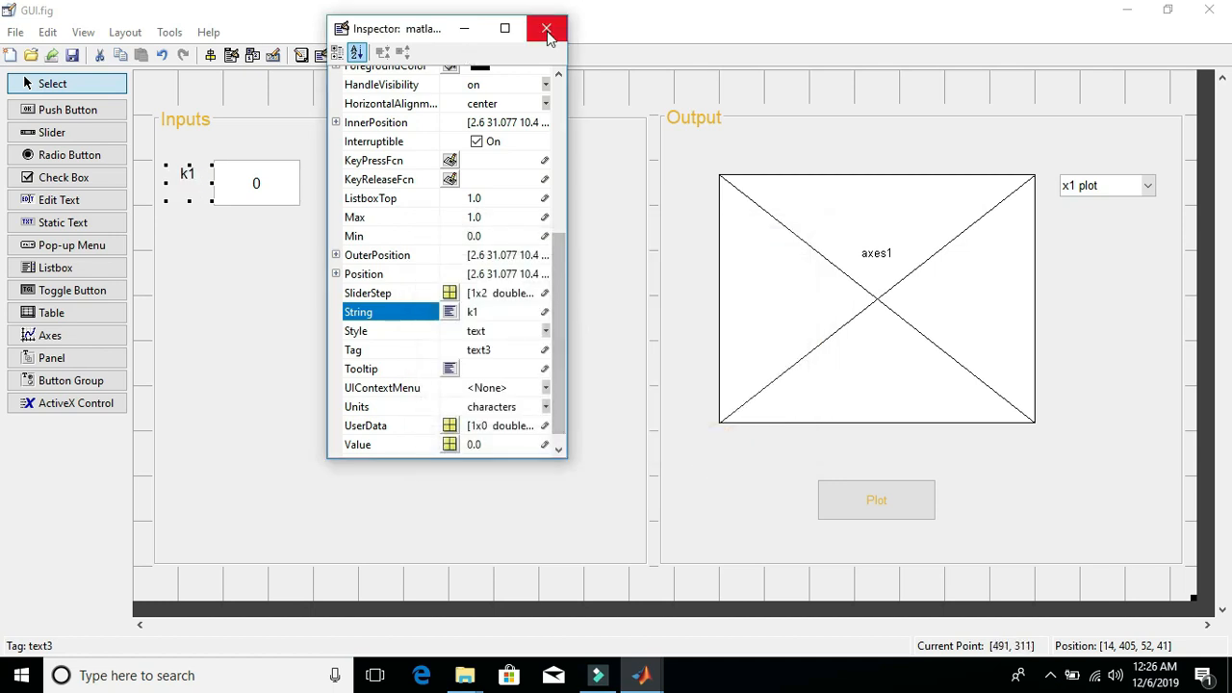
pyautogui.click(547, 29)
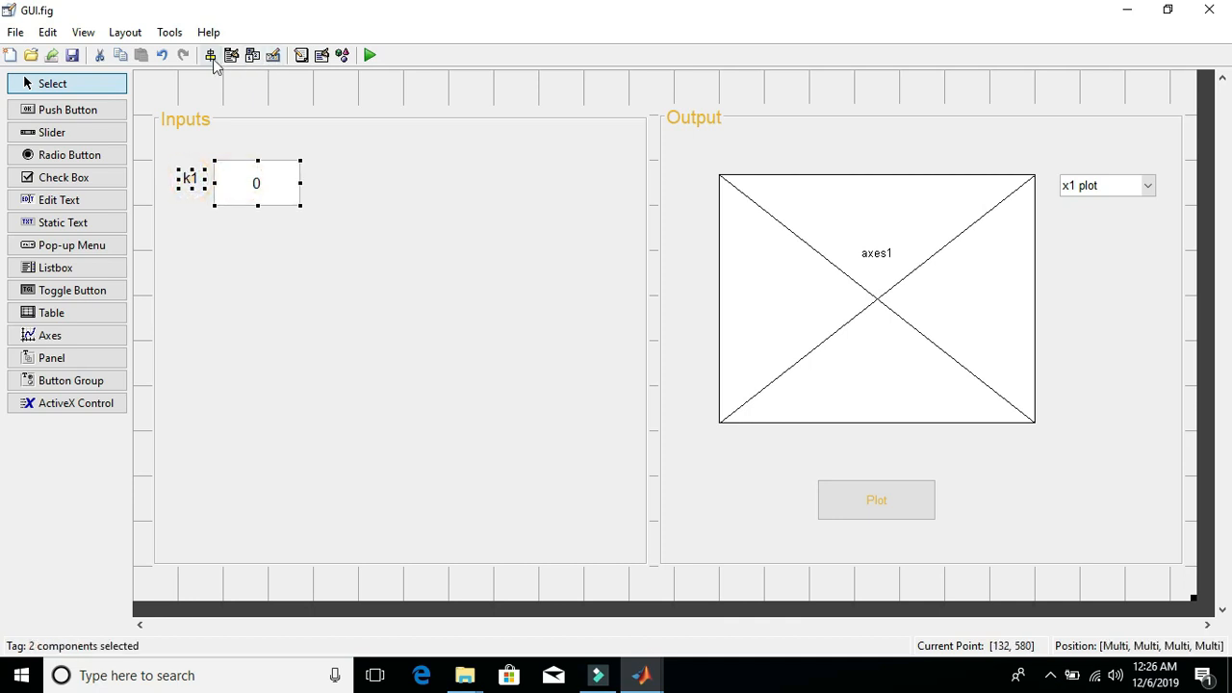
# Step: Check alignment options unchanged, then bring up the Plot button's context menu
pyautogui.click(210, 53)
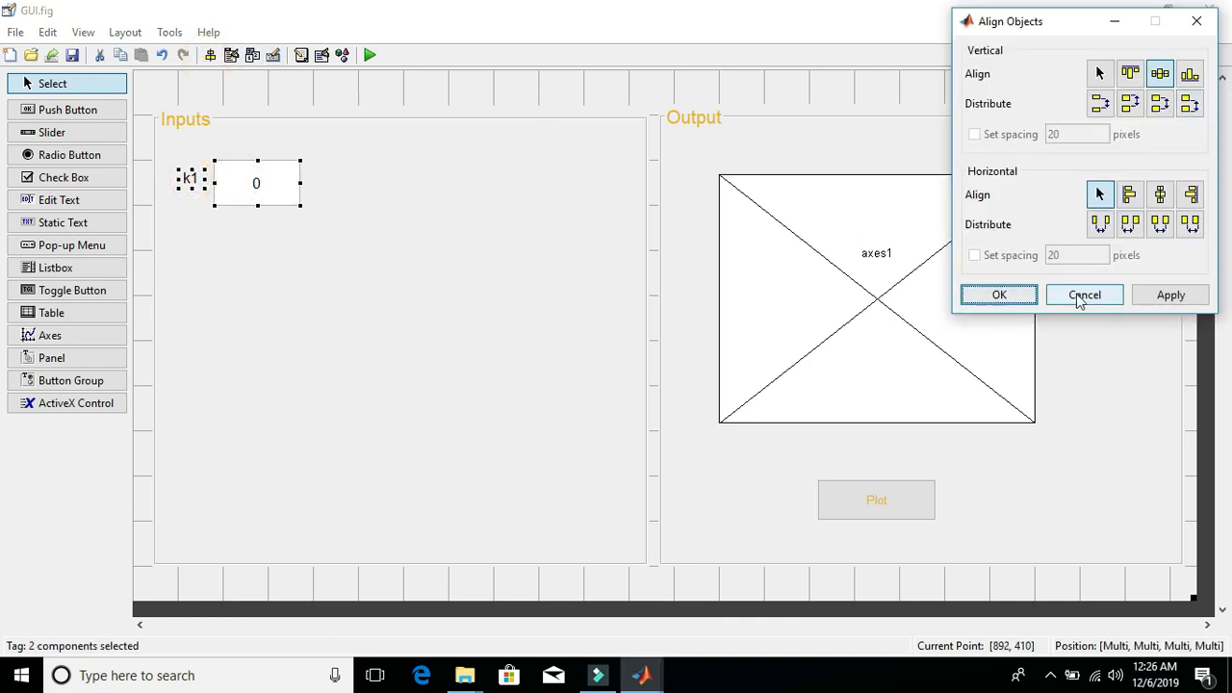
pyautogui.click(1084, 295)
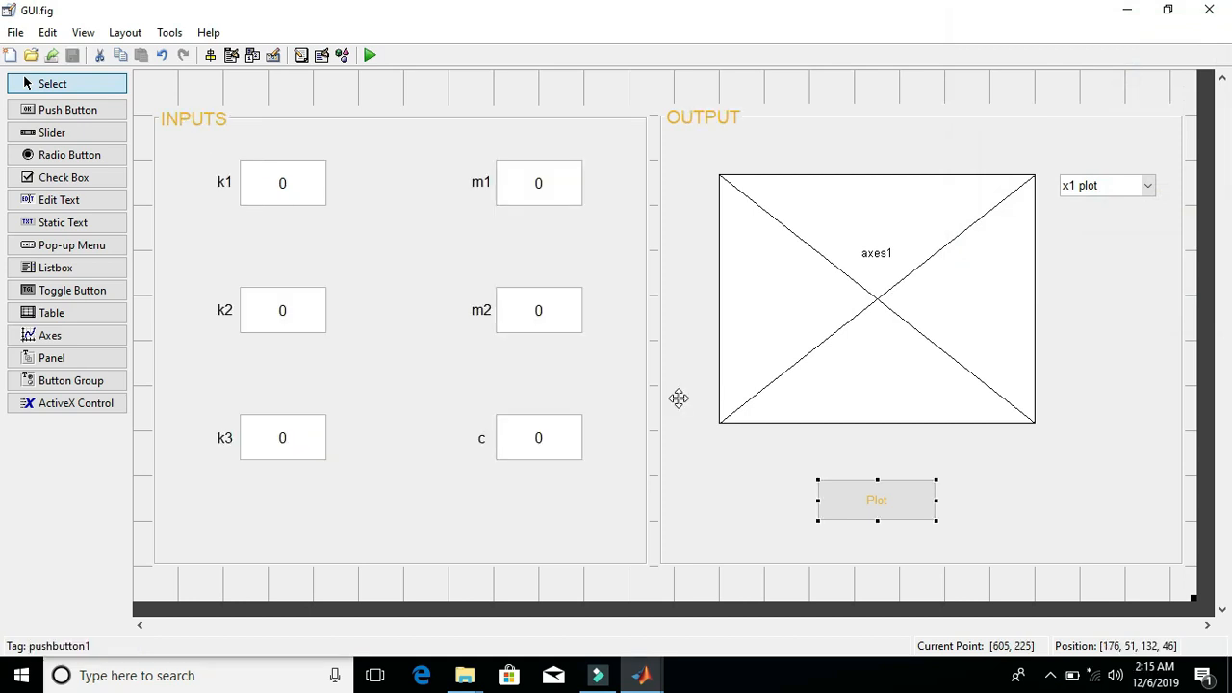
pyautogui.moveTo(339, 320)
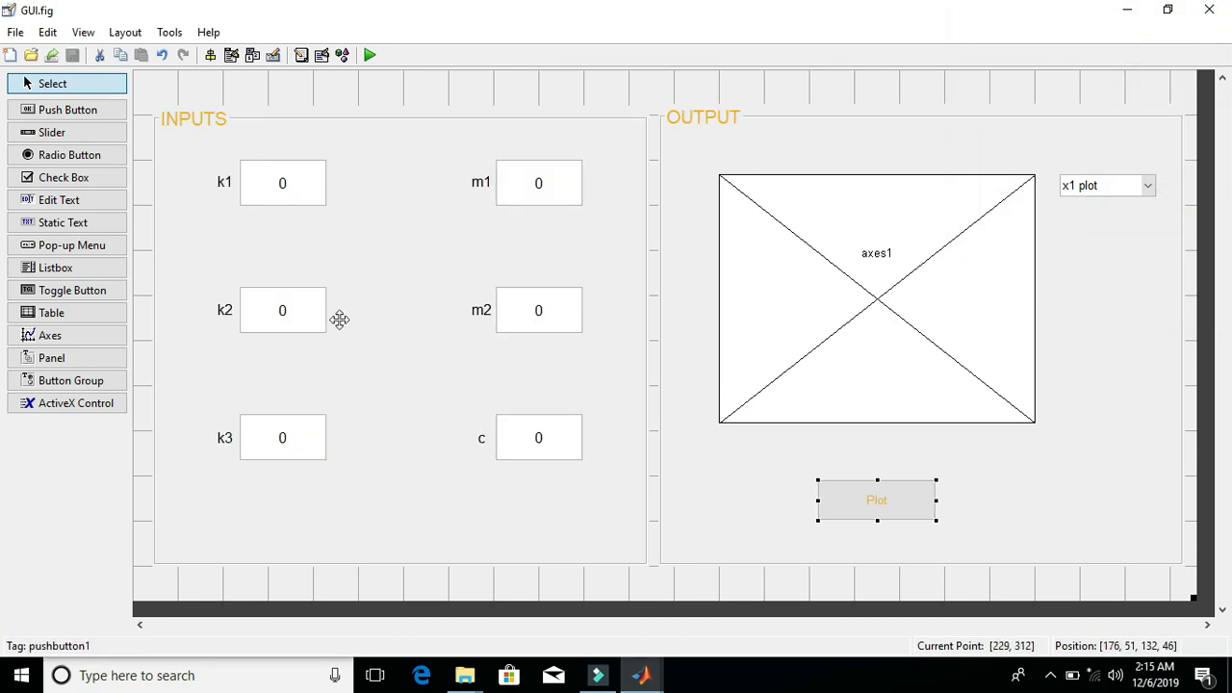
pyautogui.moveTo(524, 455)
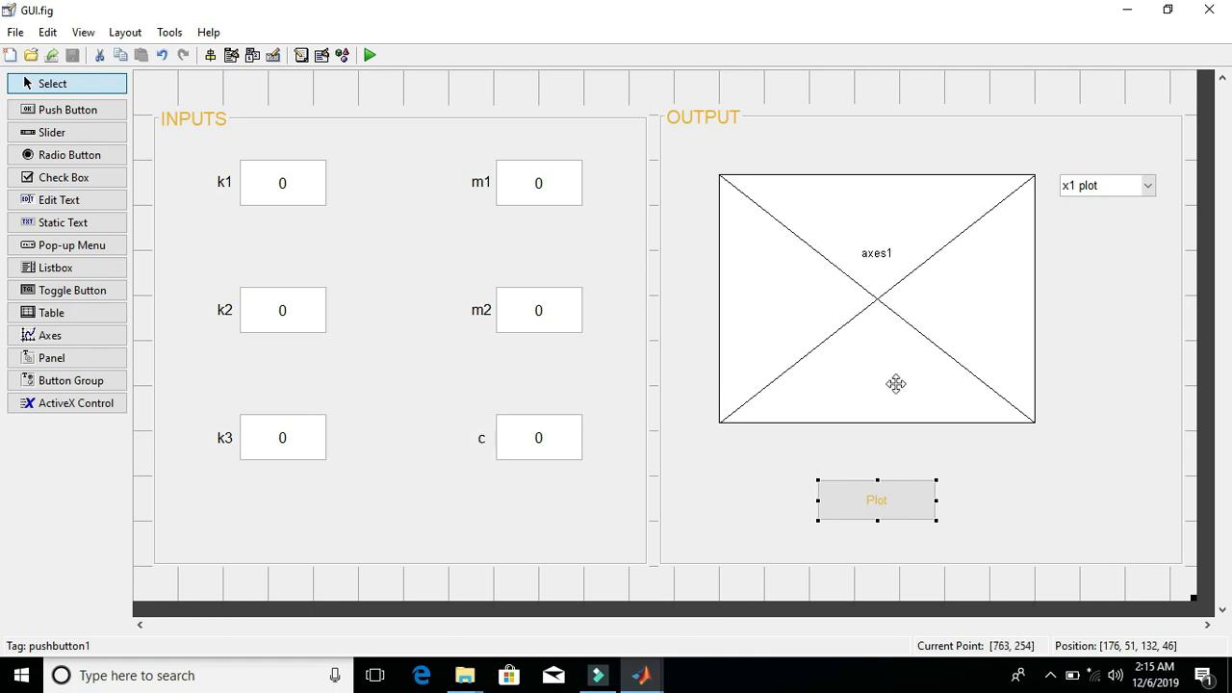
pyautogui.moveTo(857, 509)
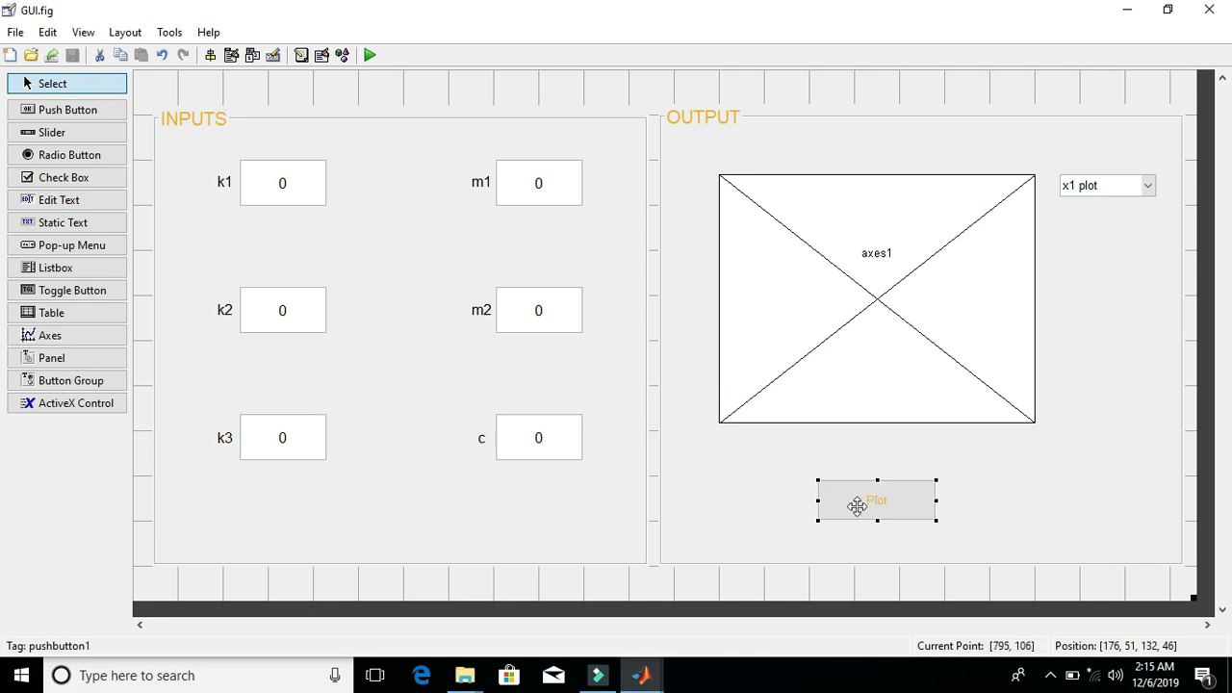
pyautogui.moveTo(895, 508)
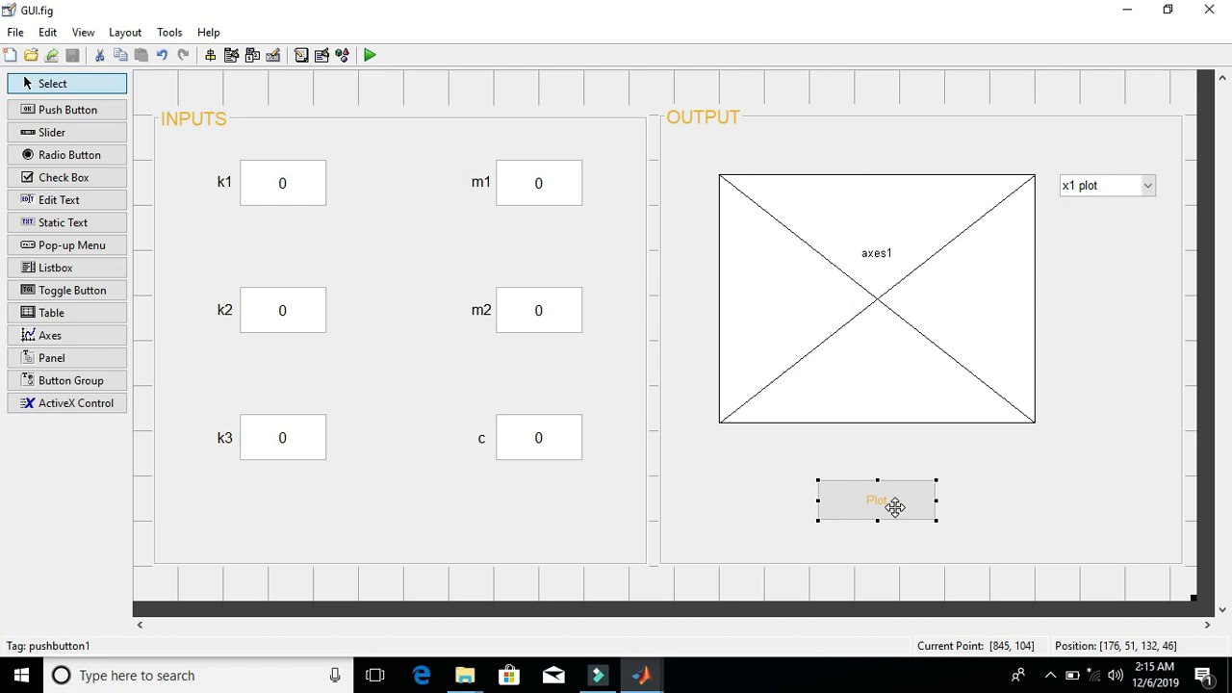
pyautogui.rightClick(876, 501)
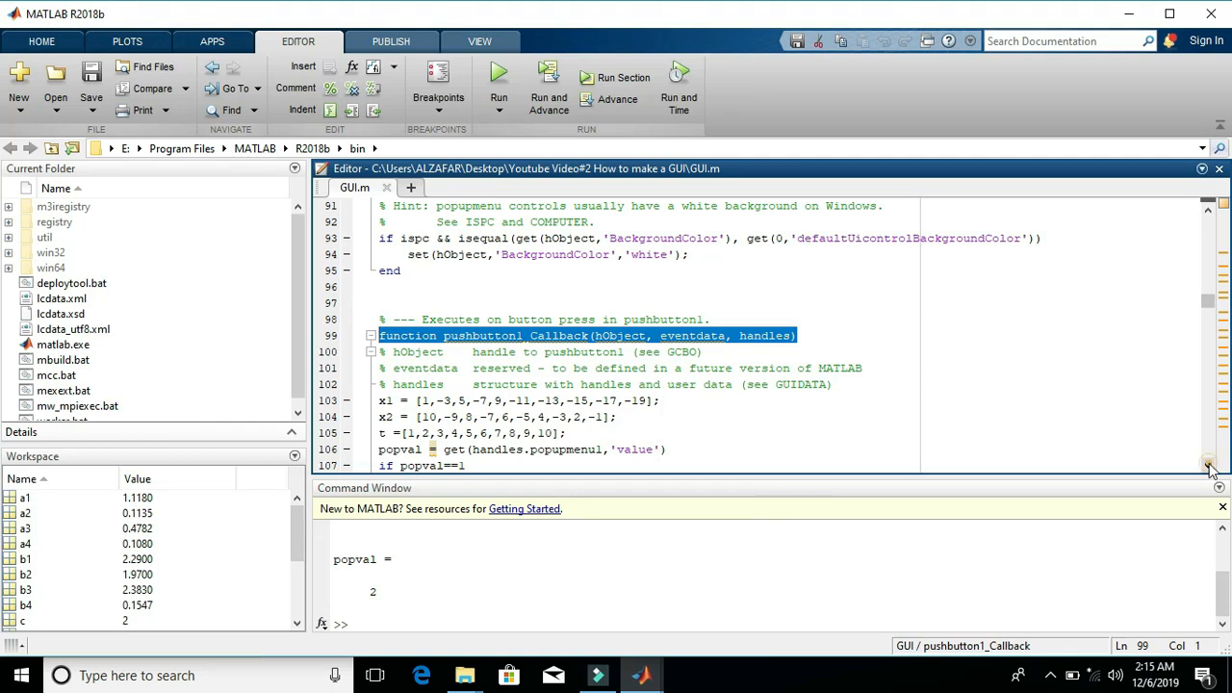
pyautogui.scroll(-3)
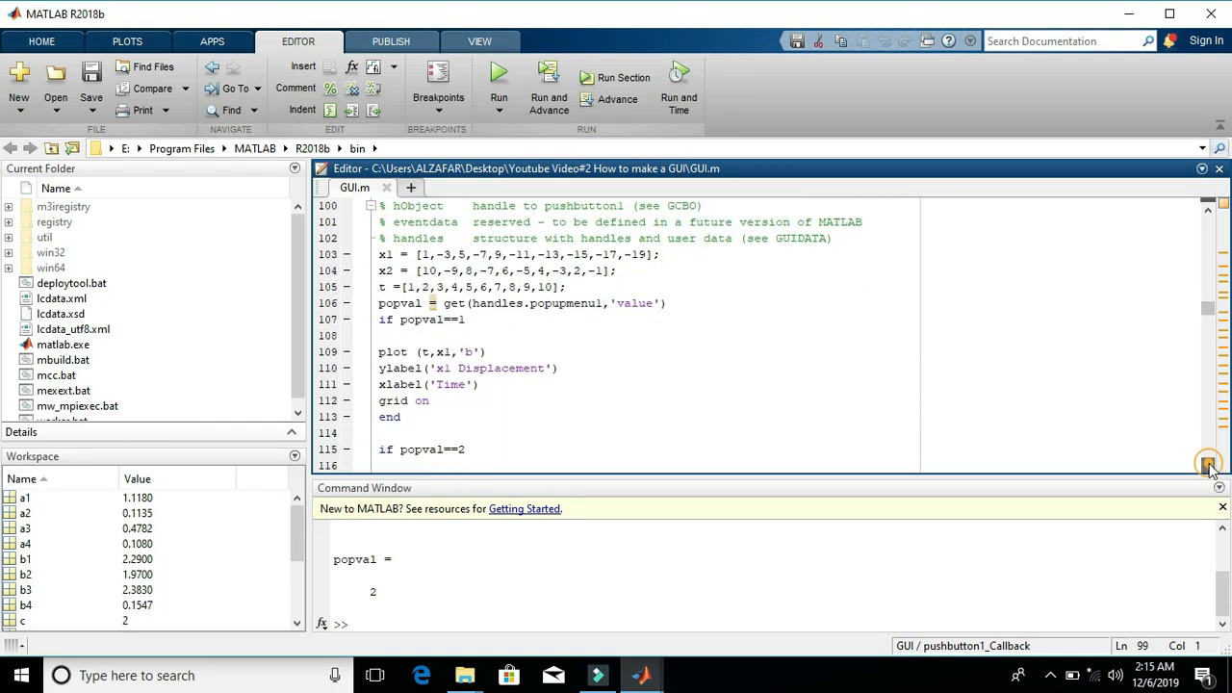
pyautogui.scroll(-3)
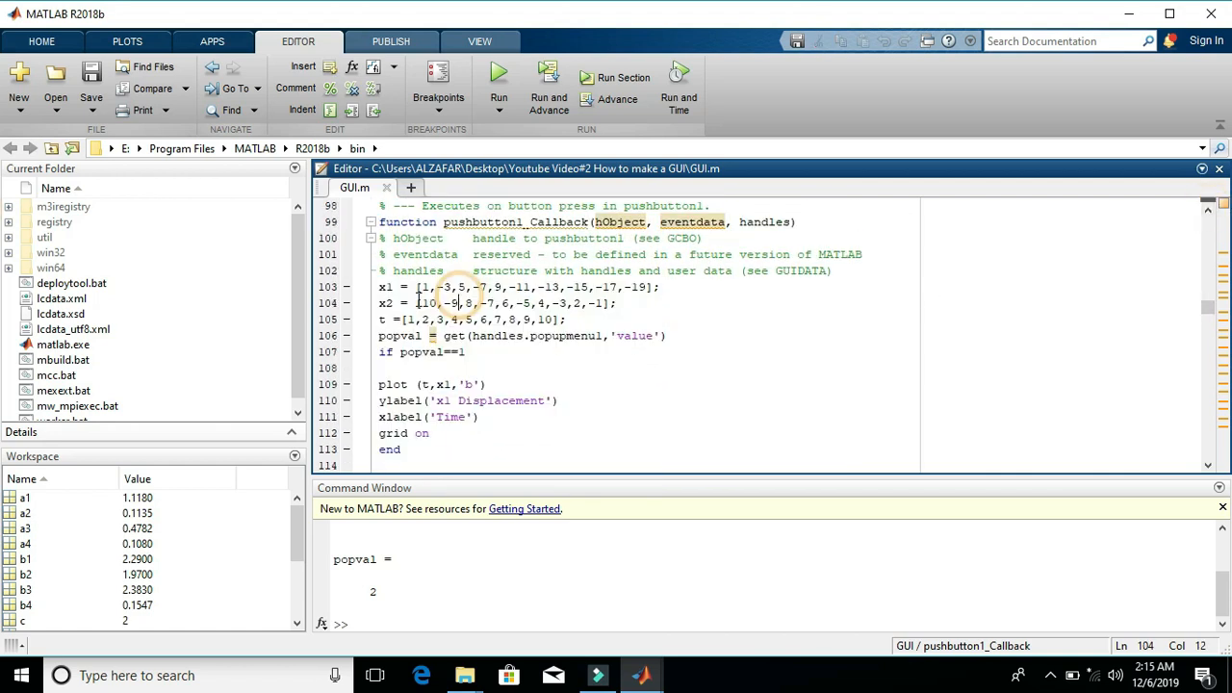
pyautogui.tripleClick(520, 287)
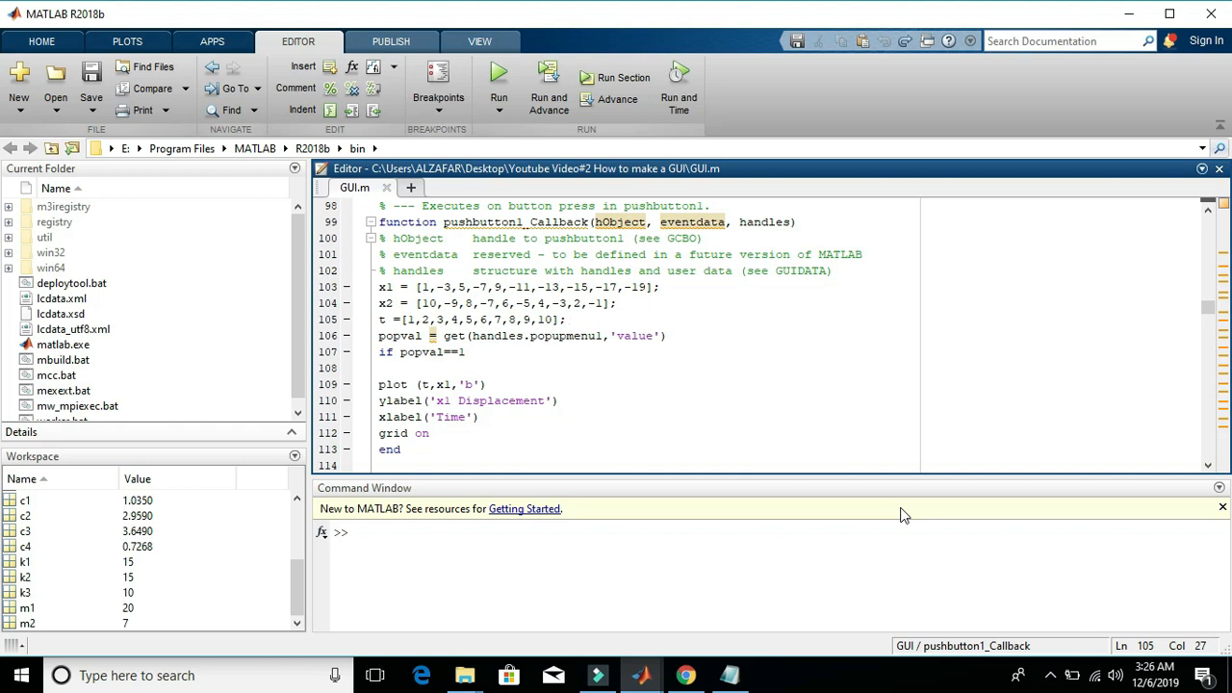
# Step: Replace hard-coded arrays with sim('Project_Vibrations') and read x1, x2, t from simout
pyautogui.click(730, 674)
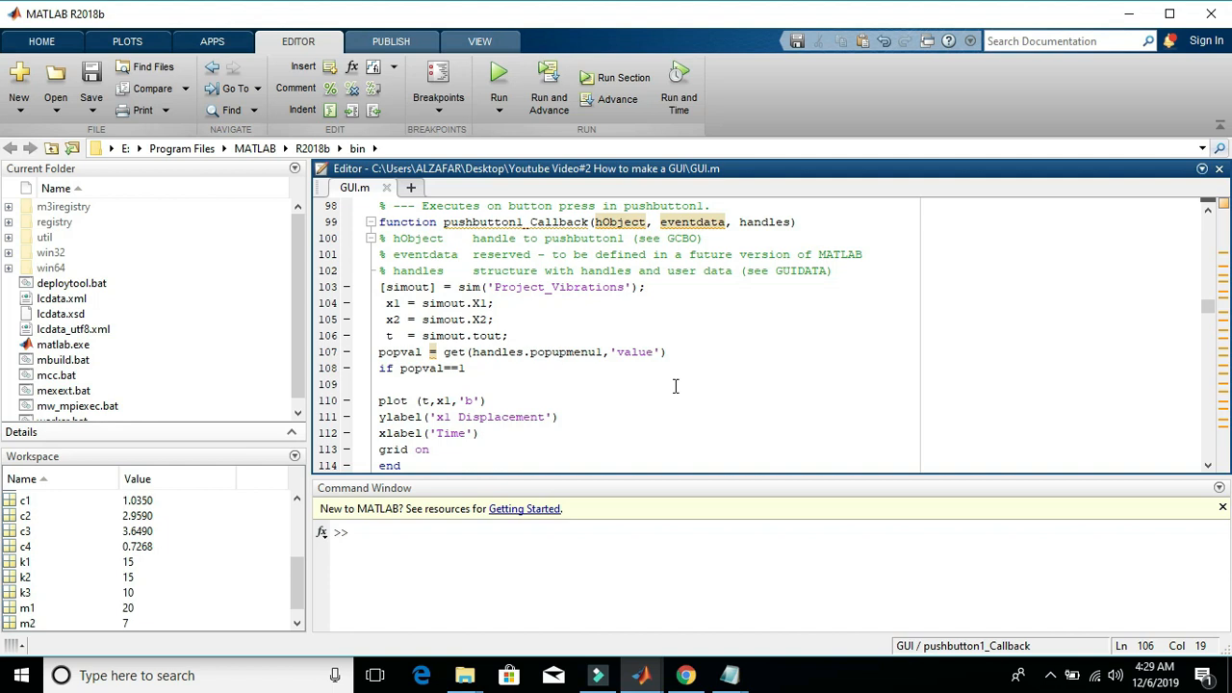
pyautogui.moveTo(640, 674)
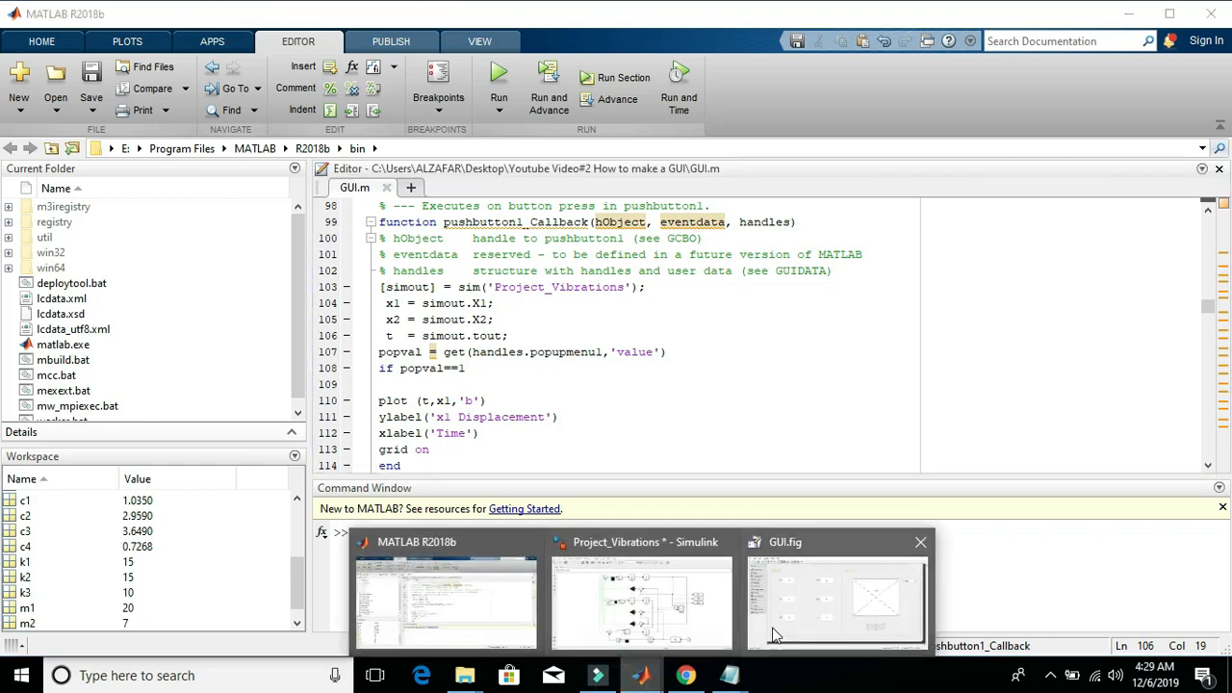
pyautogui.click(640, 597)
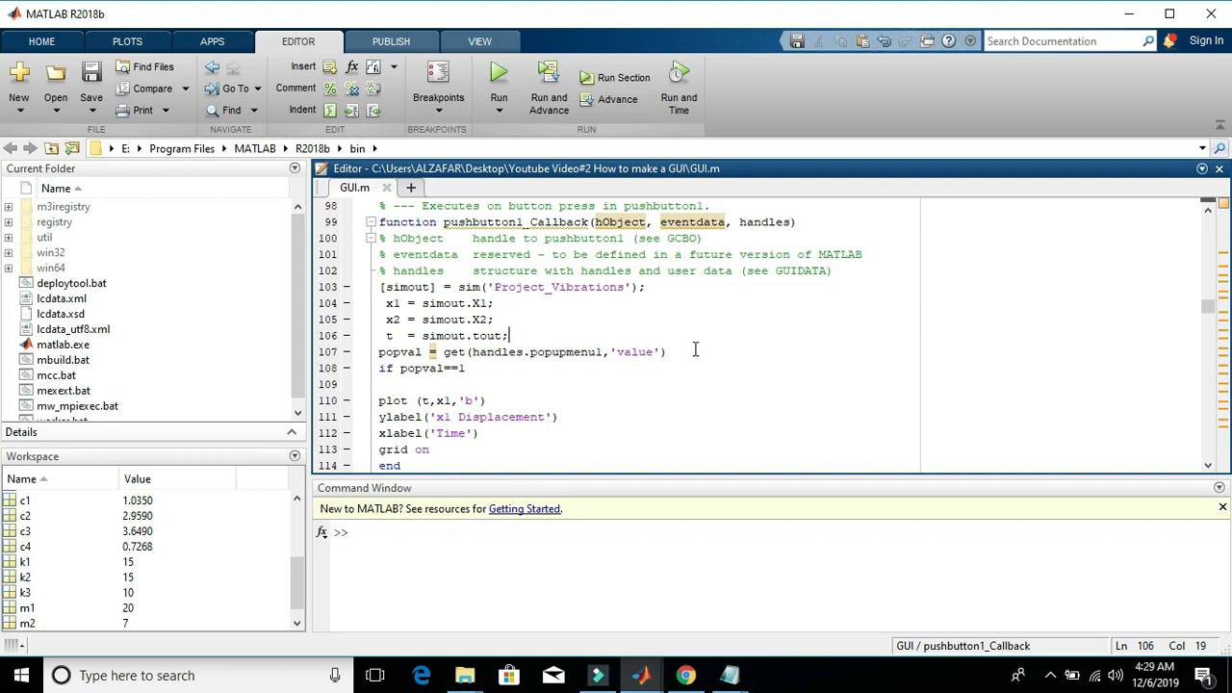
pyautogui.doubleClick(469, 287)
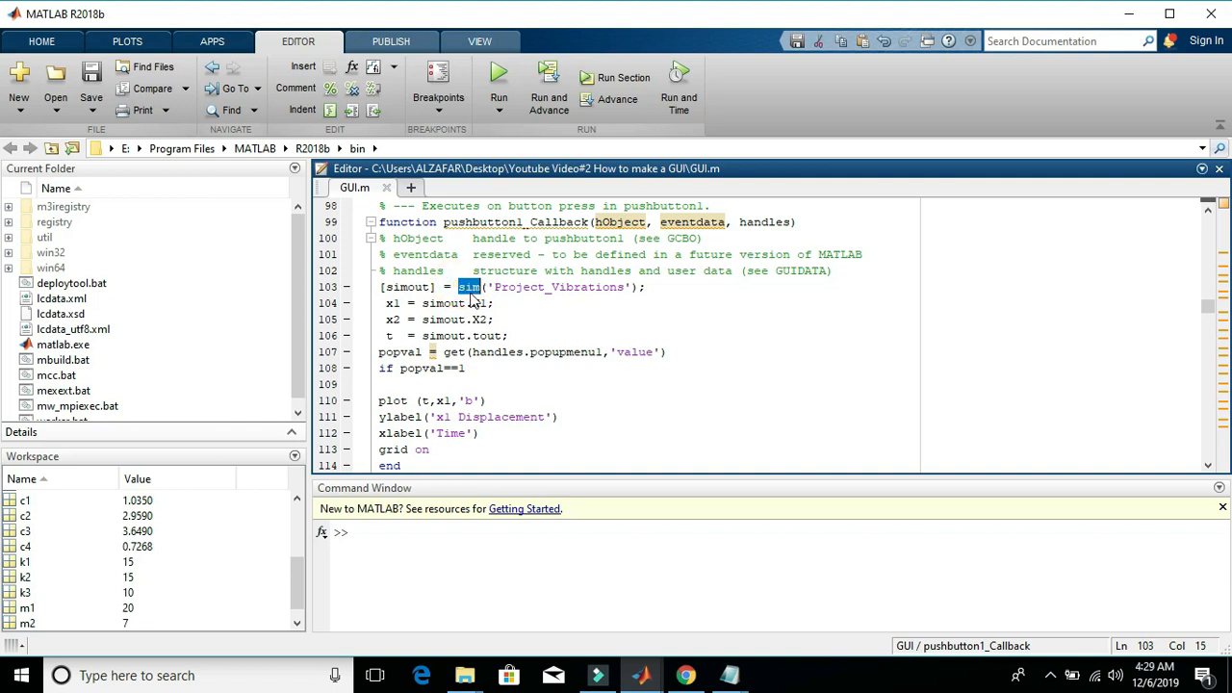
pyautogui.doubleClick(504, 287)
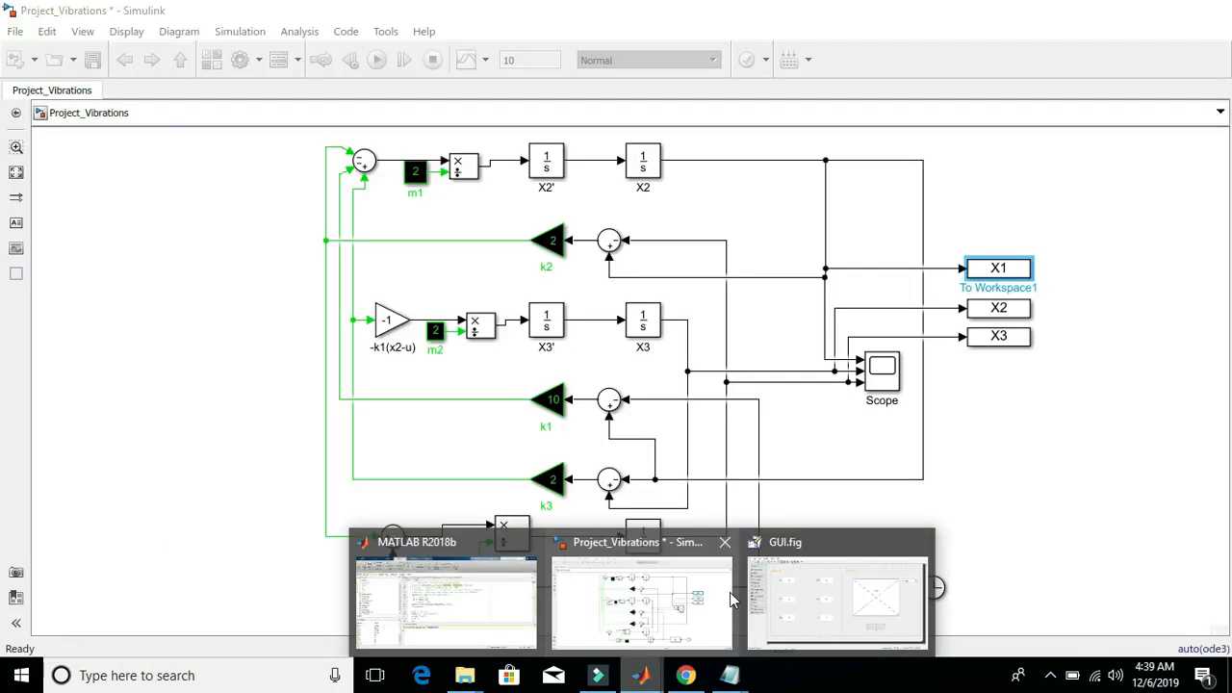
pyautogui.click(697, 590)
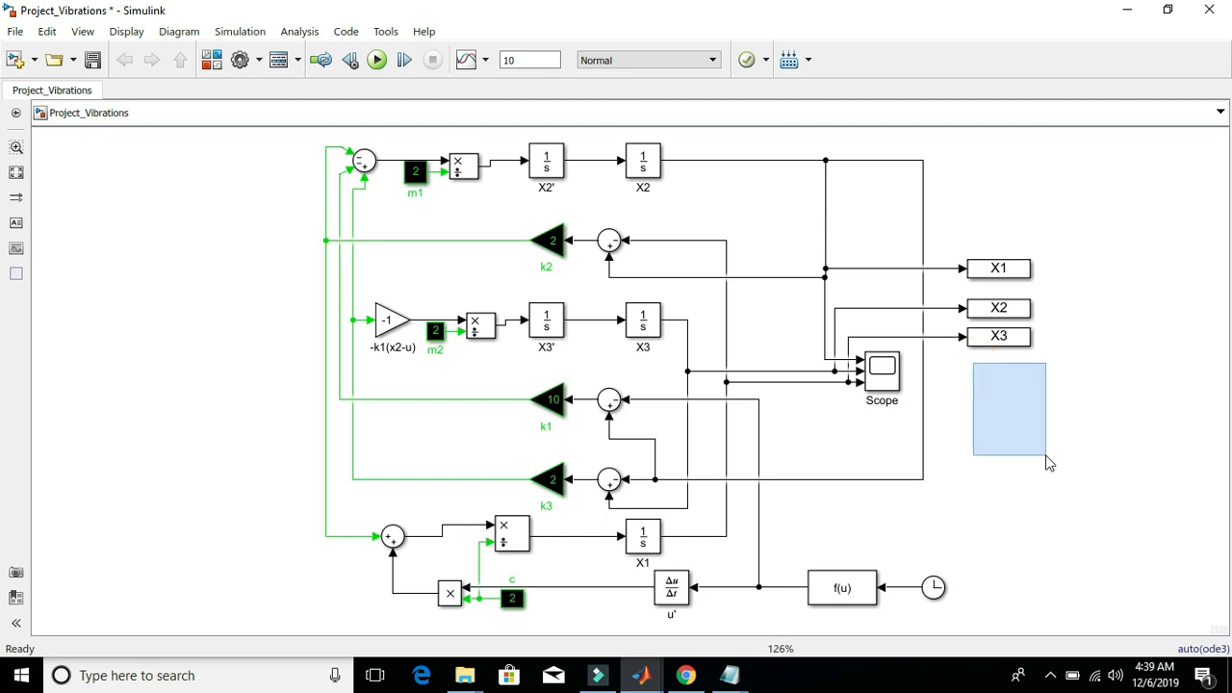
pyautogui.moveTo(1050, 462); pyautogui.dragTo(1082, 509)
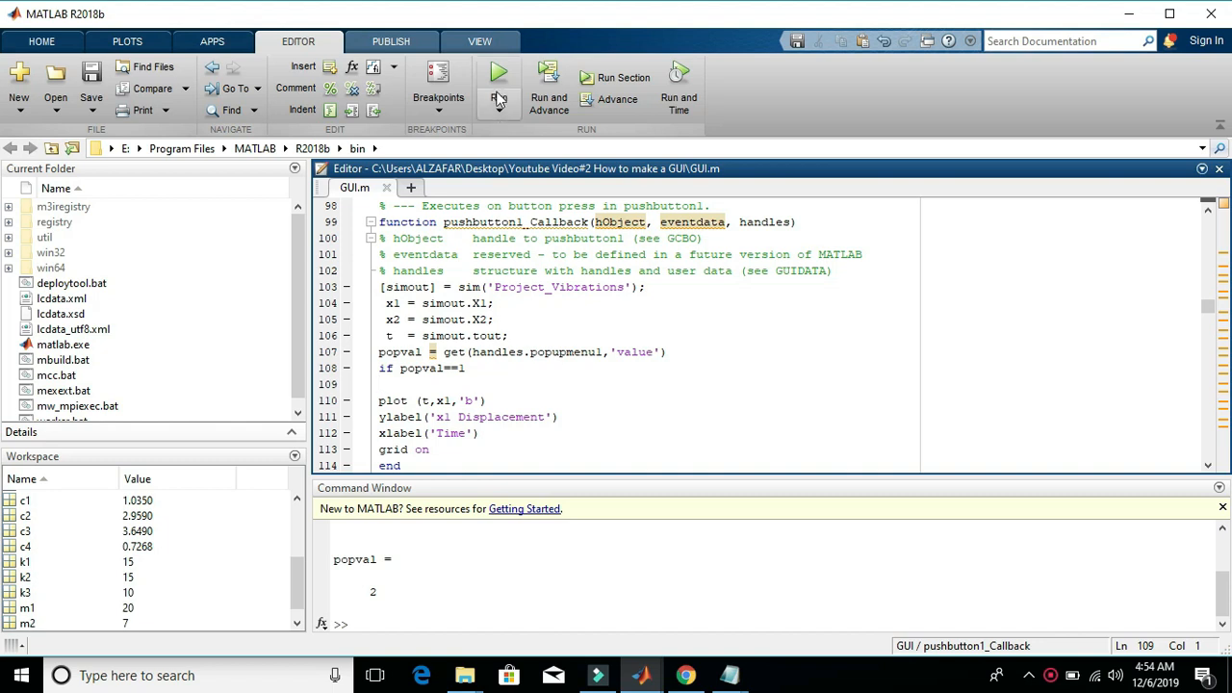
# Step: Run the GUI and choose 'x2 plot' to draw the x2 displacement curve
pyautogui.click(497, 87)
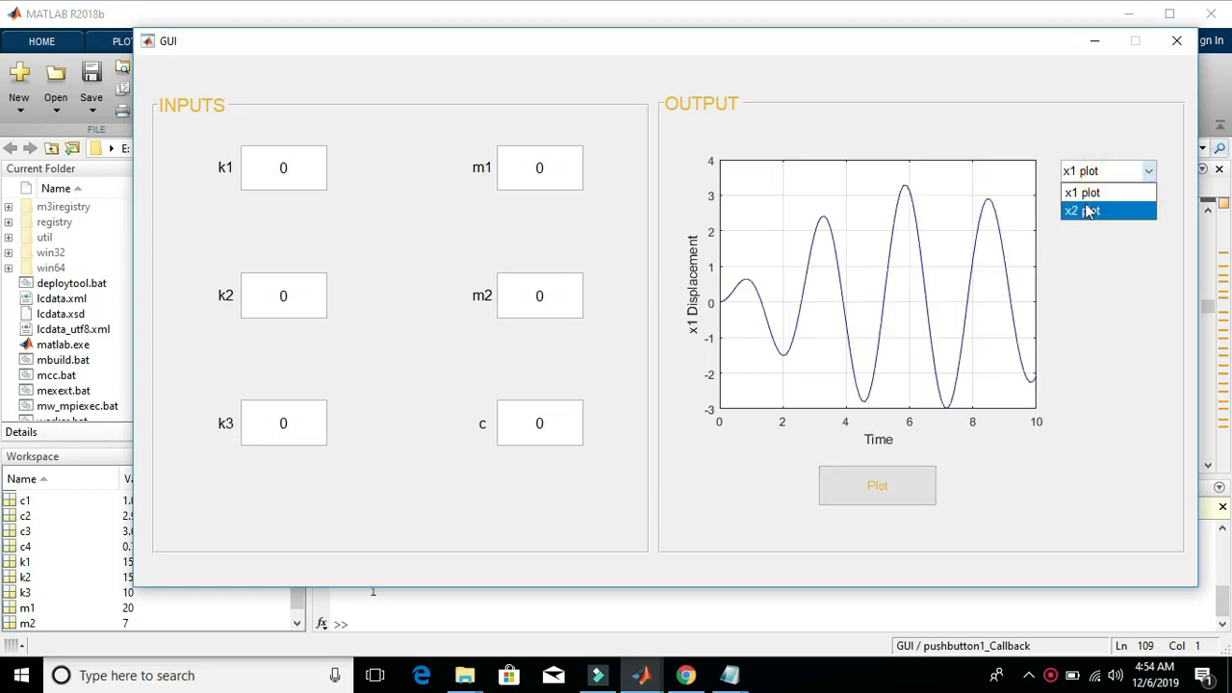
pyautogui.click(1082, 210)
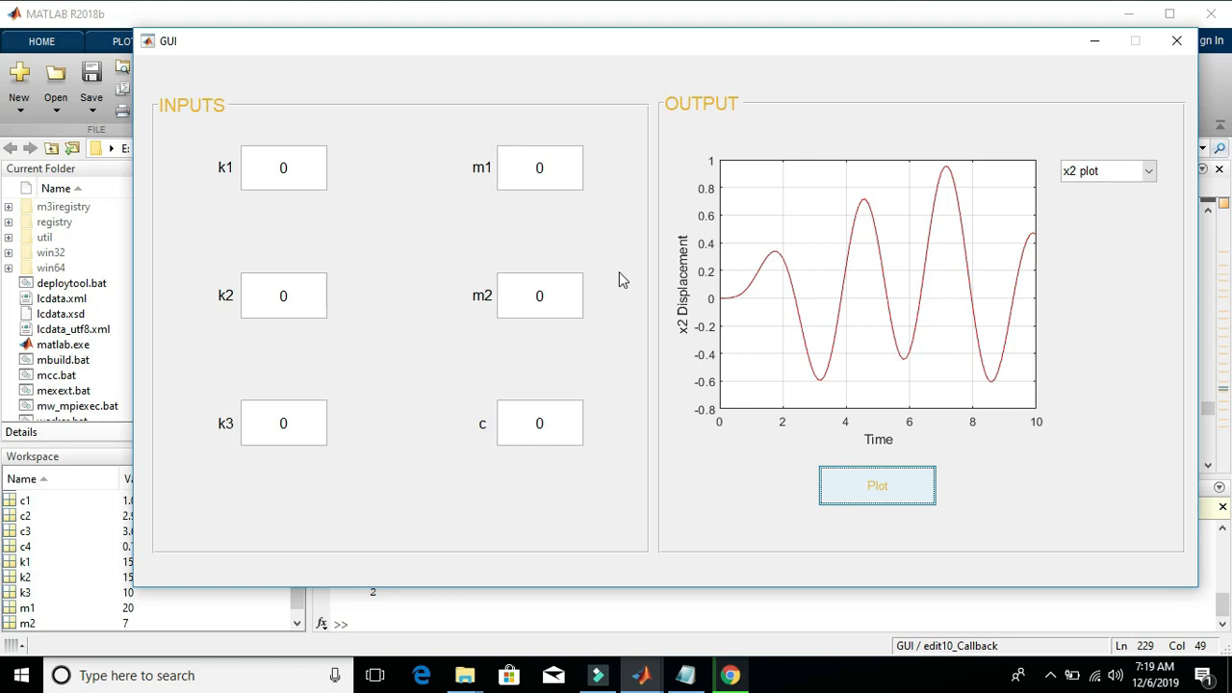
pyautogui.moveTo(722, 403)
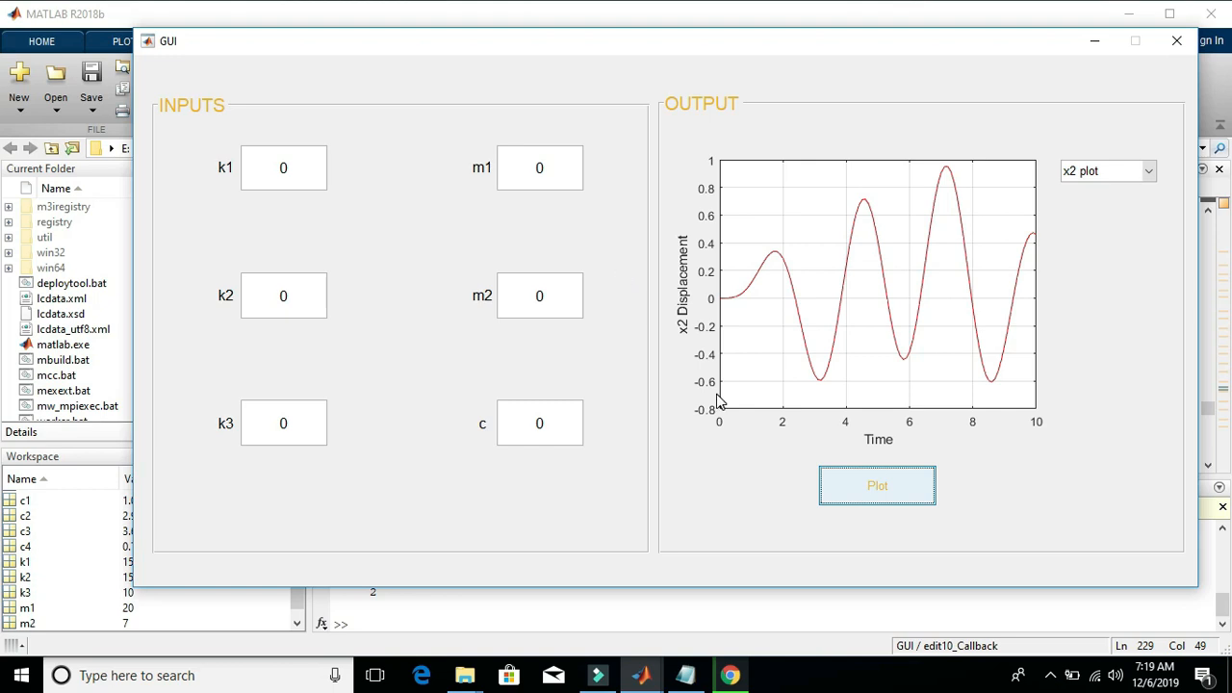
pyautogui.moveTo(743, 439)
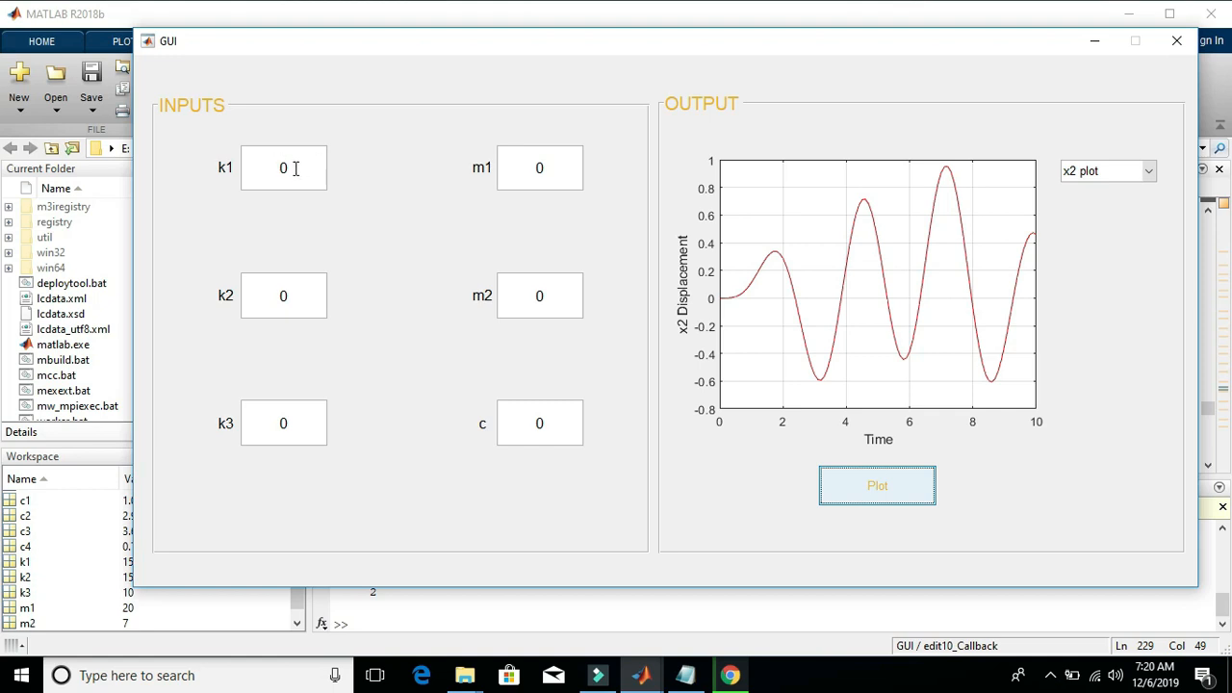
pyautogui.moveTo(1032, 116)
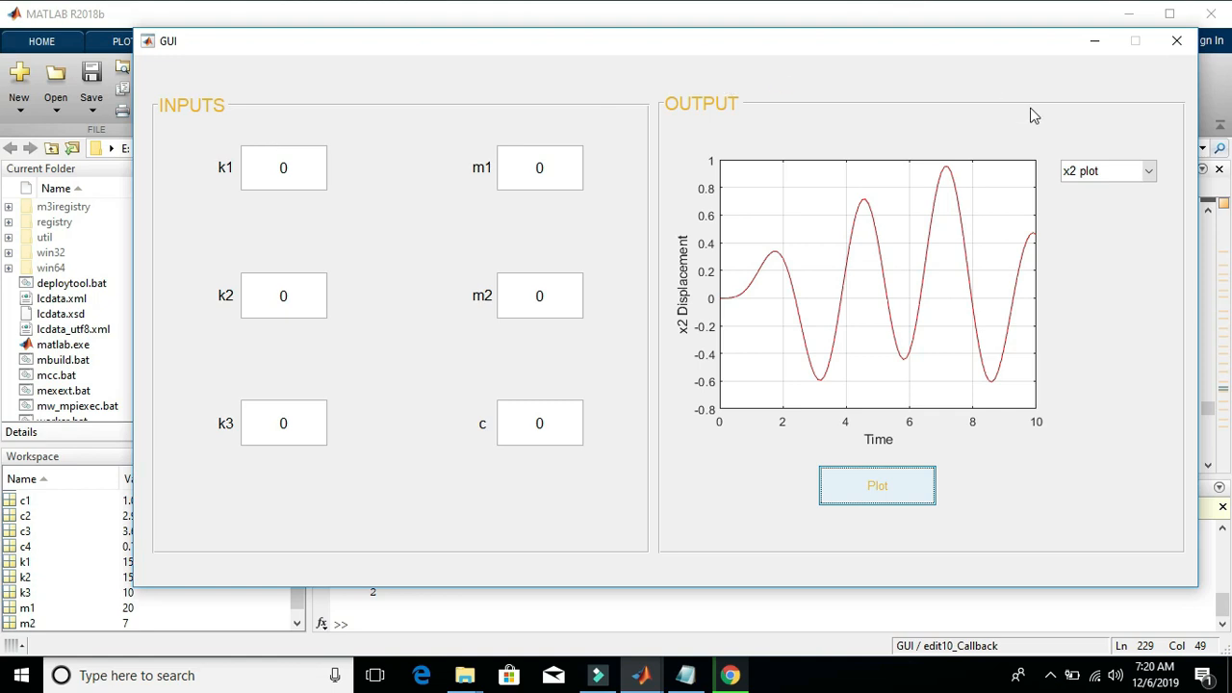
# Step: Close the running GUI and bring up the k1 field's edit10_Callback code in GUI.m
pyautogui.click(639, 674)
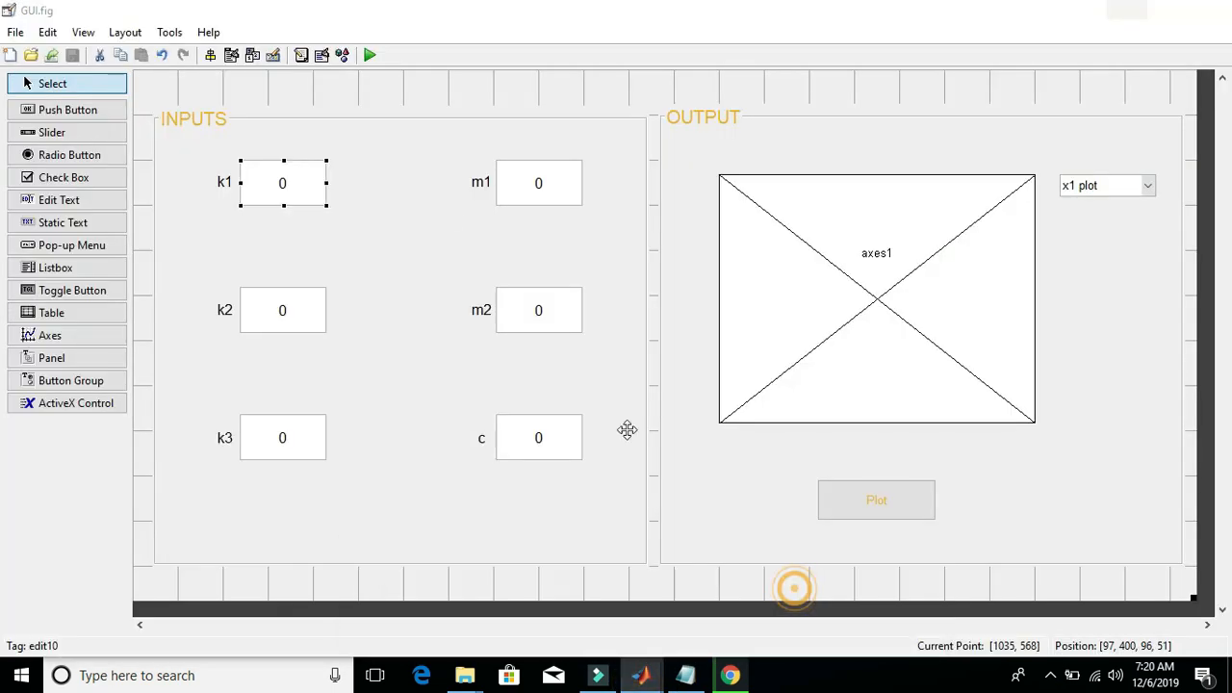
pyautogui.rightClick(281, 181)
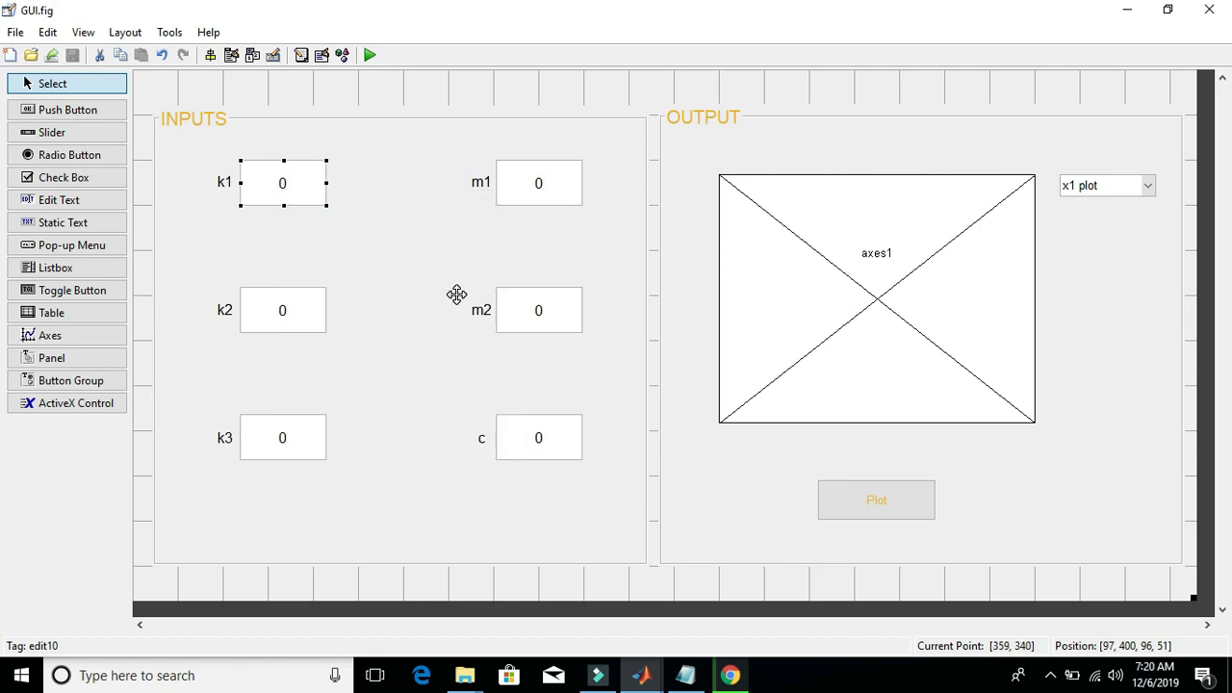
pyautogui.click(684, 674)
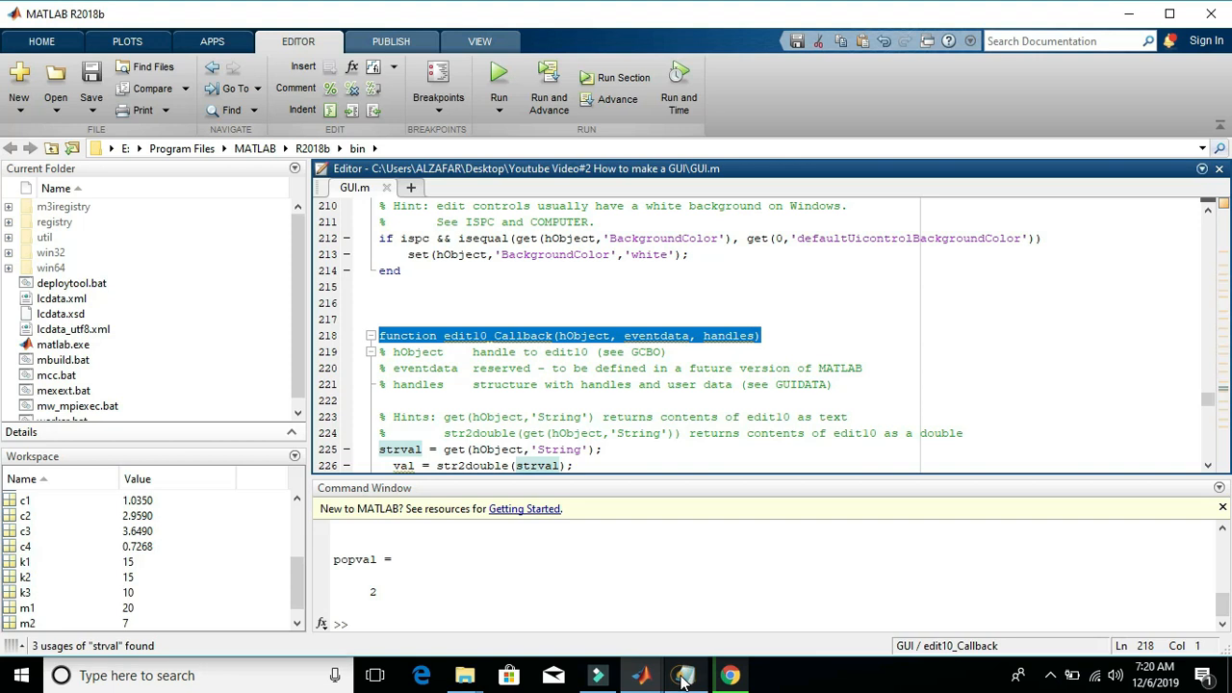
pyautogui.click(686, 674)
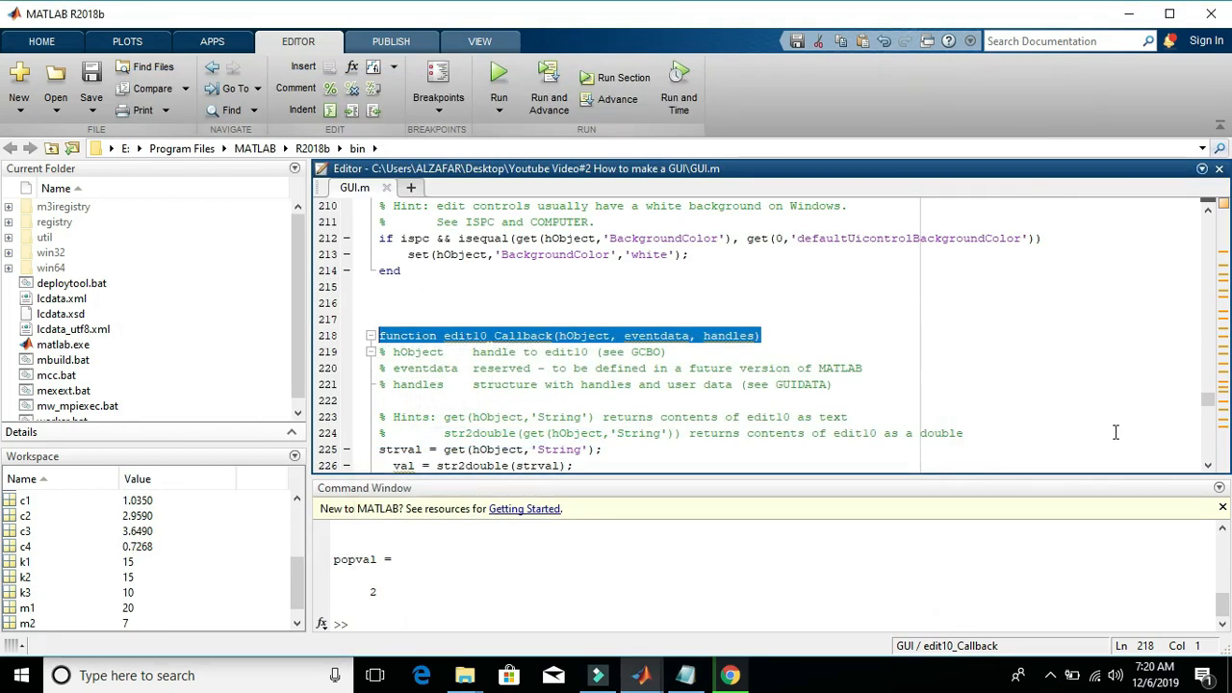
pyautogui.scroll(-3)
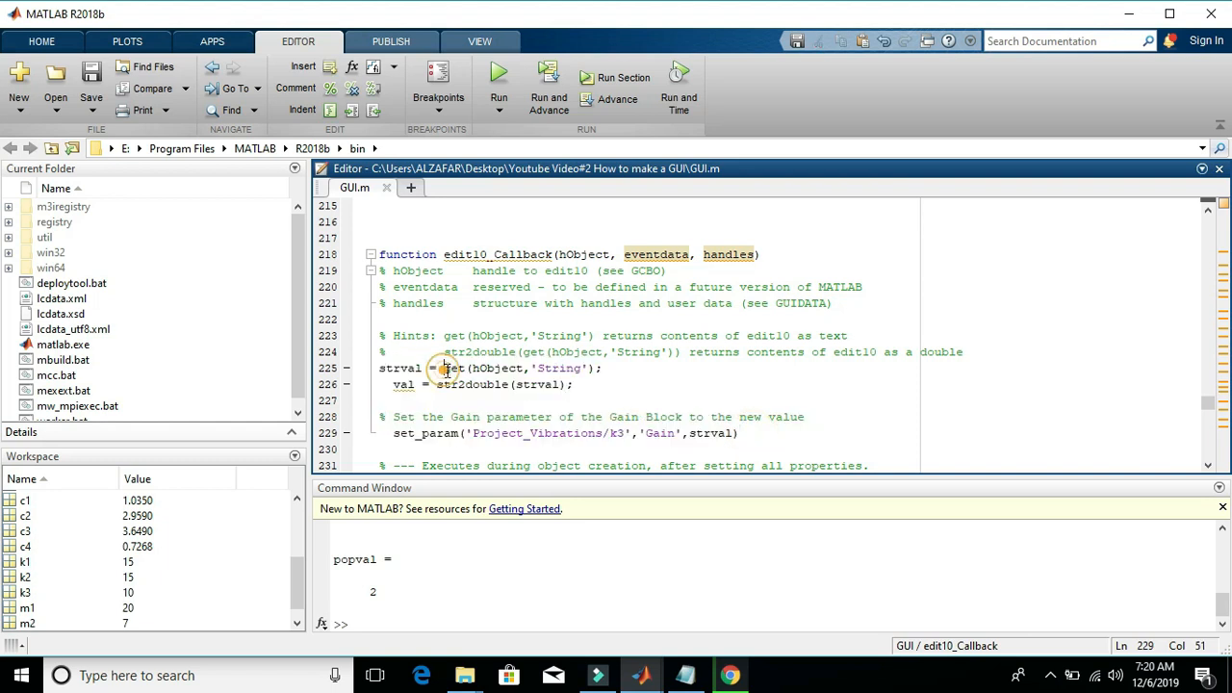
# Step: Review the get(hObject,'String') call and the Gain block path in set_param
pyautogui.doubleClick(455, 368)
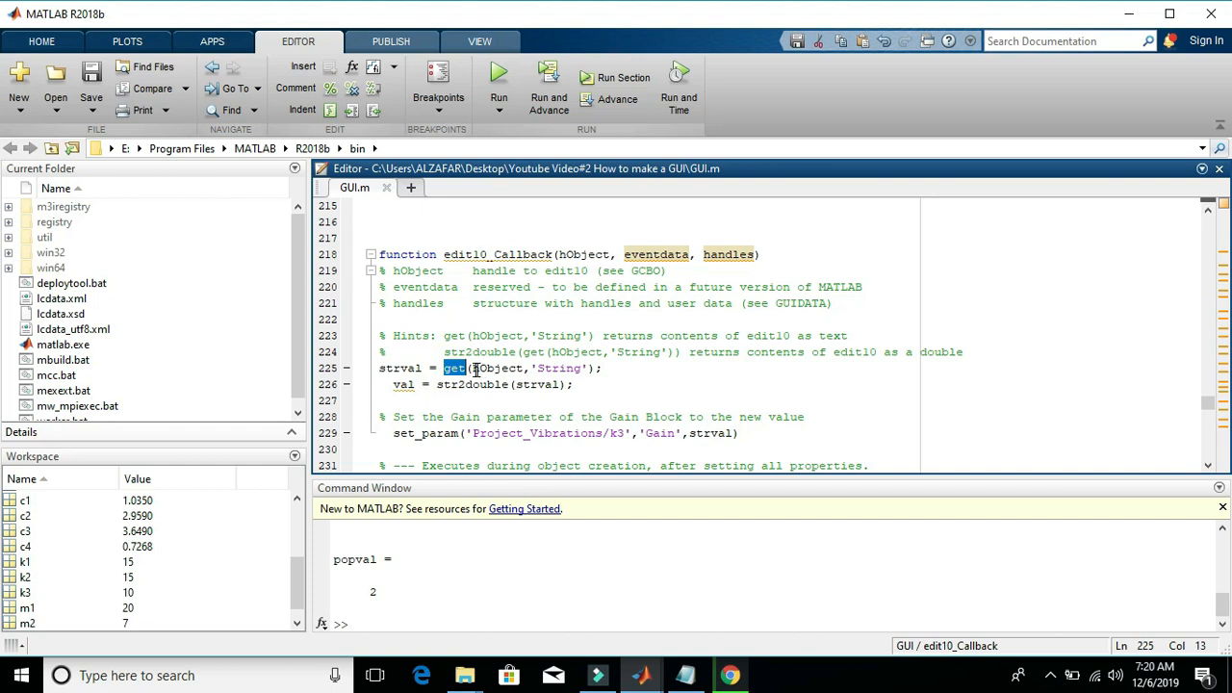
pyautogui.doubleClick(493, 370)
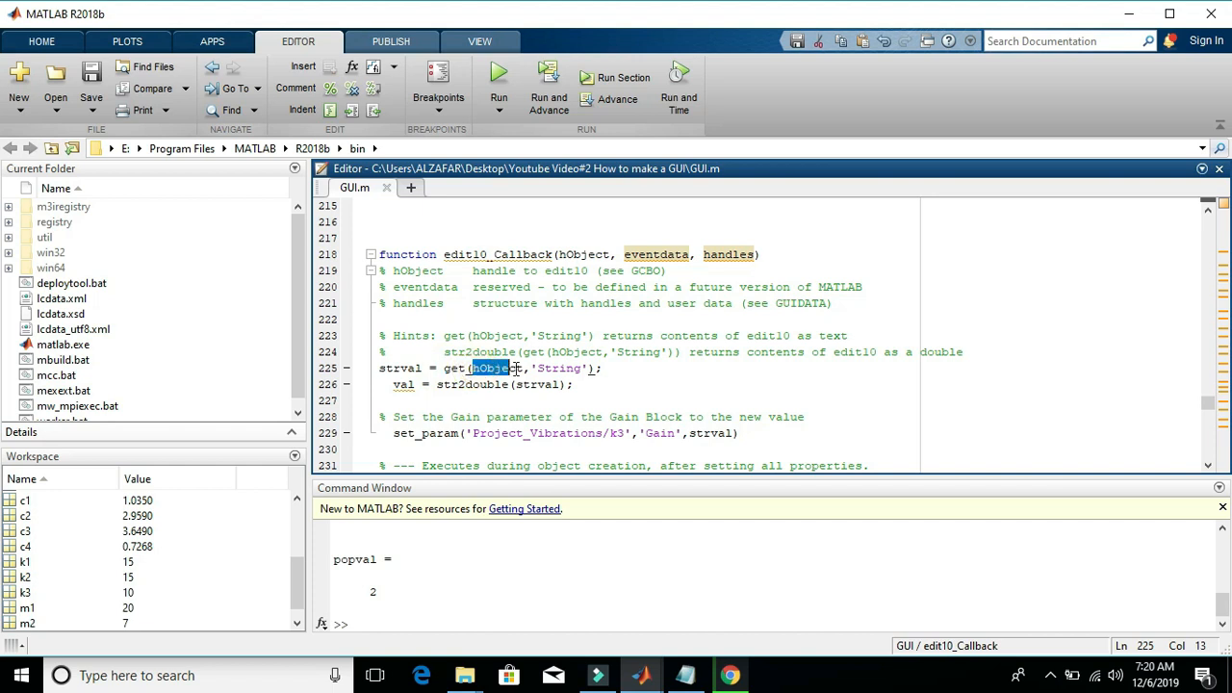
pyautogui.doubleClick(549, 367)
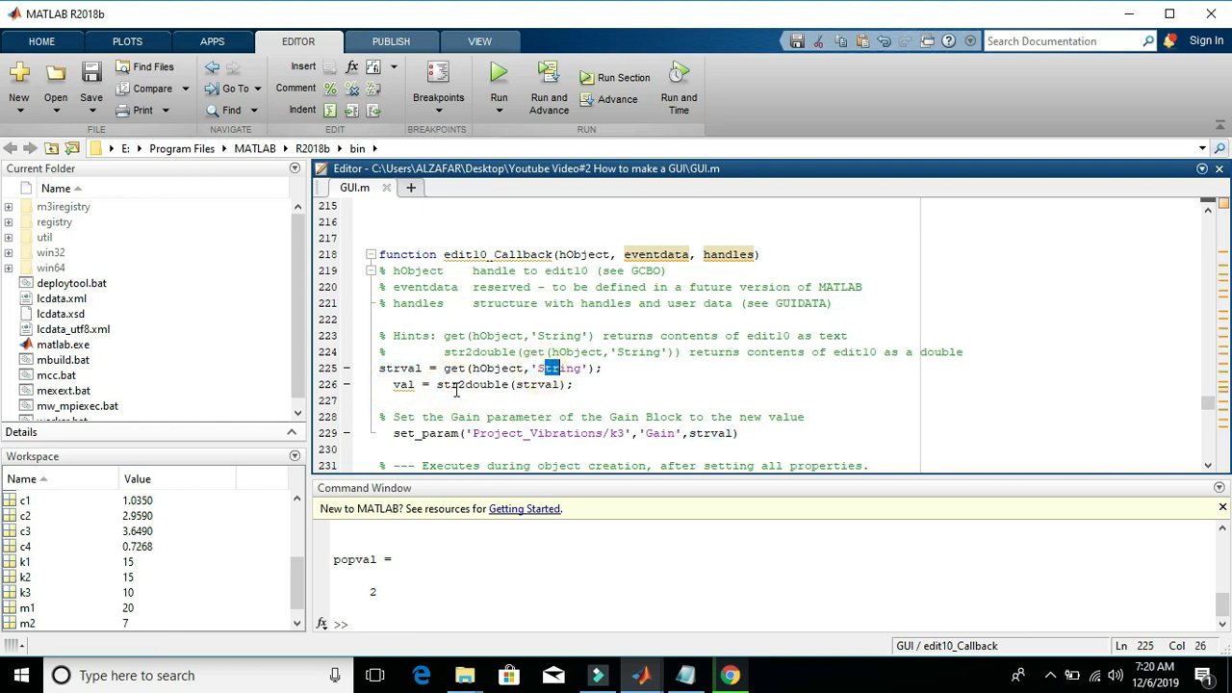
pyautogui.doubleClick(486, 385)
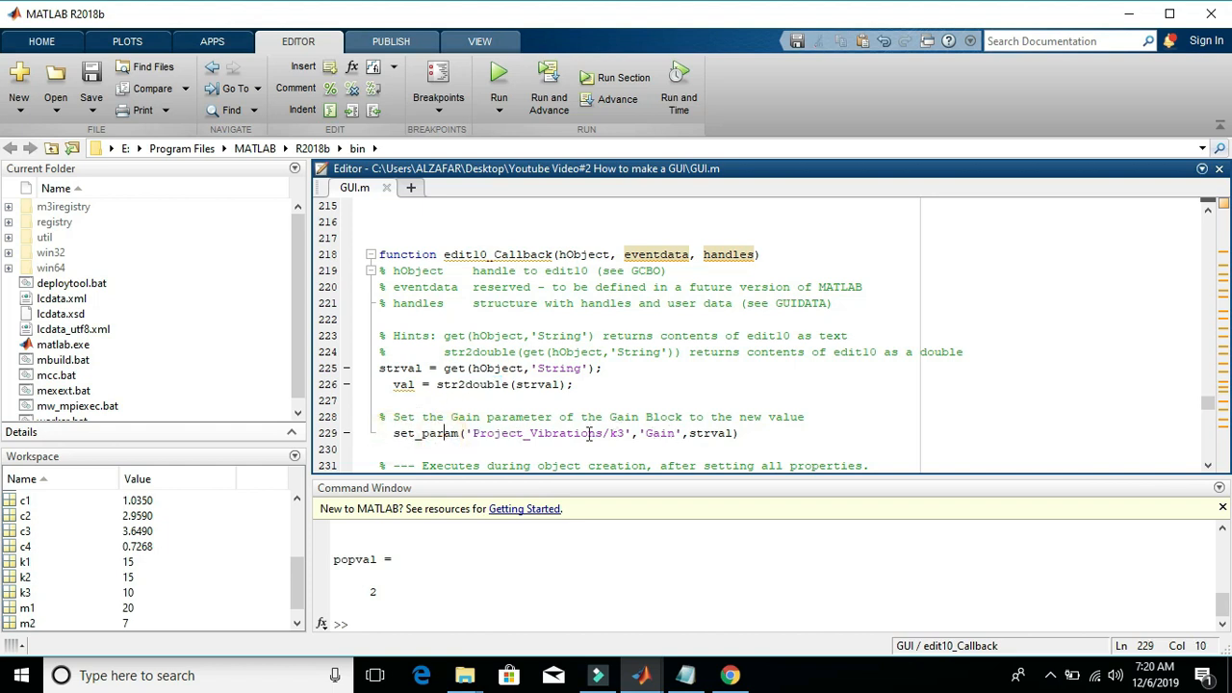
pyautogui.moveTo(478, 431); pyautogui.dragTo(593, 431)
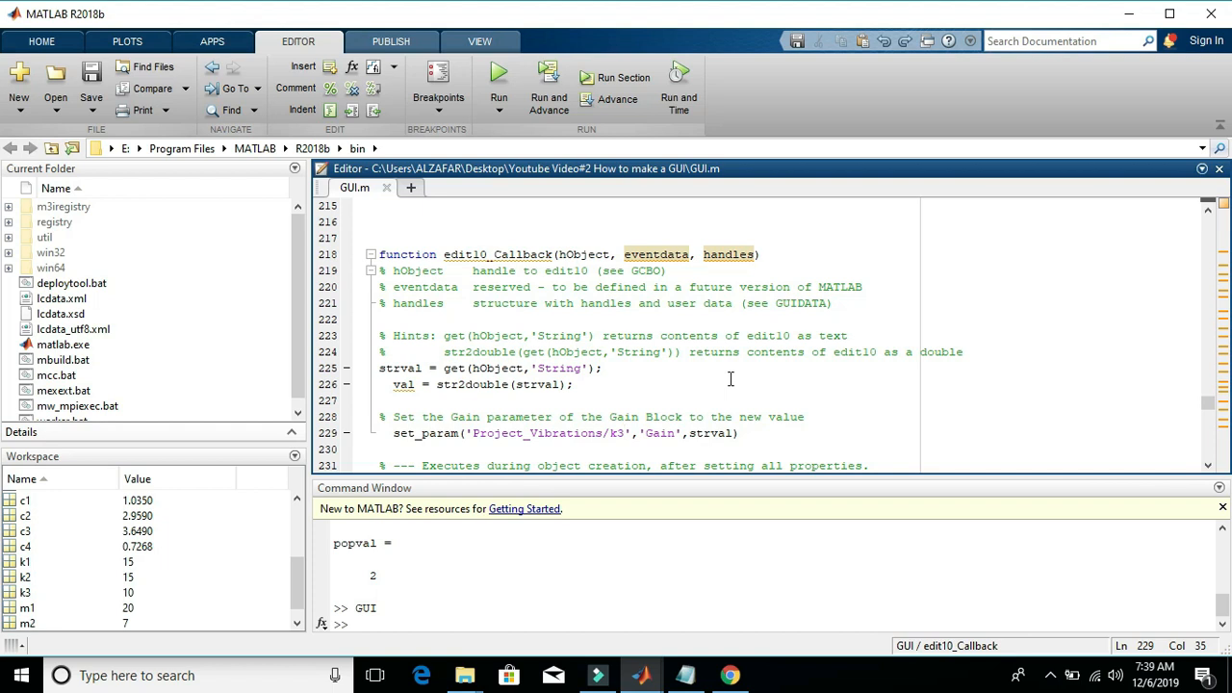
# Step: Begin editing the set_param block path in edit10_Callback away from k3
pyautogui.click(624, 431)
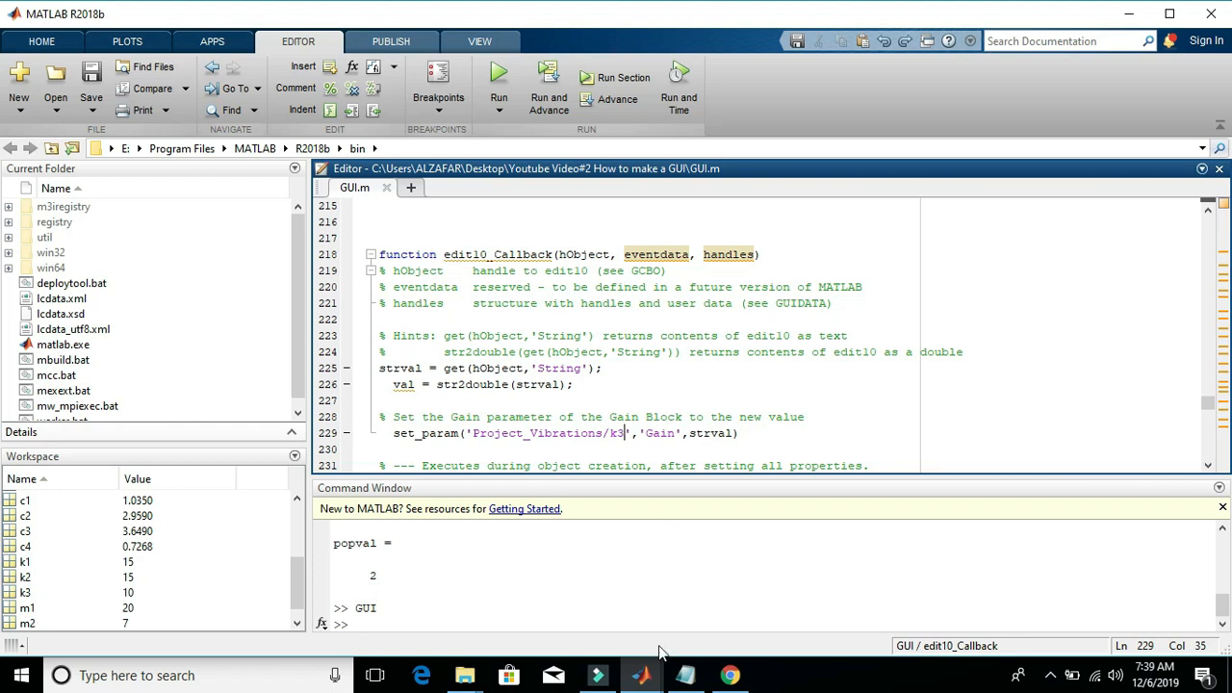
pyautogui.click(643, 674)
pyautogui.write('1')
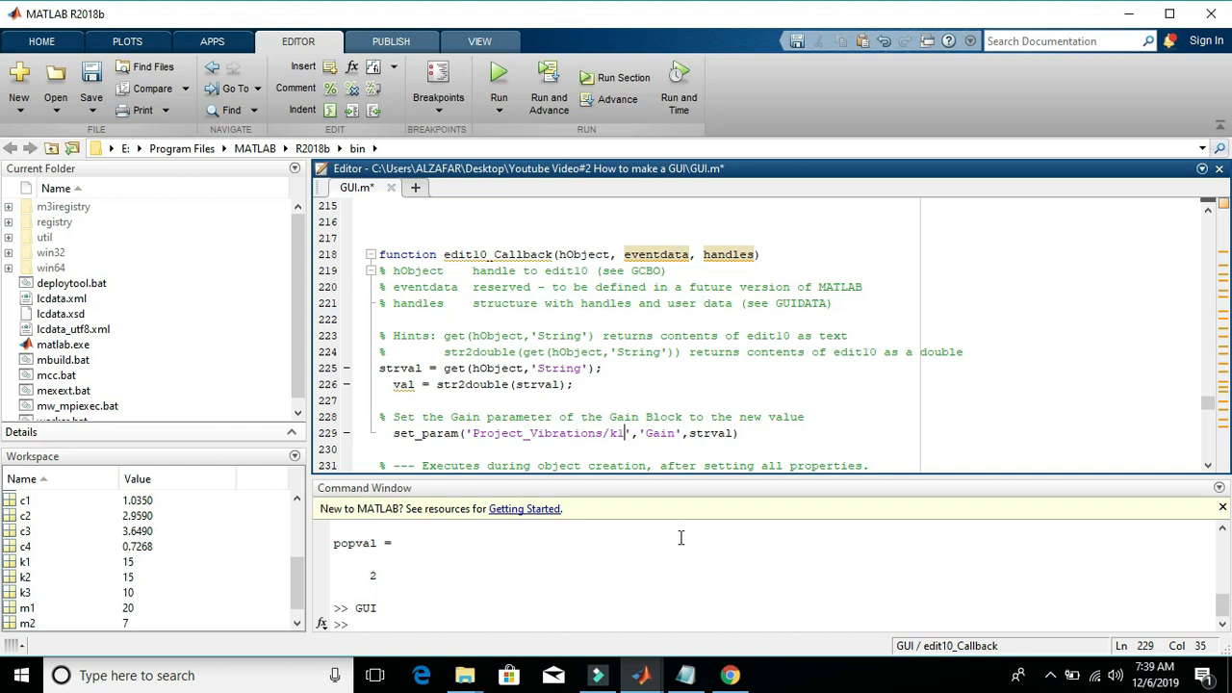
pyautogui.moveTo(639, 674)
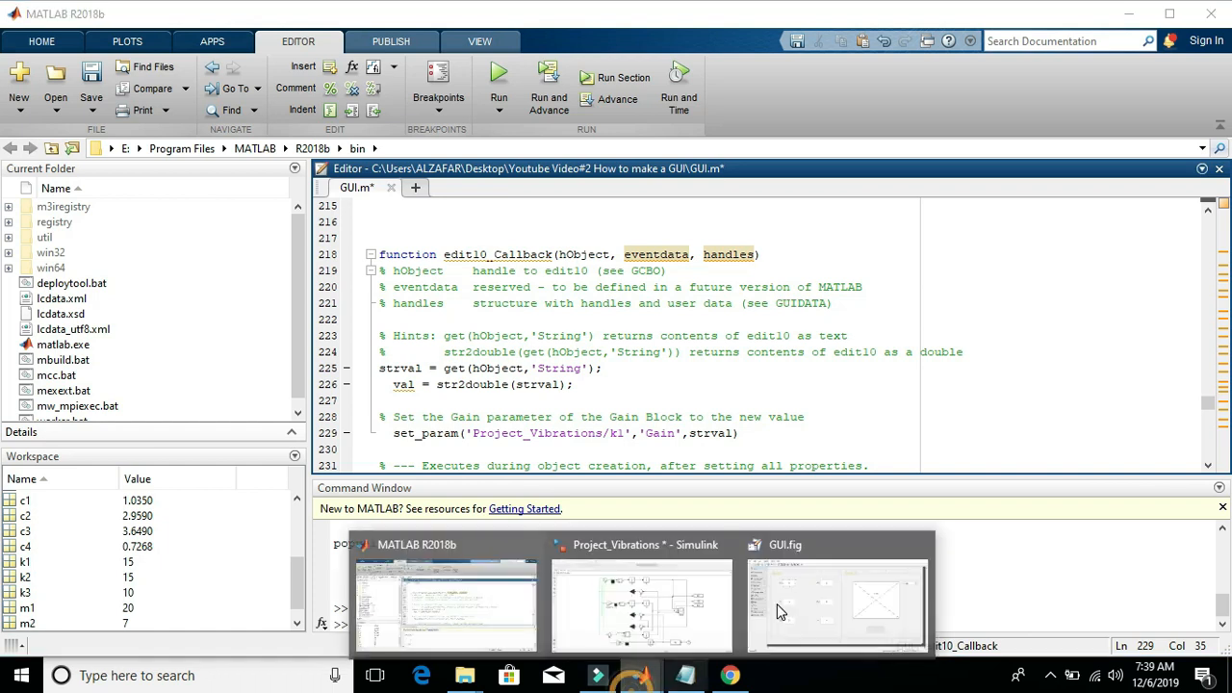
# Step: Check the k2 and k1 gain block names in the Project_Vibrations Simulink model
pyautogui.click(643, 607)
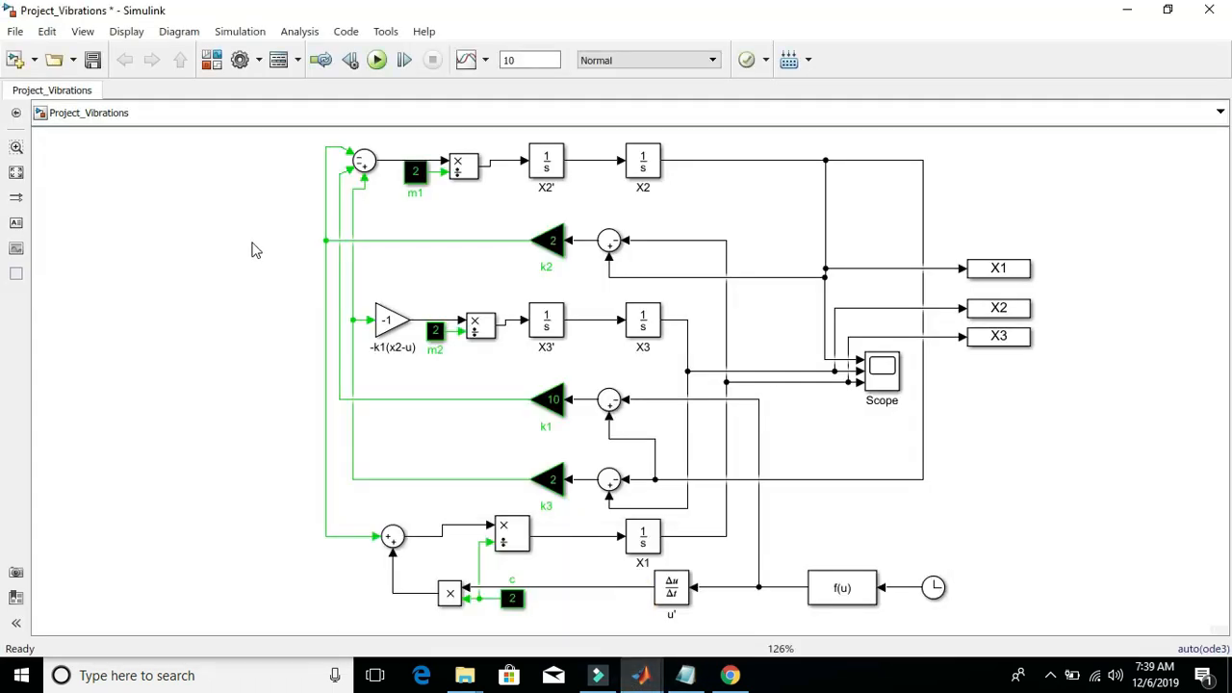
pyautogui.moveTo(563, 254)
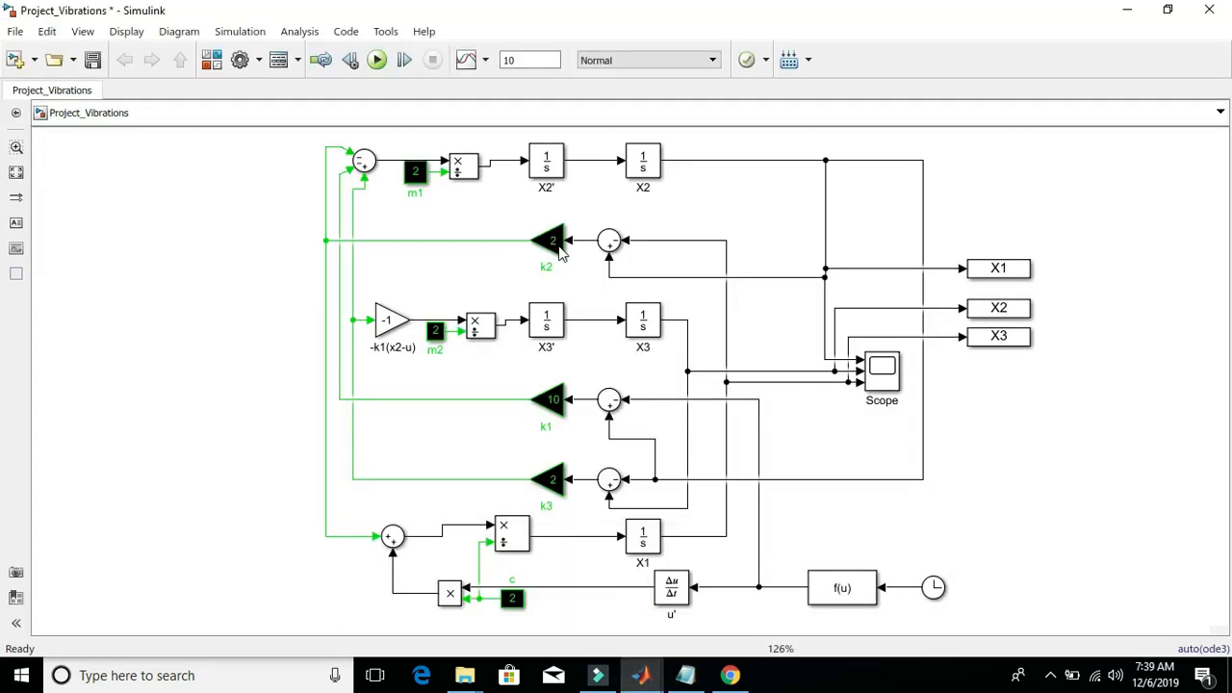
pyautogui.click(546, 480)
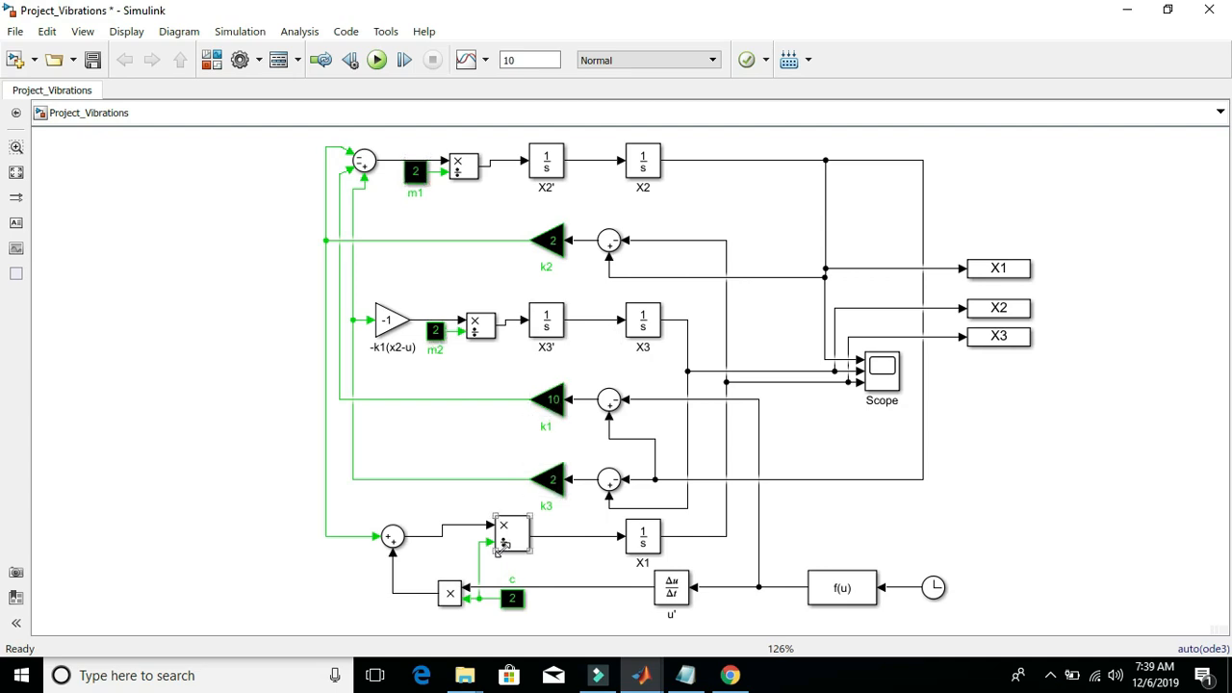
pyautogui.click(547, 399)
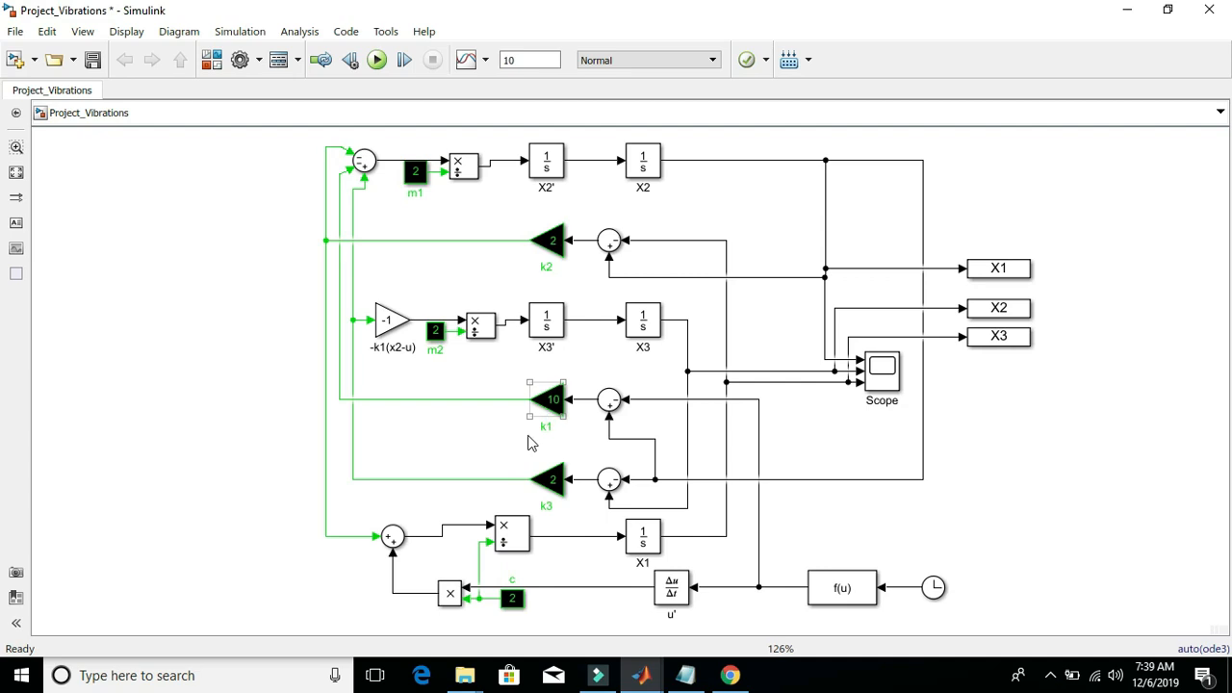
pyautogui.moveTo(543, 486)
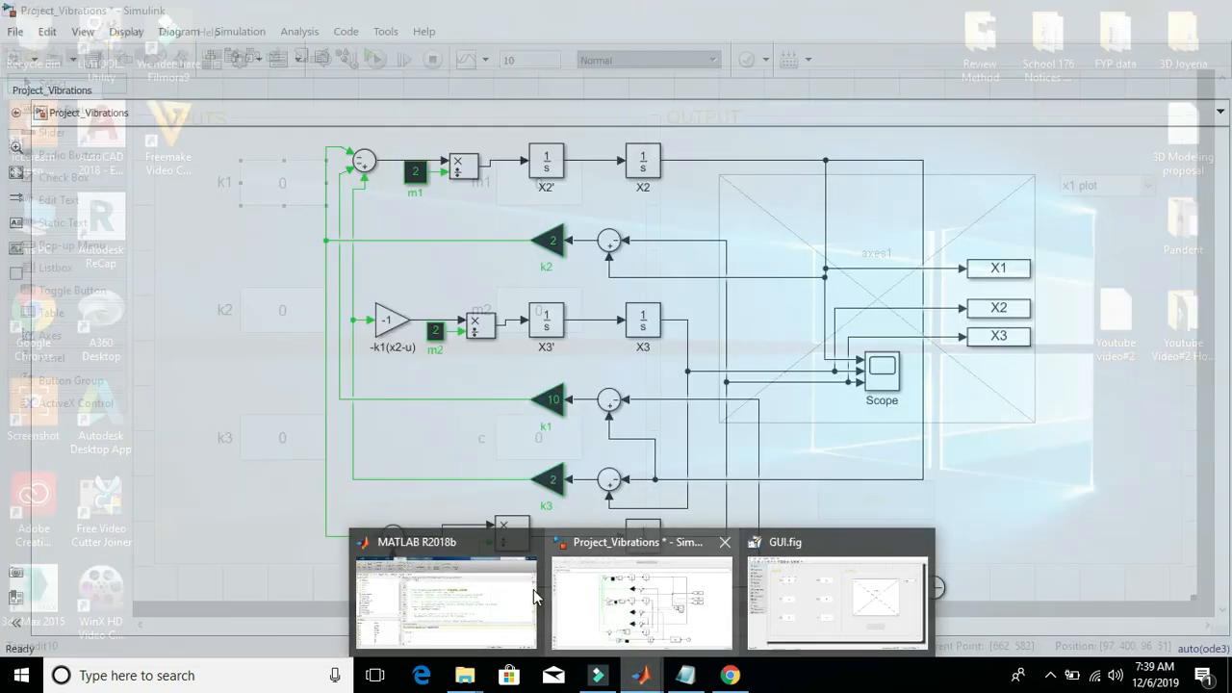
# Step: Change the set_param path to 'Project_Vibrations/k1' and run the GUI to test it
pyautogui.click(445, 601)
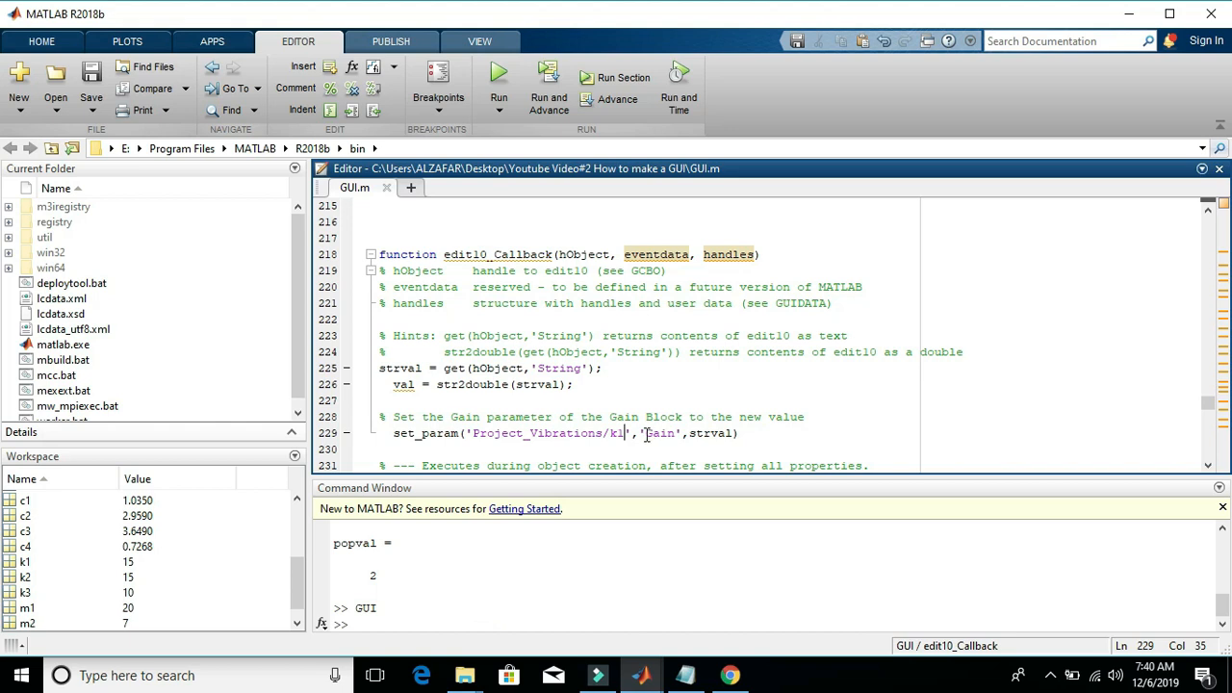
pyautogui.doubleClick(658, 433)
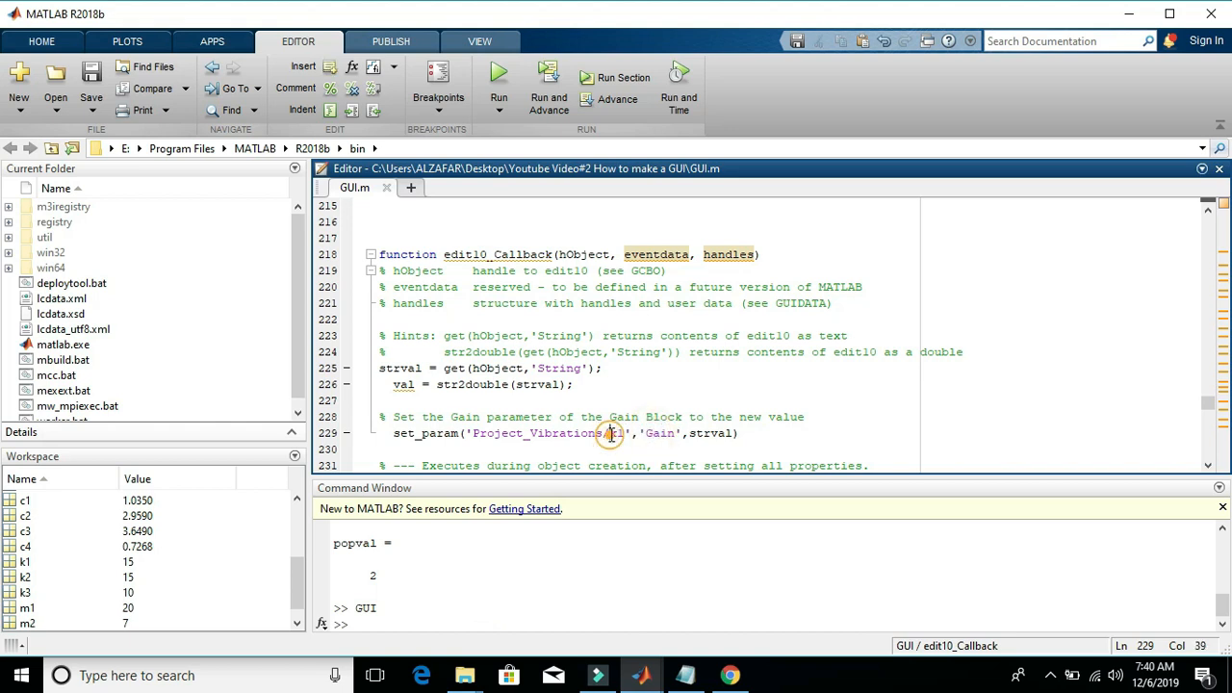
pyautogui.doubleClick(616, 434)
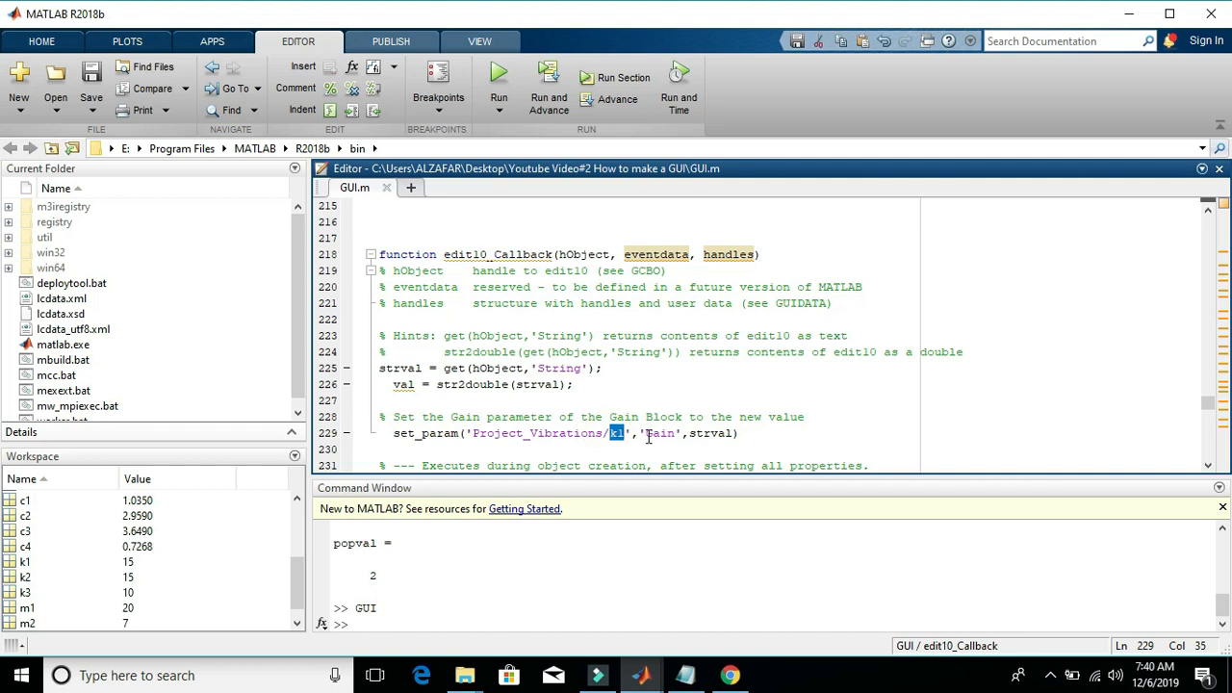
pyautogui.doubleClick(659, 433)
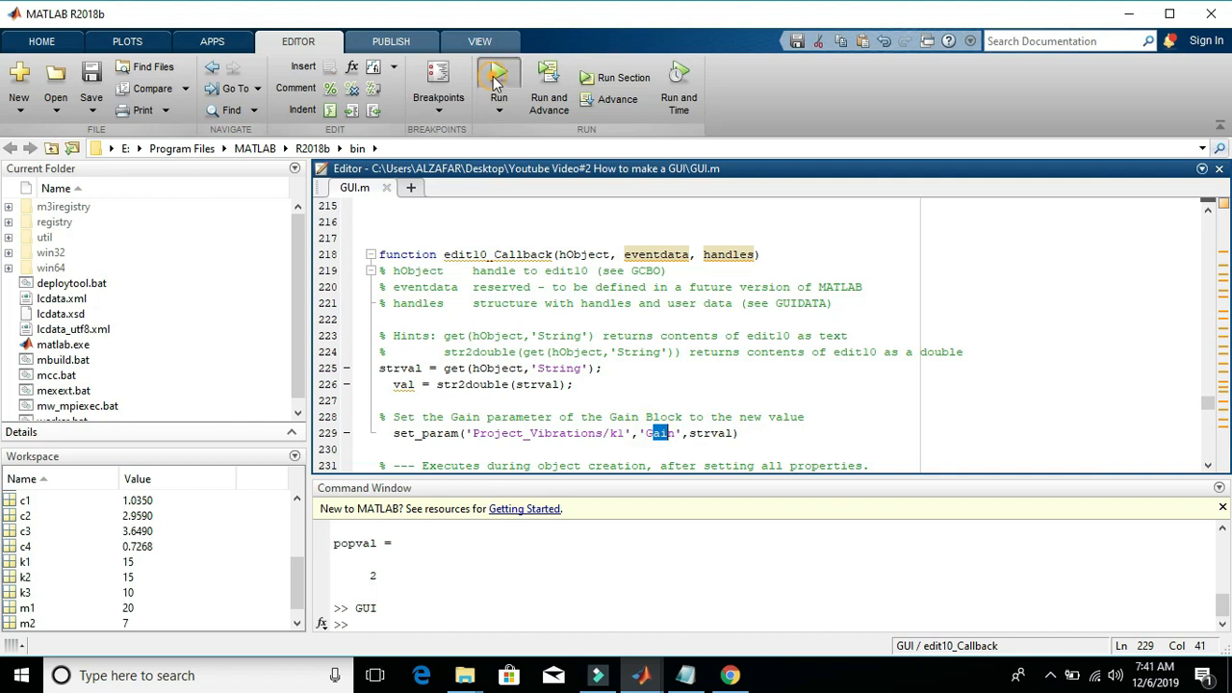
pyautogui.click(497, 84)
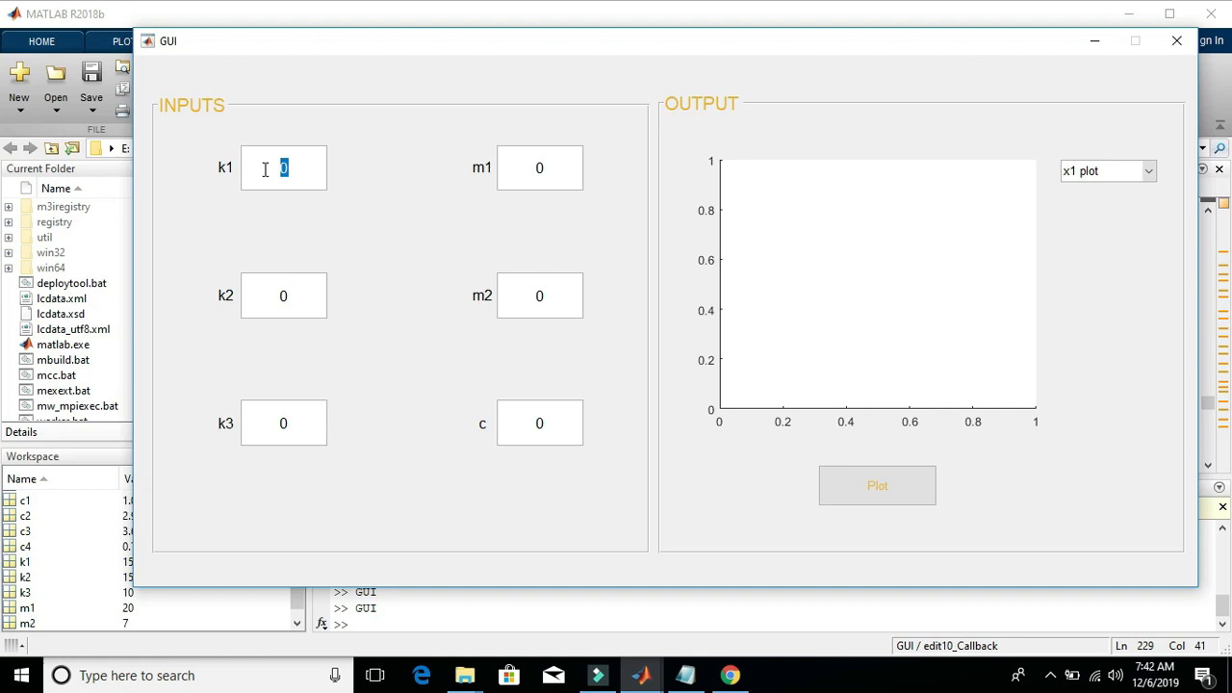
# Step: Enter 15 in the running GUI's k1 field and verify the k1 gain in the Simulink model
pyautogui.write('15')
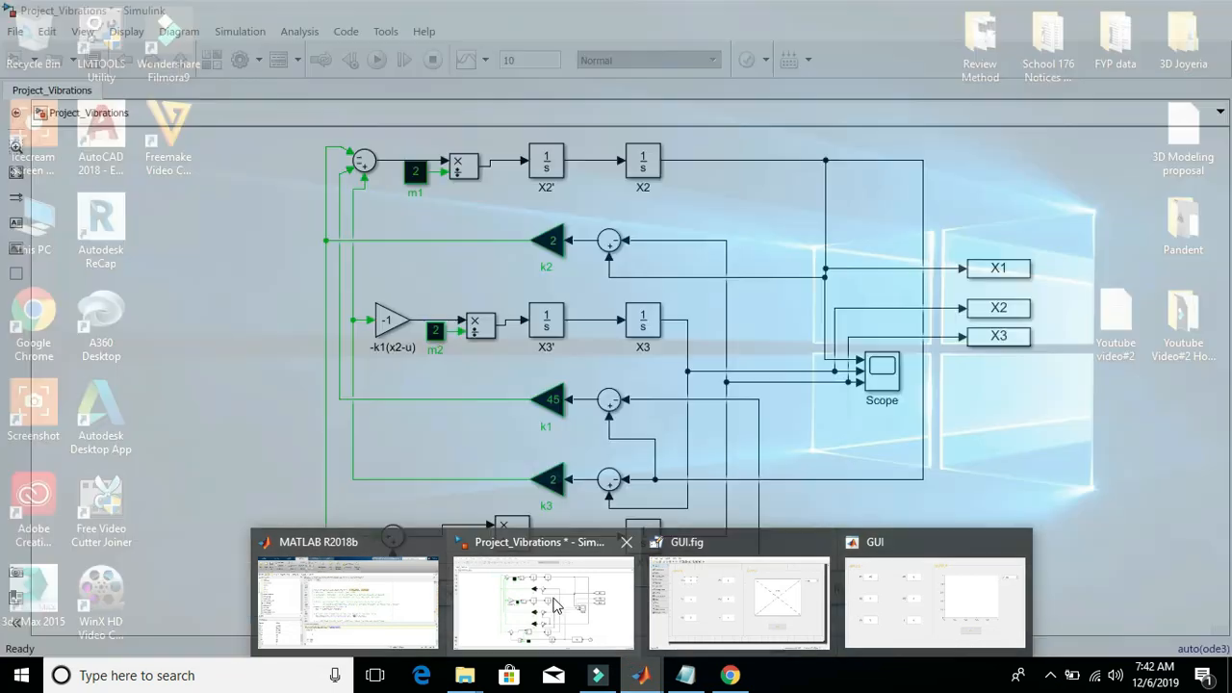
pyautogui.click(543, 601)
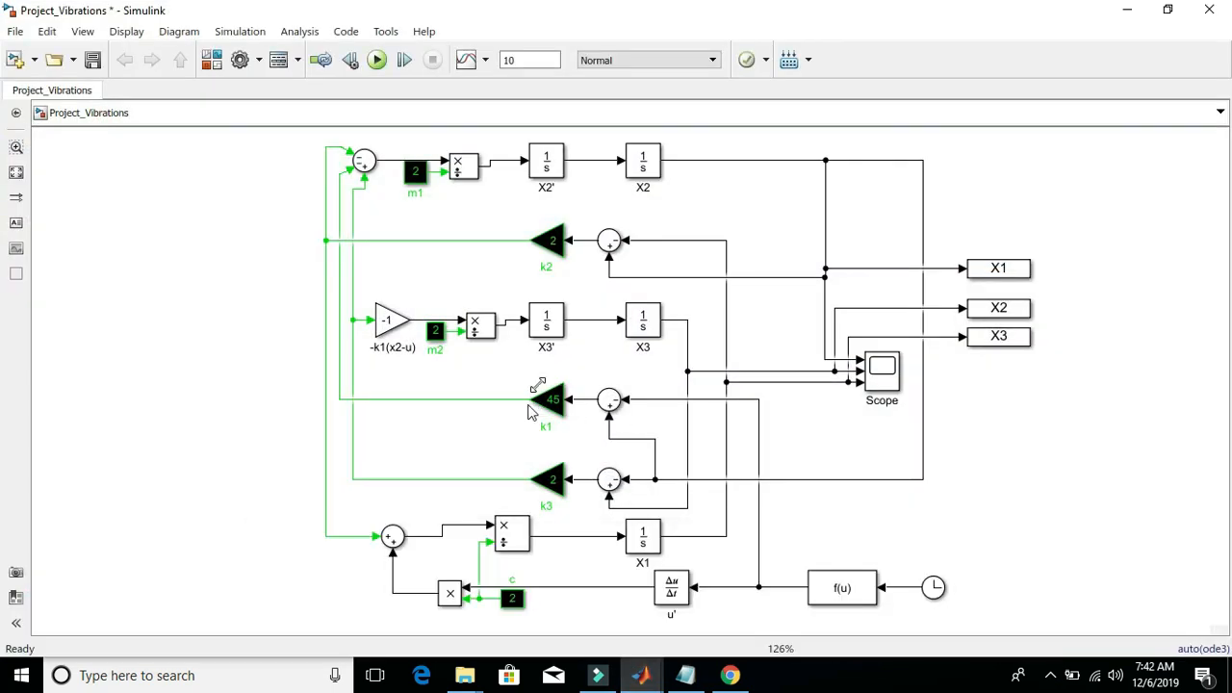
pyautogui.click(547, 398)
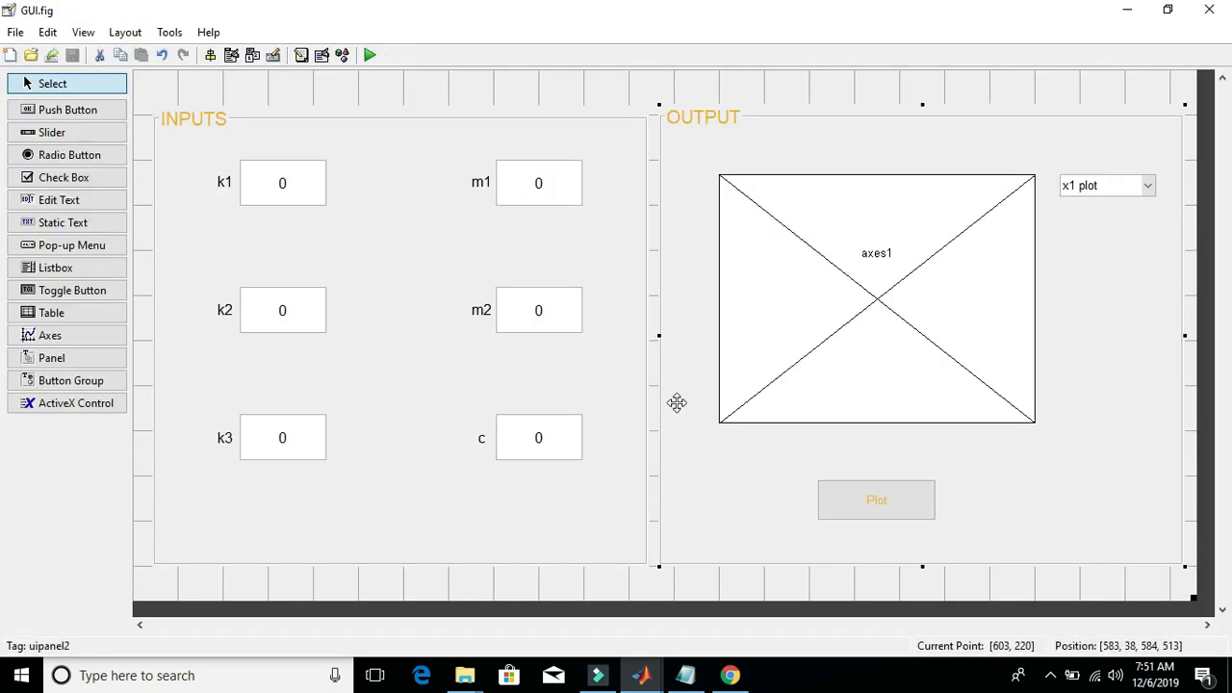
pyautogui.moveTo(529, 197)
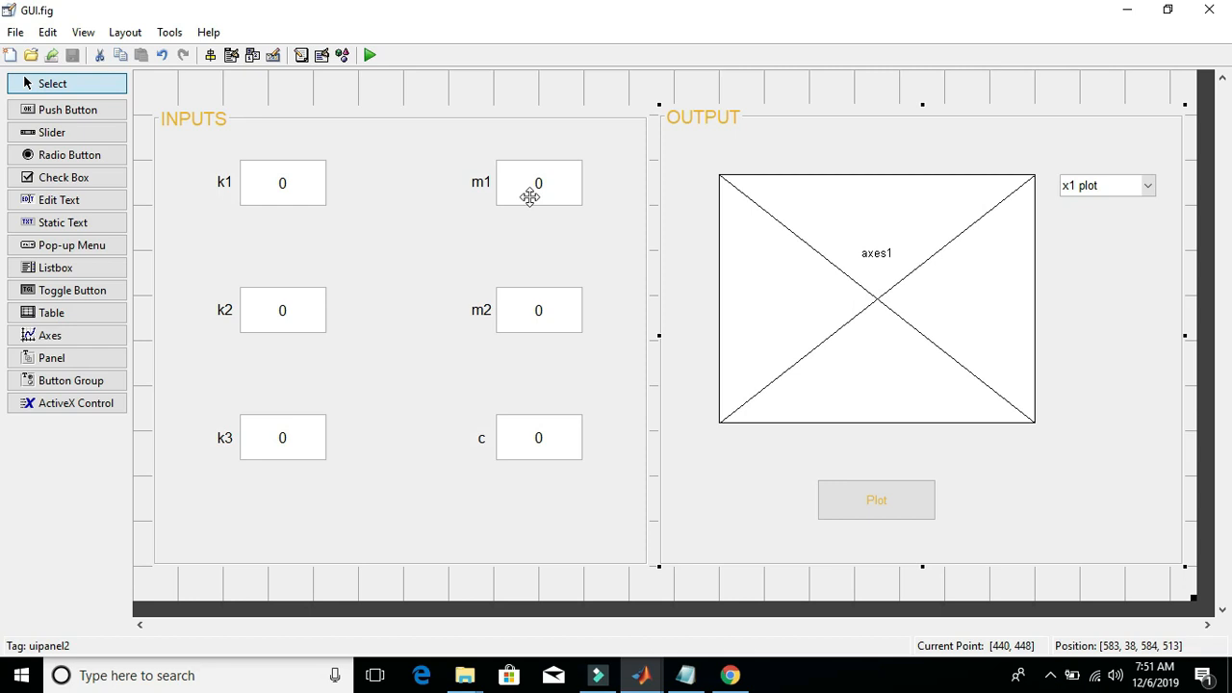
pyautogui.moveTo(422, 386)
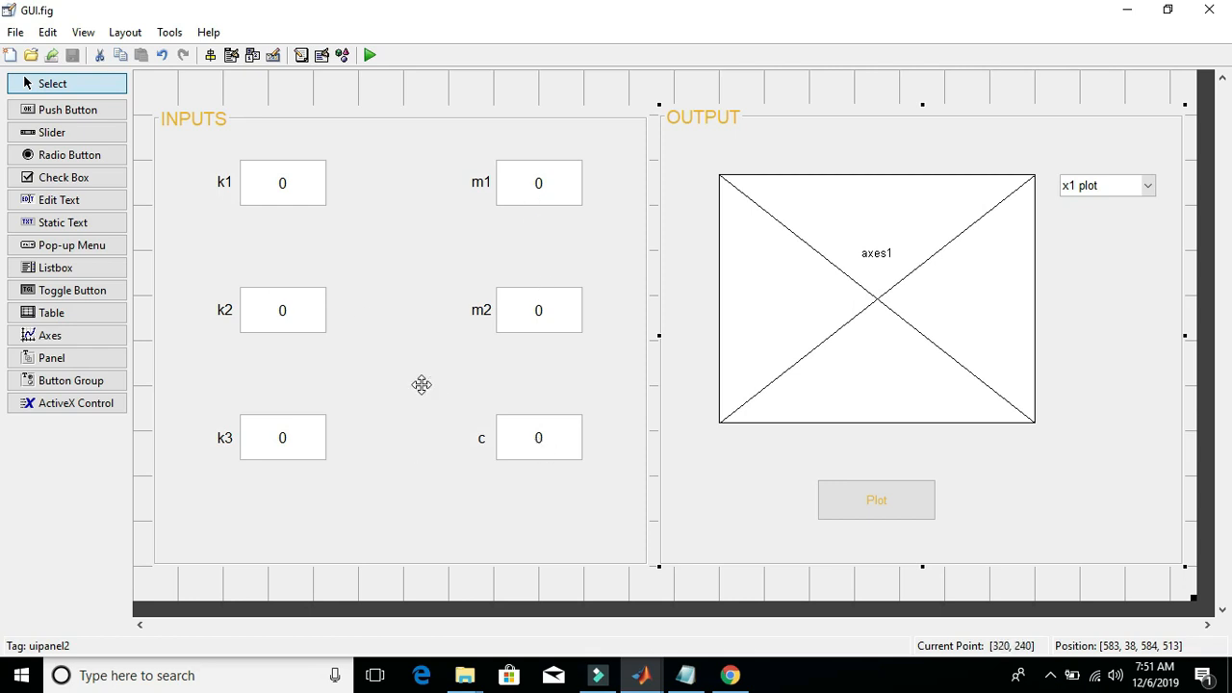
# Step: Launch the GUI from the GUIDE layout and focus the k1 input box
pyautogui.click(368, 54)
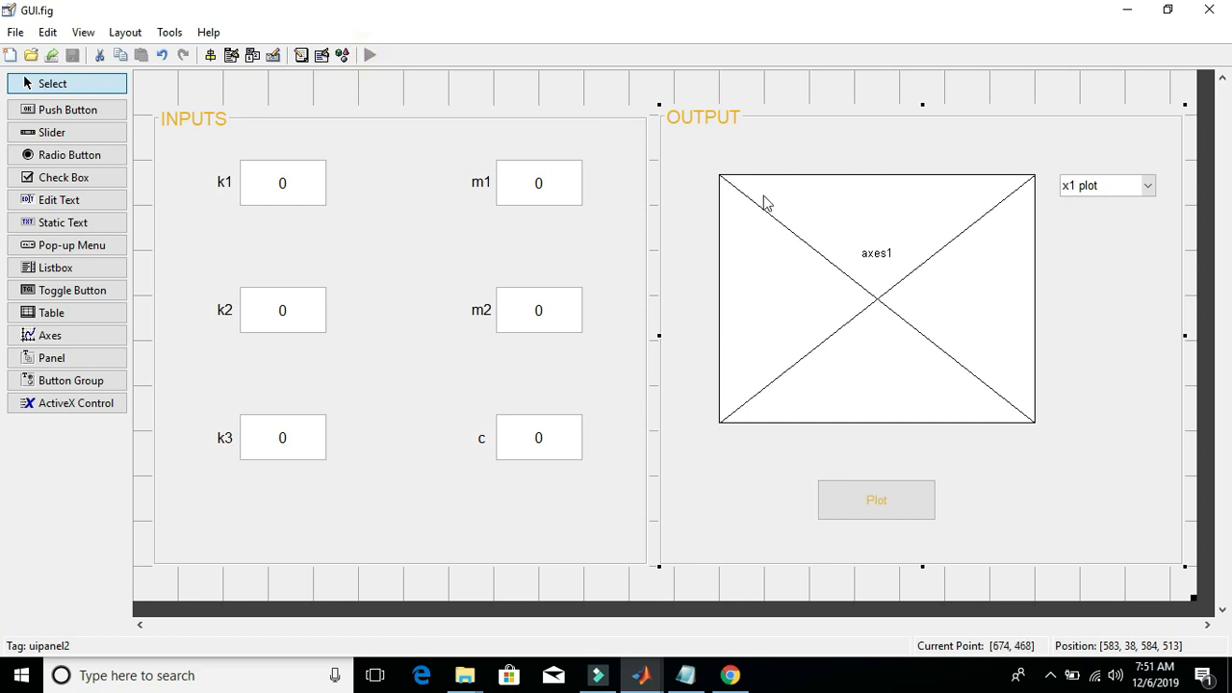
pyautogui.click(370, 53)
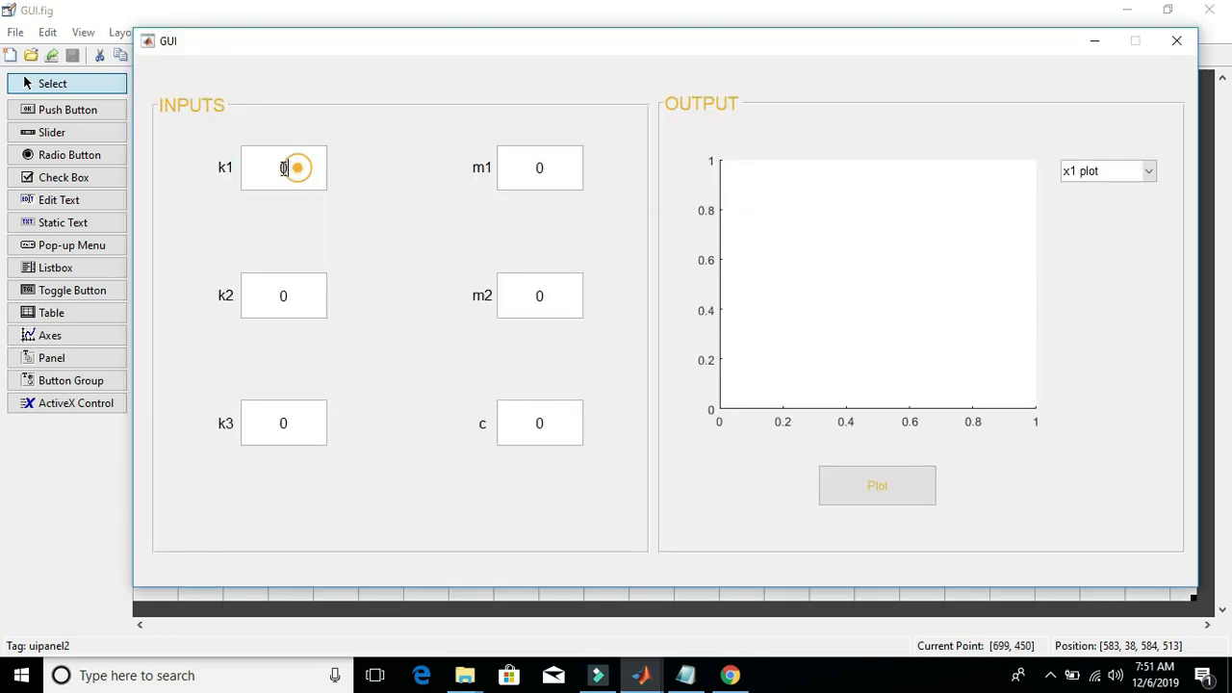
# Step: Enter k1=10, k2=4, k3=7, m1=3, m2=1 and c=2 in the GUI inputs
pyautogui.write('10')
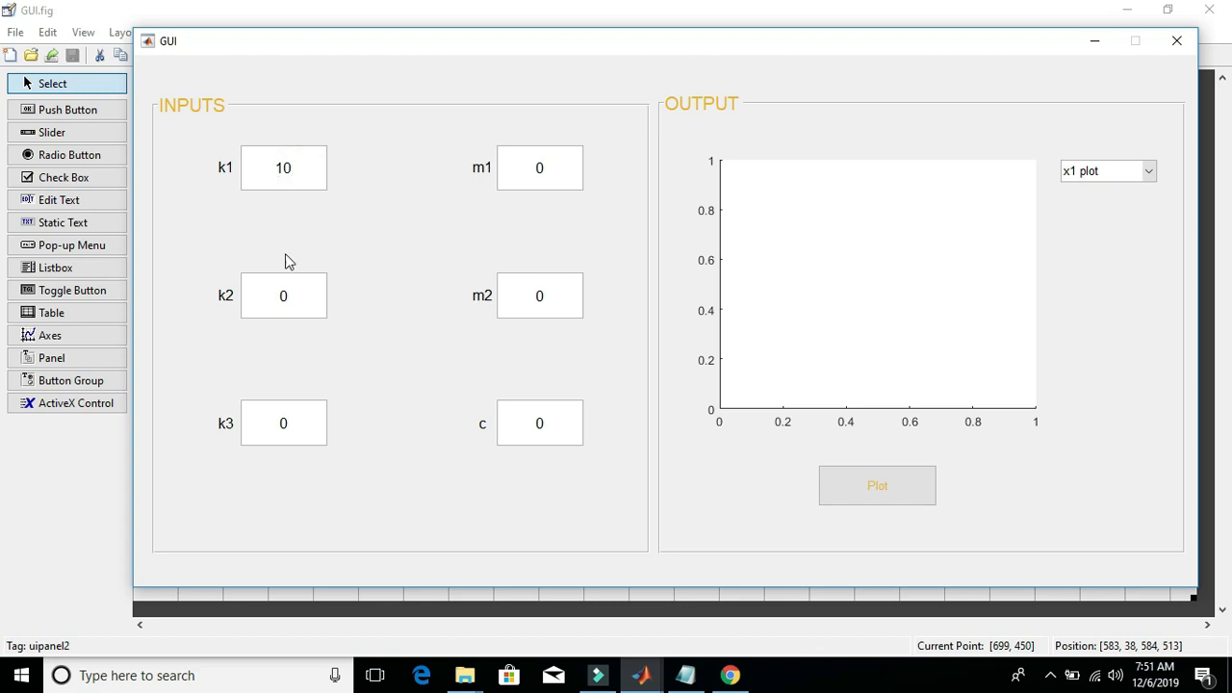
pyautogui.write('4')
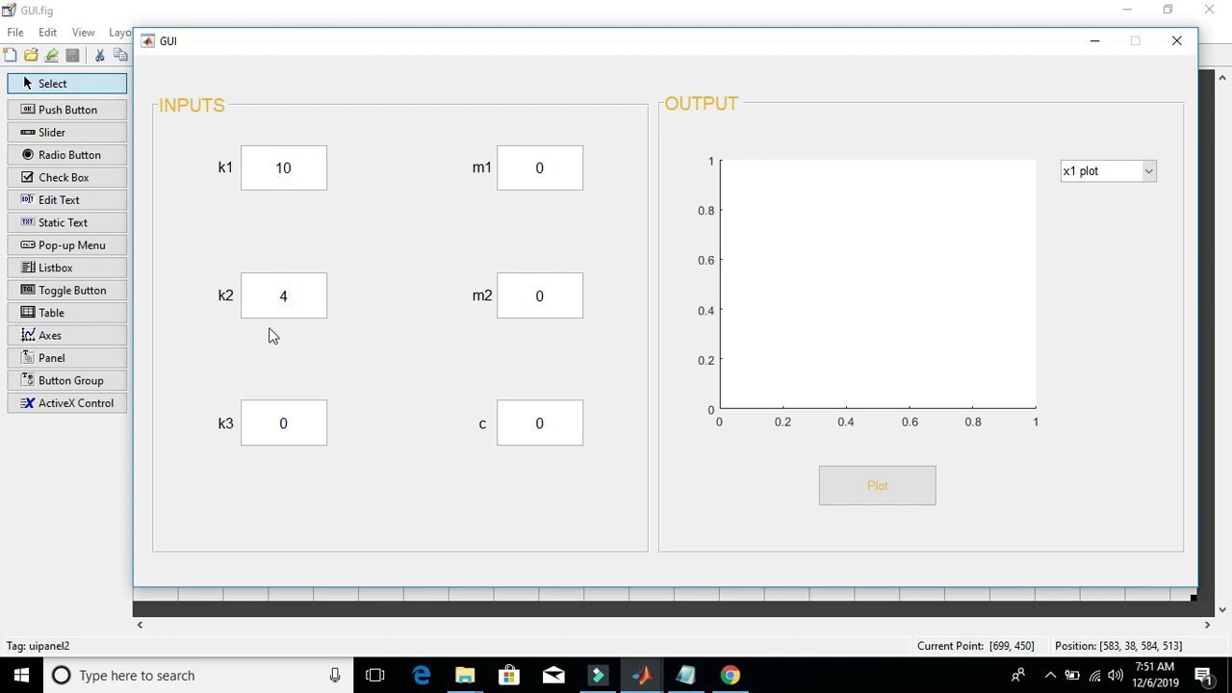
pyautogui.write('7')
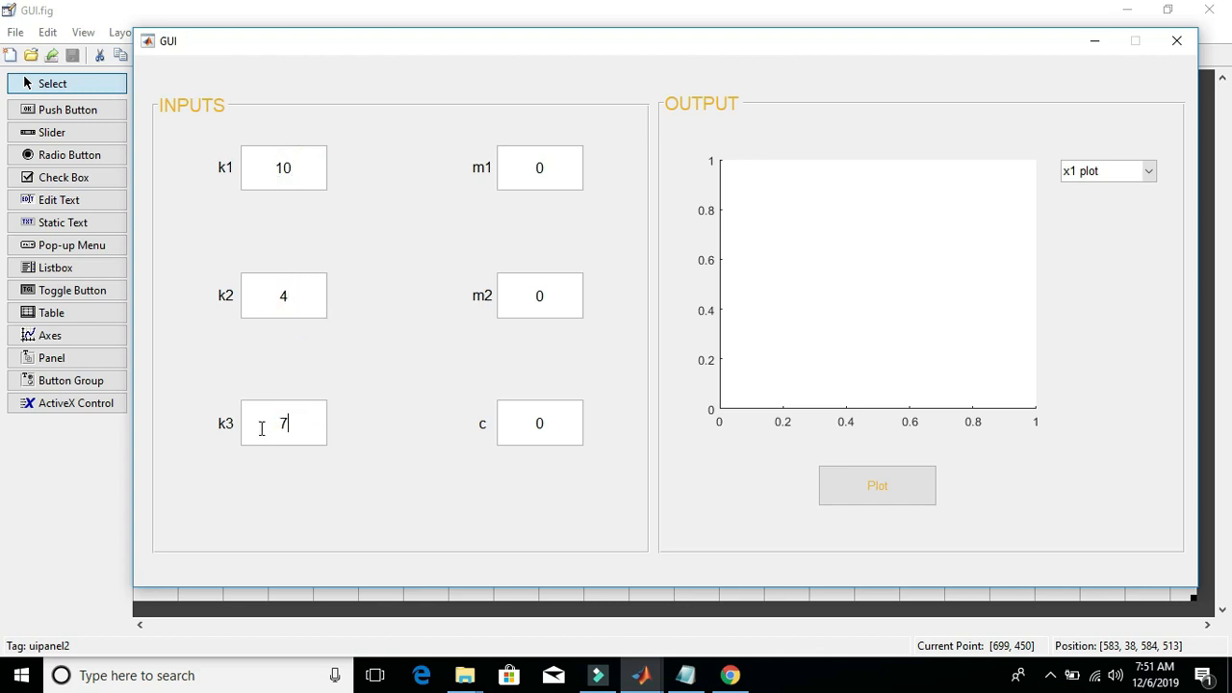
pyautogui.click(539, 168)
pyautogui.write('3')
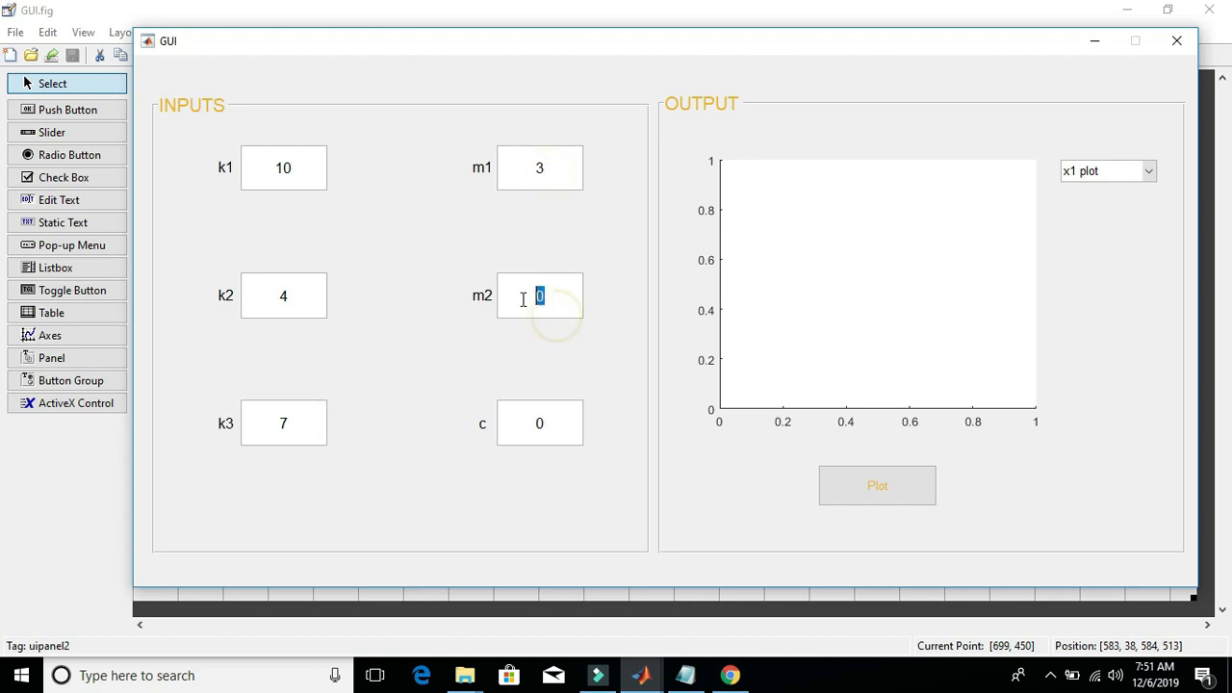
pyautogui.click(539, 423)
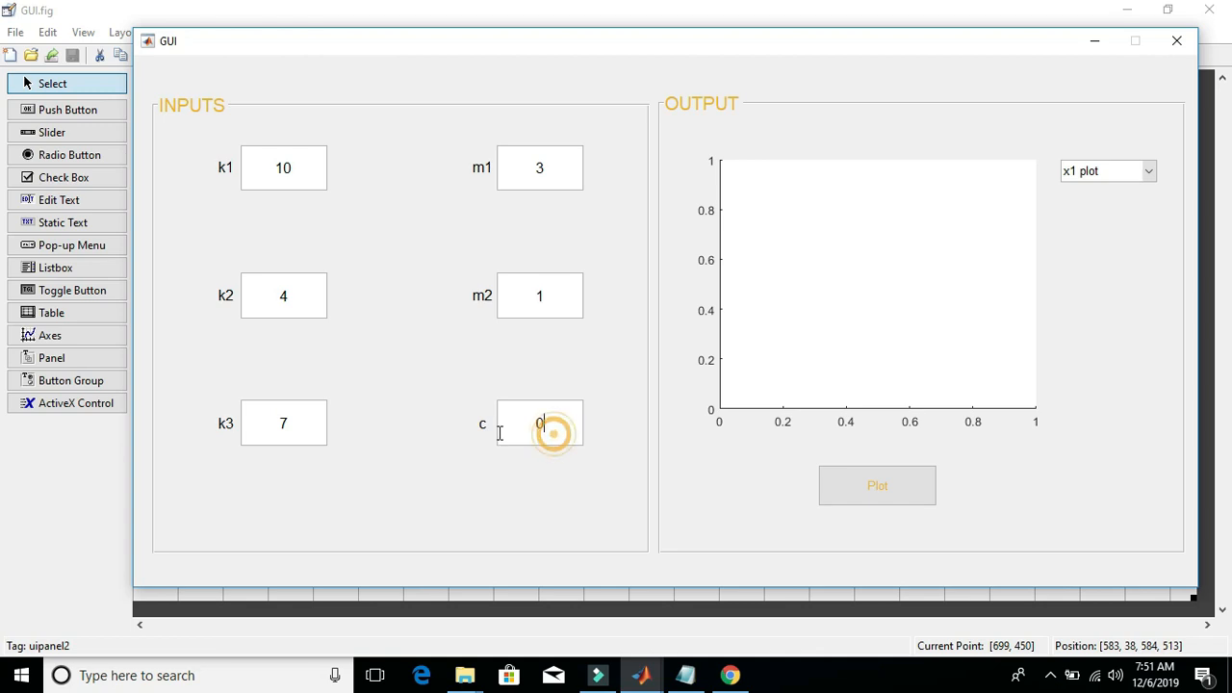
pyautogui.write('2')
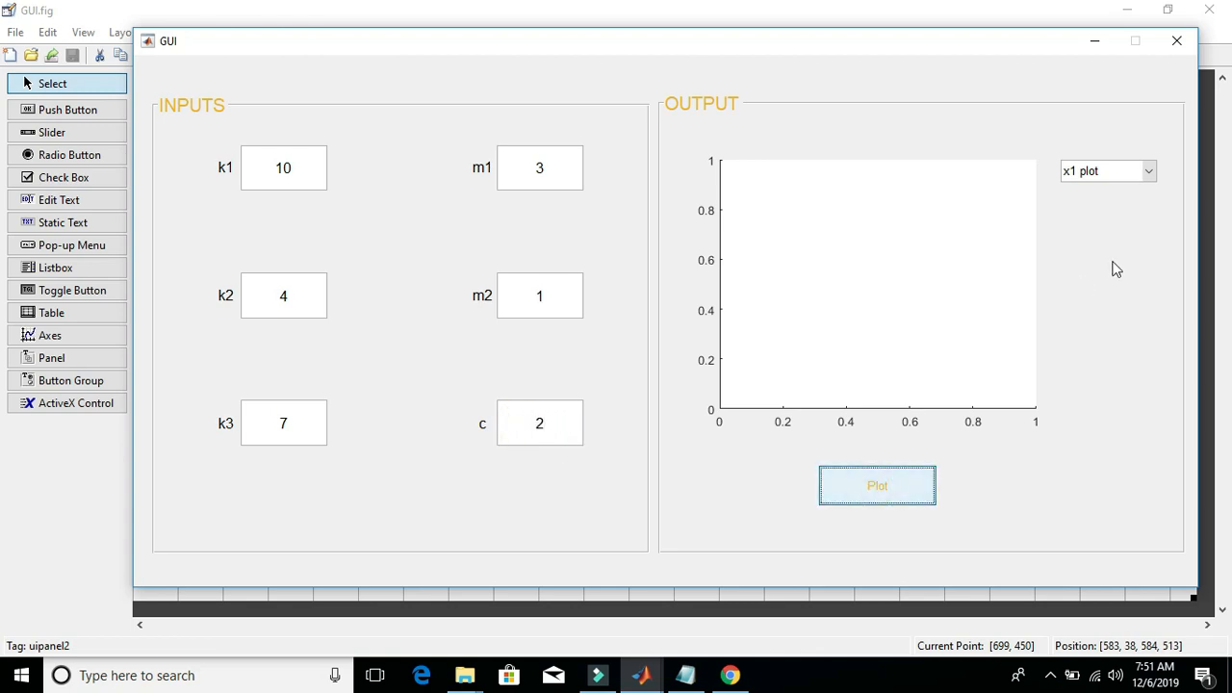
# Step: Plot the x1 displacement curve, then switch the output to the x2 plot
pyautogui.click(878, 485)
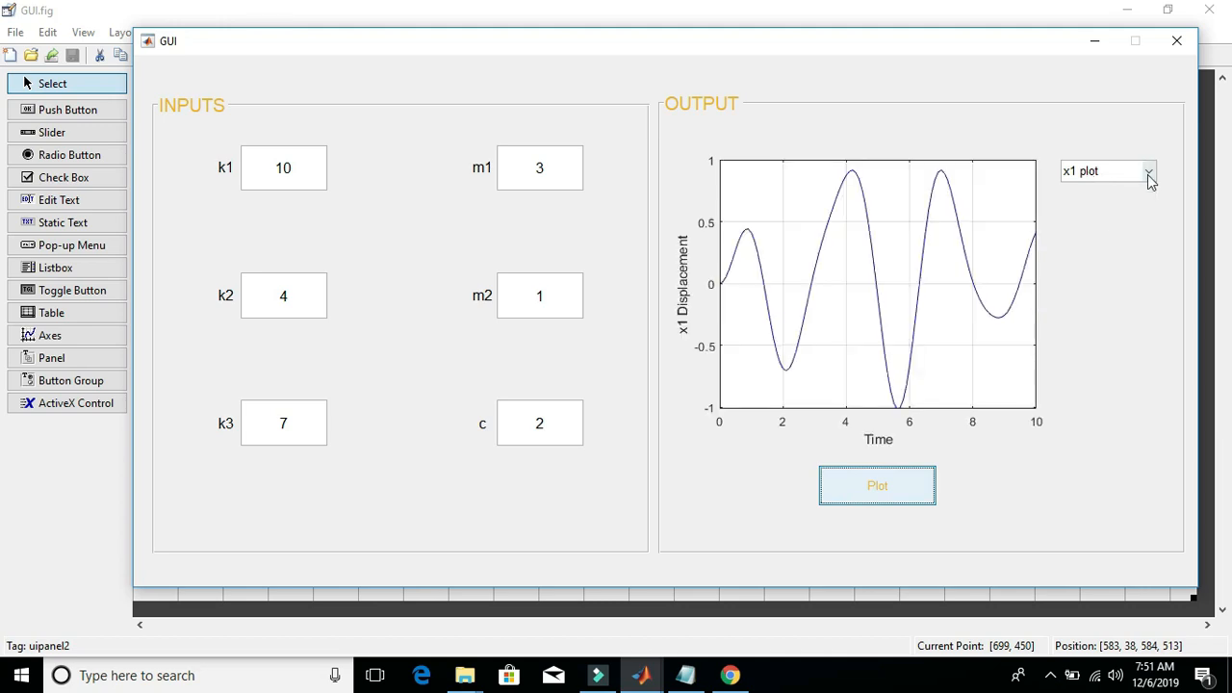
pyautogui.click(1148, 170)
pyautogui.write('60')
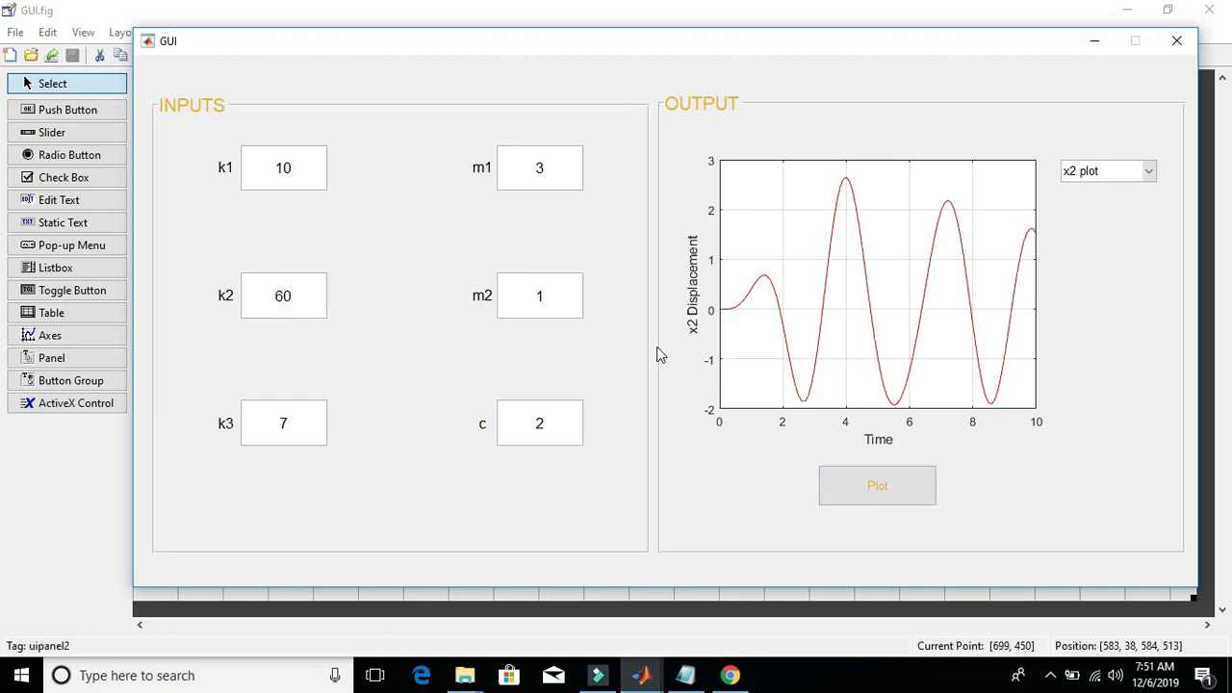
# Step: Change k1 to 50 and re-plot the x2 displacement
pyautogui.click(878, 485)
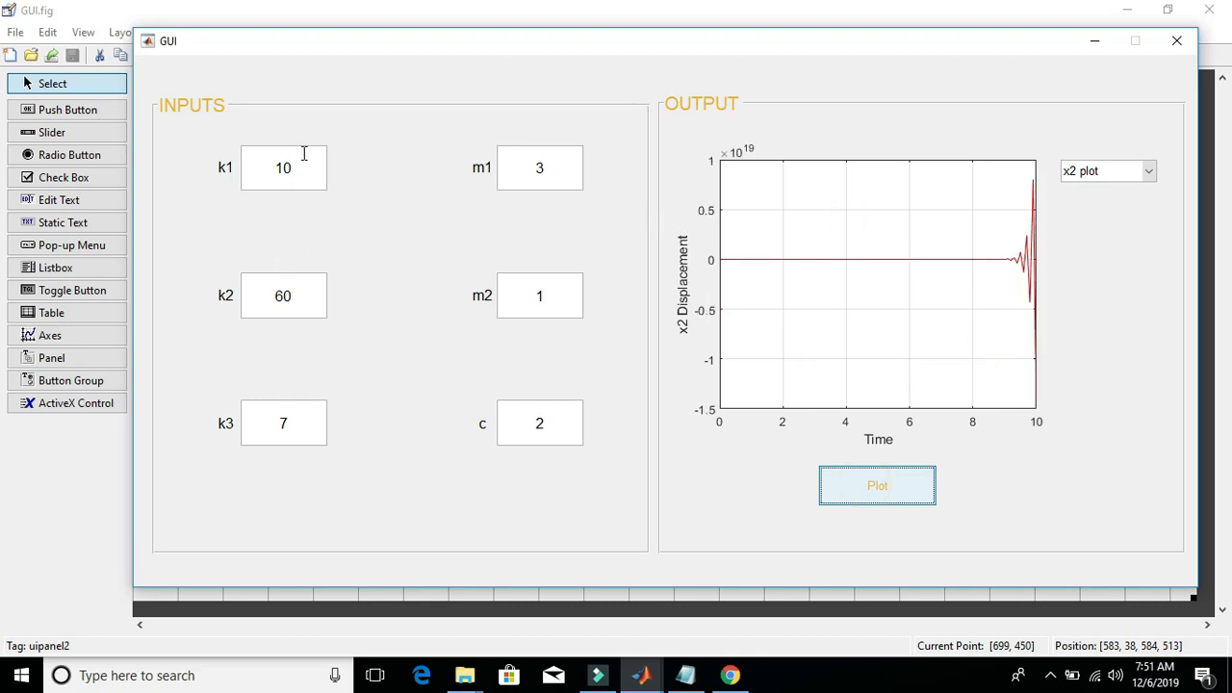
pyautogui.write('5')
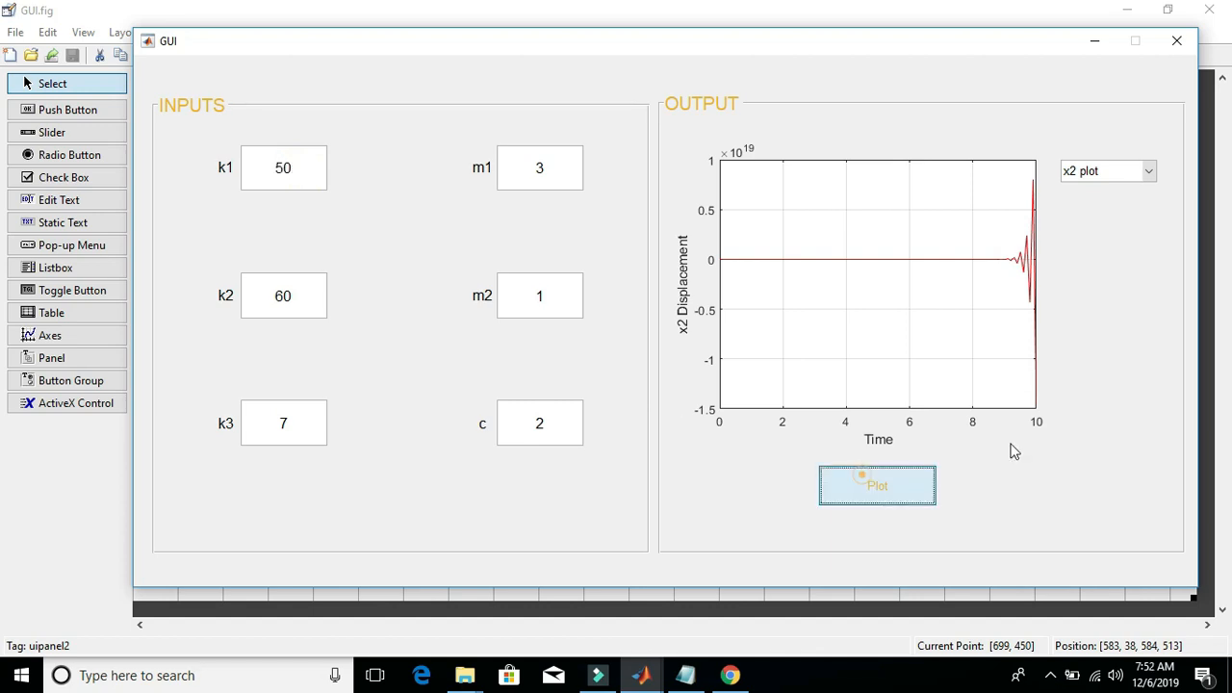
pyautogui.click(878, 485)
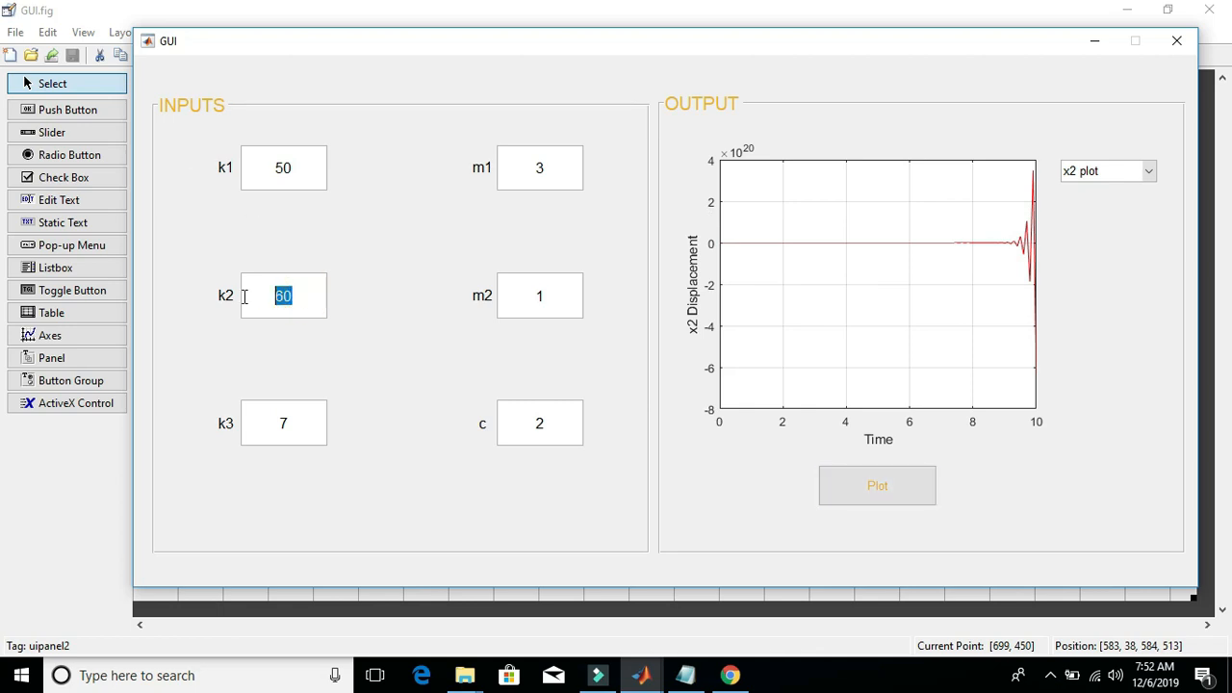
# Step: Set k2 to 6 and m1 to 8, then re-plot the x2 displacement
pyautogui.press('Delete')
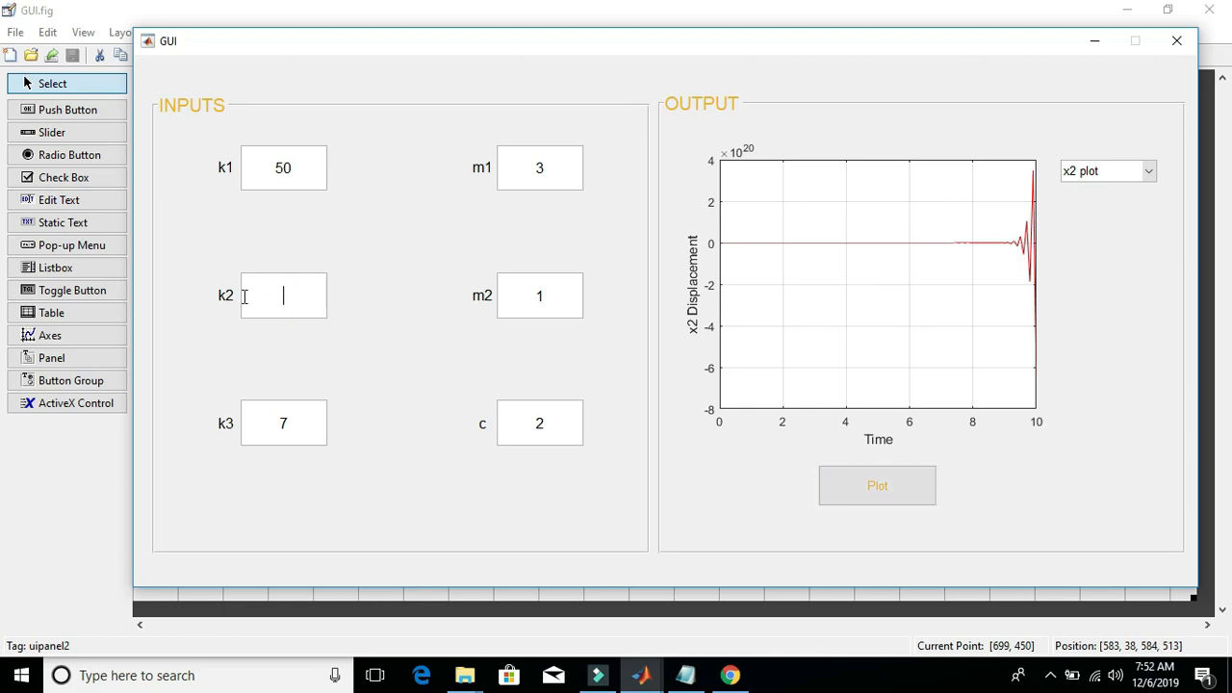
pyautogui.write('6')
pyautogui.click(539, 167)
pyautogui.write('8')
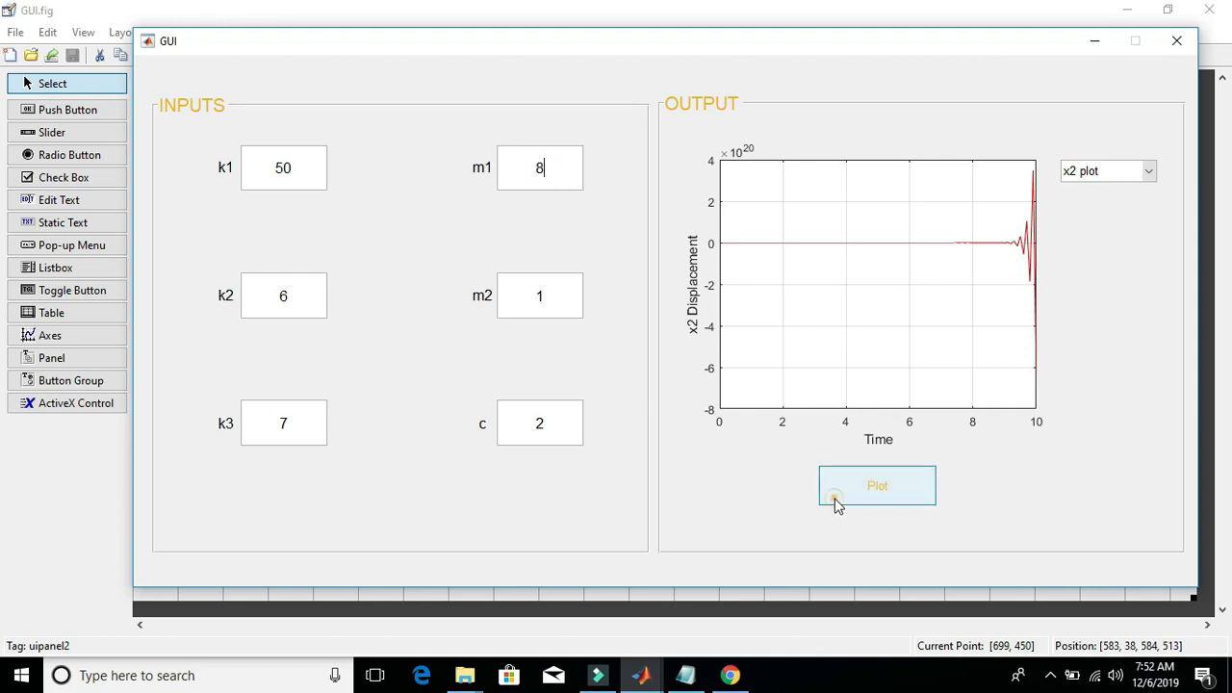
pyautogui.click(878, 485)
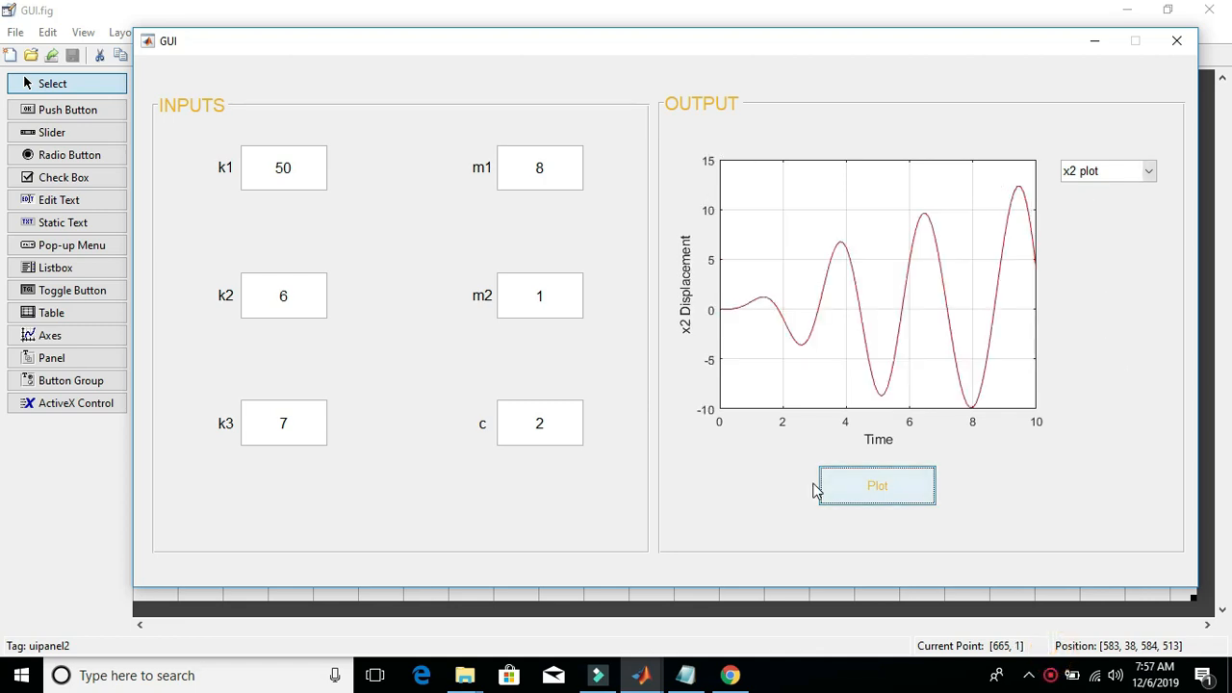
pyautogui.click(876, 486)
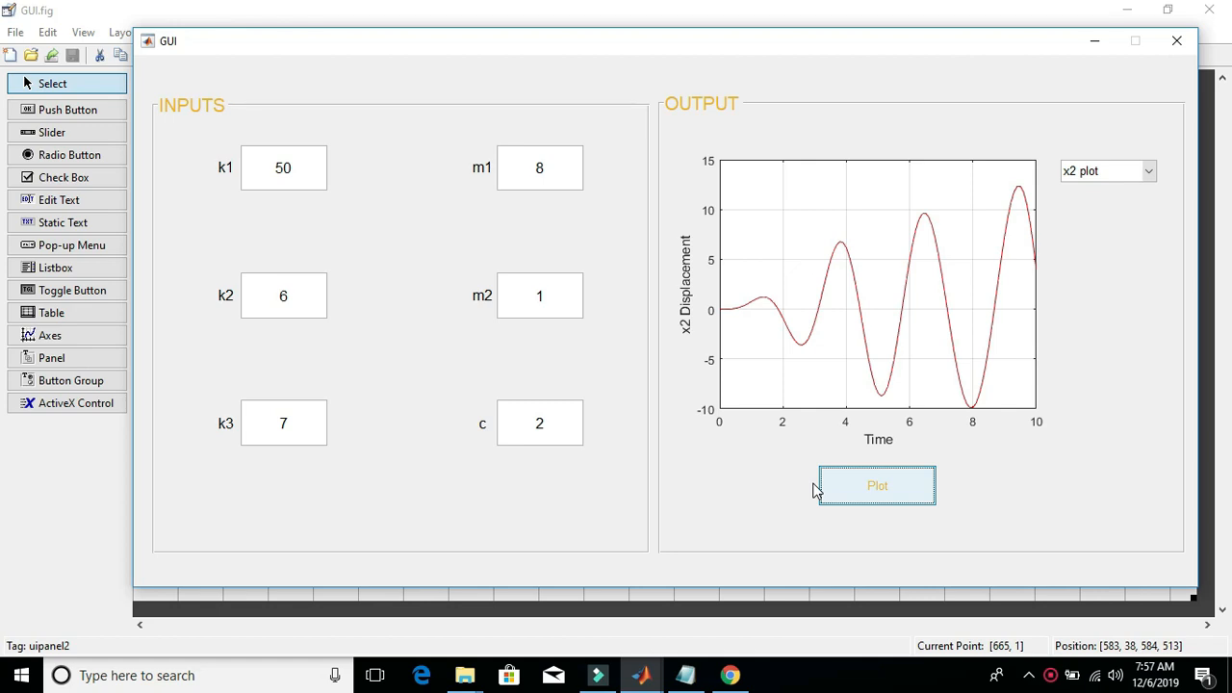
pyautogui.click(876, 485)
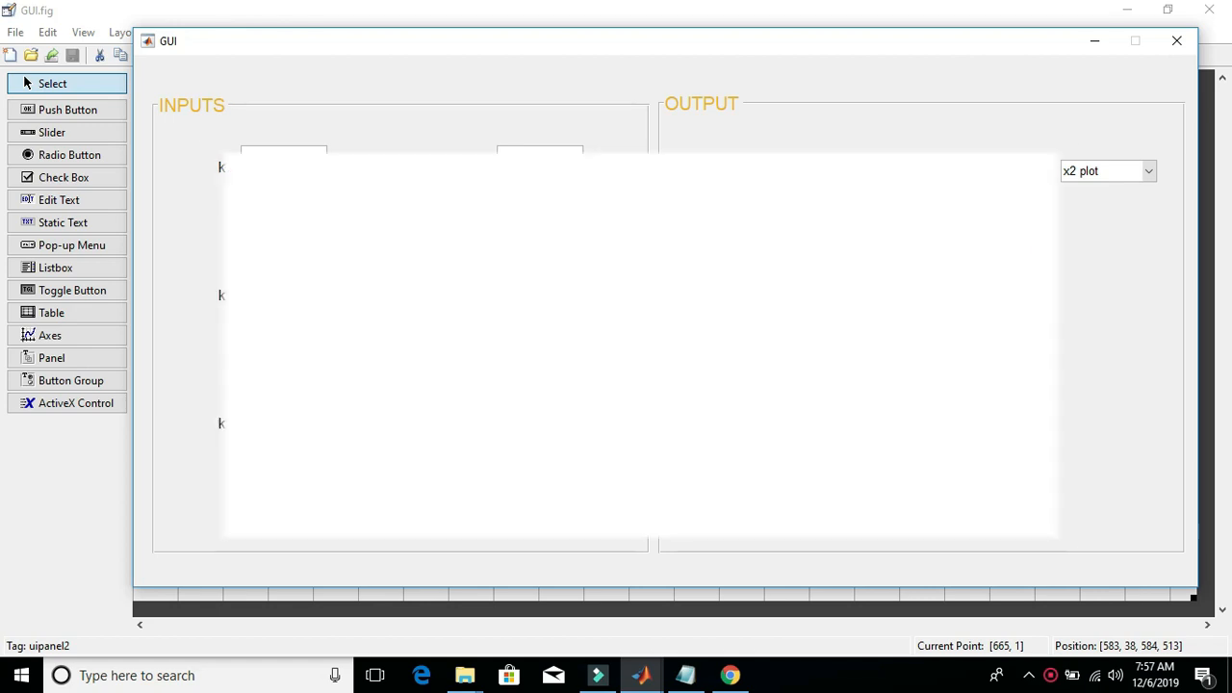